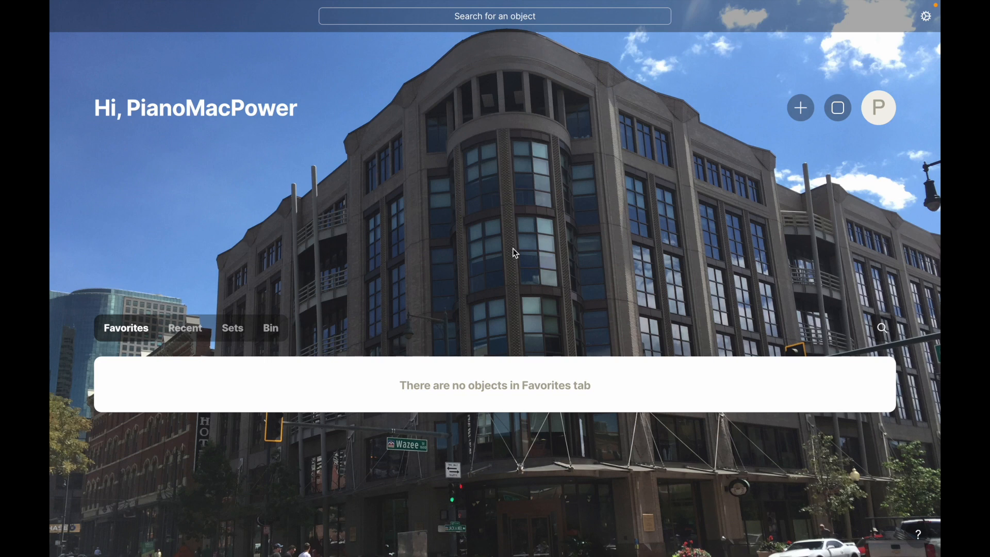
{"action": "mouse_move", "coordinate": [287, 353]}
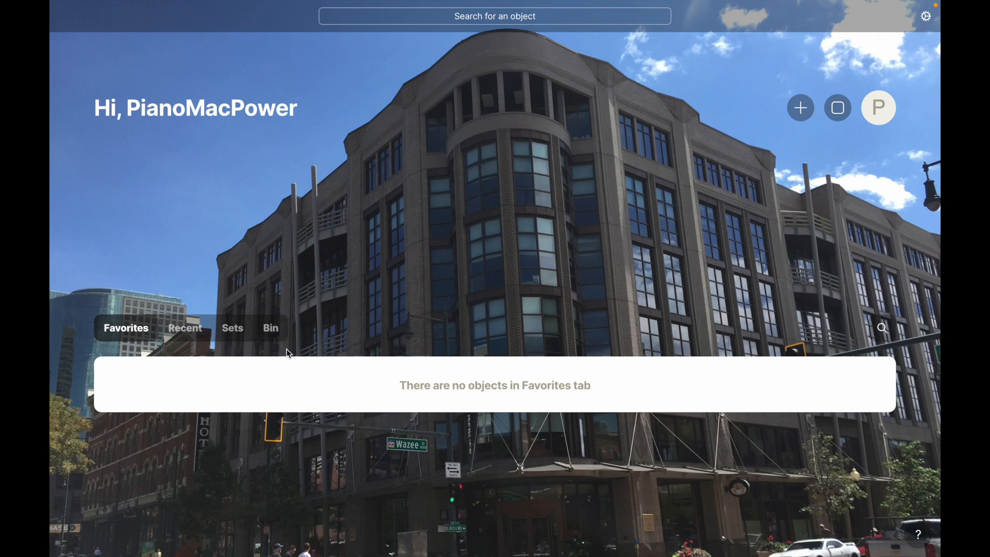
{"action": "mouse_move", "coordinate": [499, 245]}
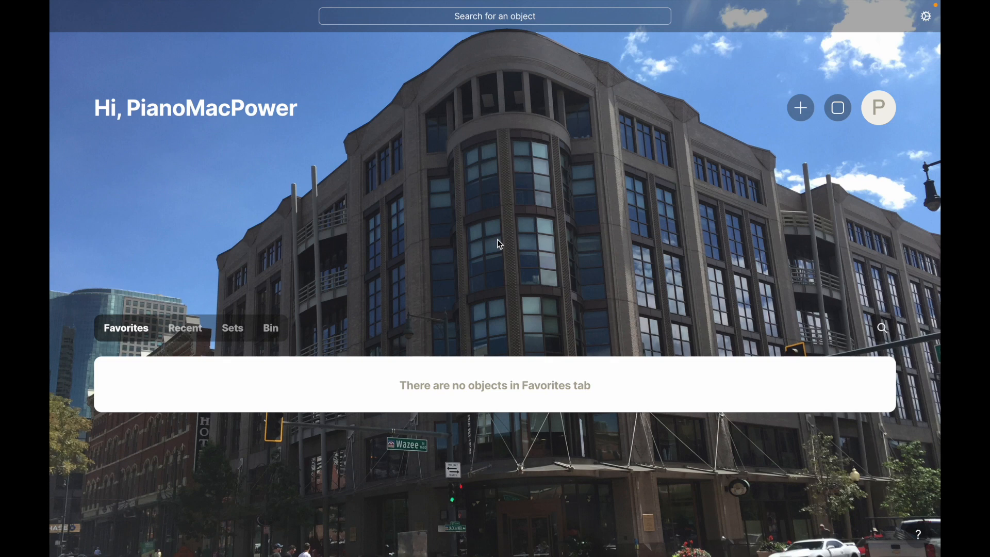
{"action": "mouse_move", "coordinate": [489, 245]}
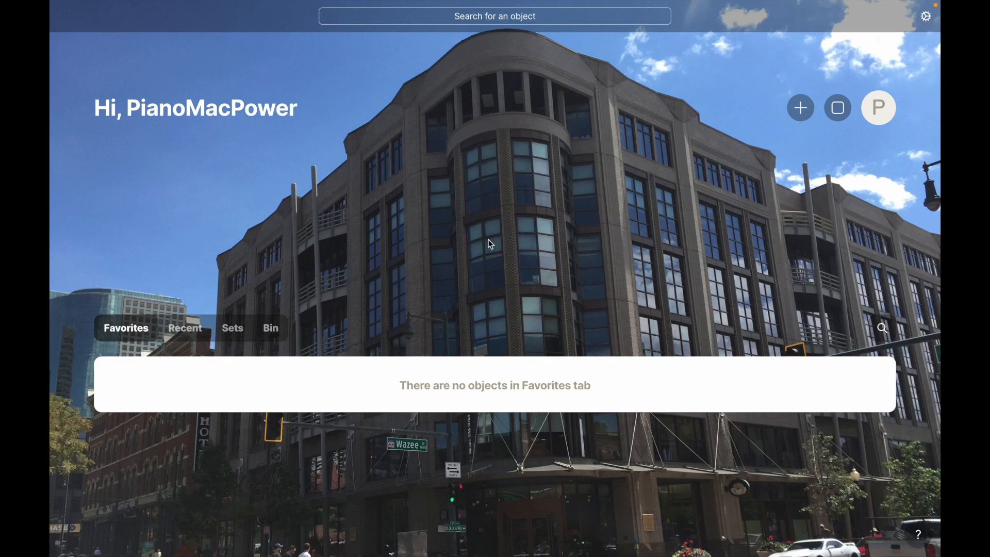
{"action": "mouse_move", "coordinate": [421, 329]}
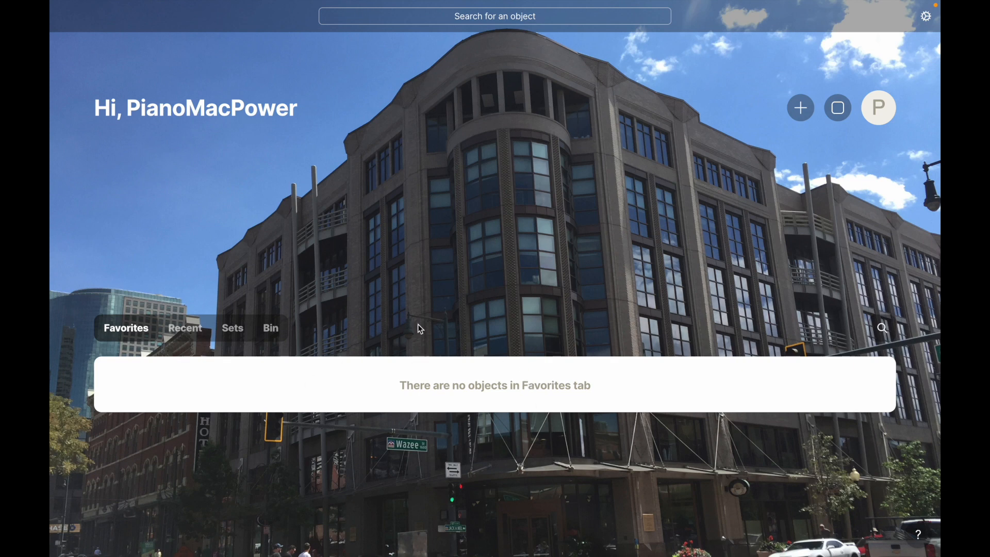
{"action": "mouse_move", "coordinate": [552, 274]}
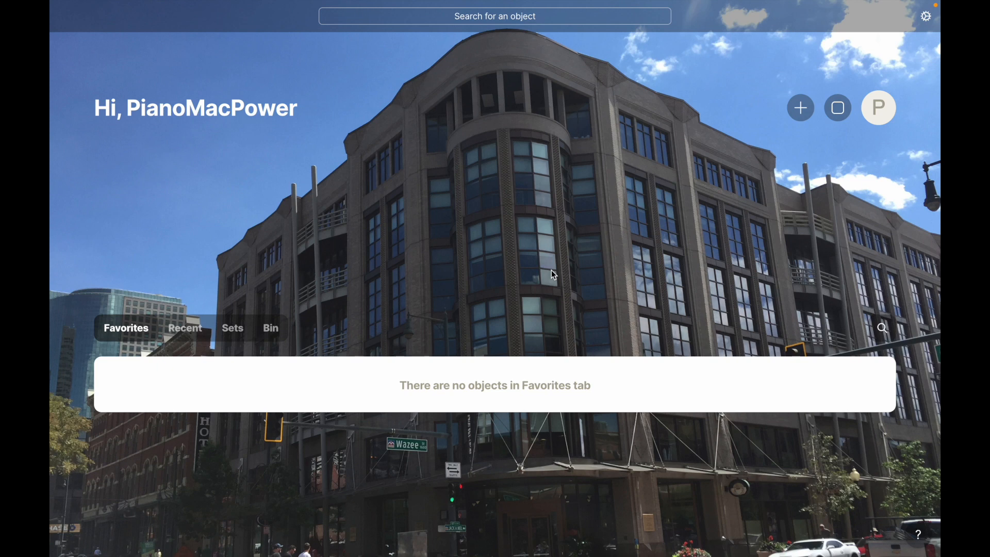
{"action": "mouse_move", "coordinate": [527, 220]}
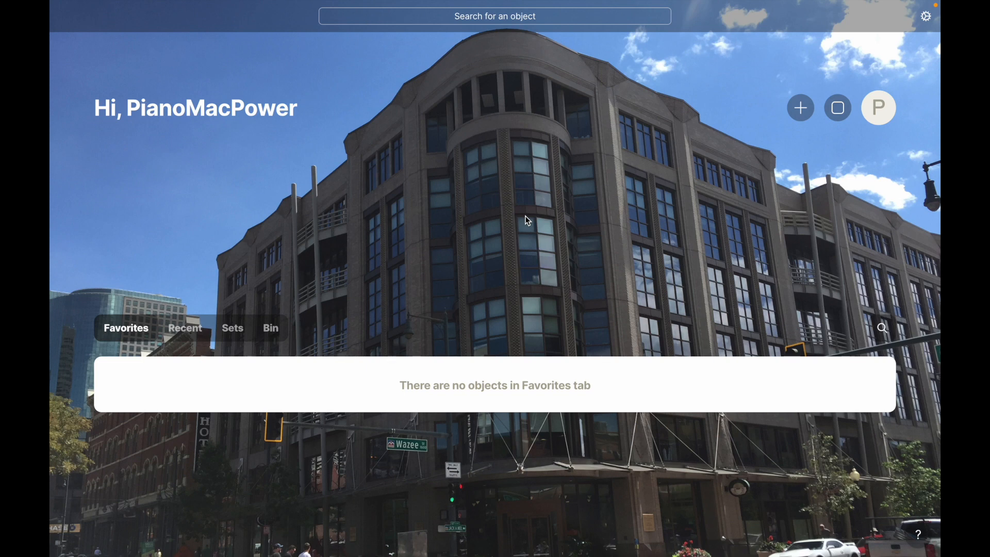
{"action": "mouse_move", "coordinate": [724, 177]}
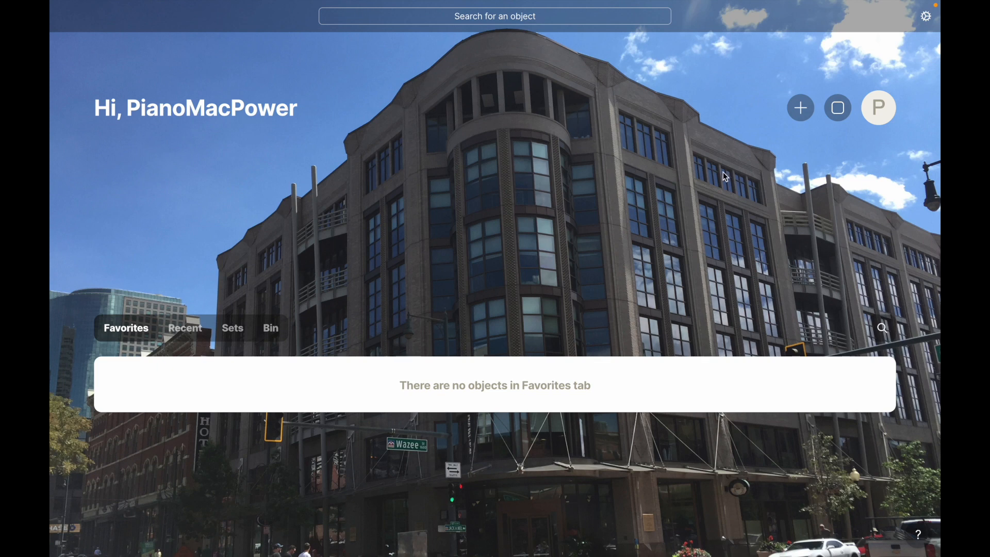
{"action": "mouse_move", "coordinate": [800, 107]}
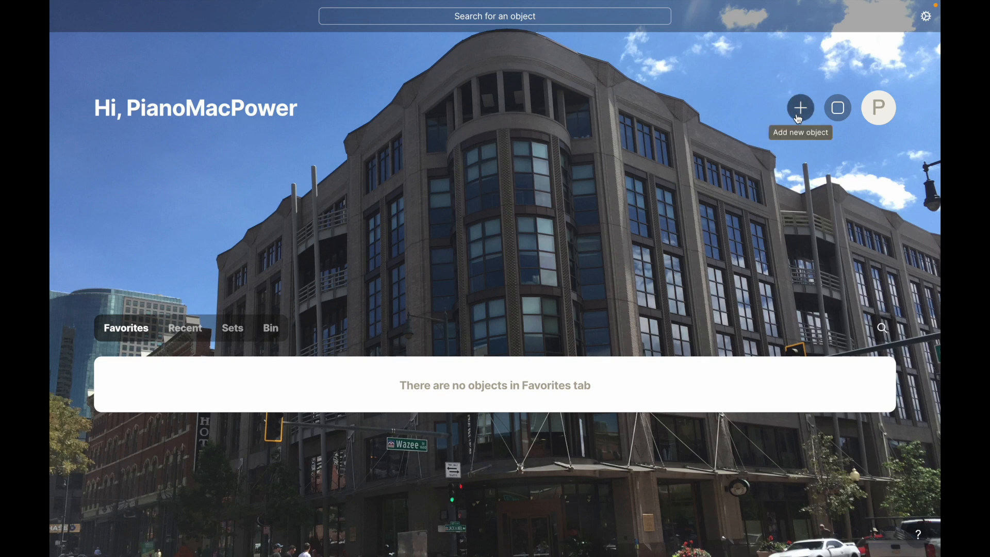
{"action": "mouse_move", "coordinate": [681, 153]}
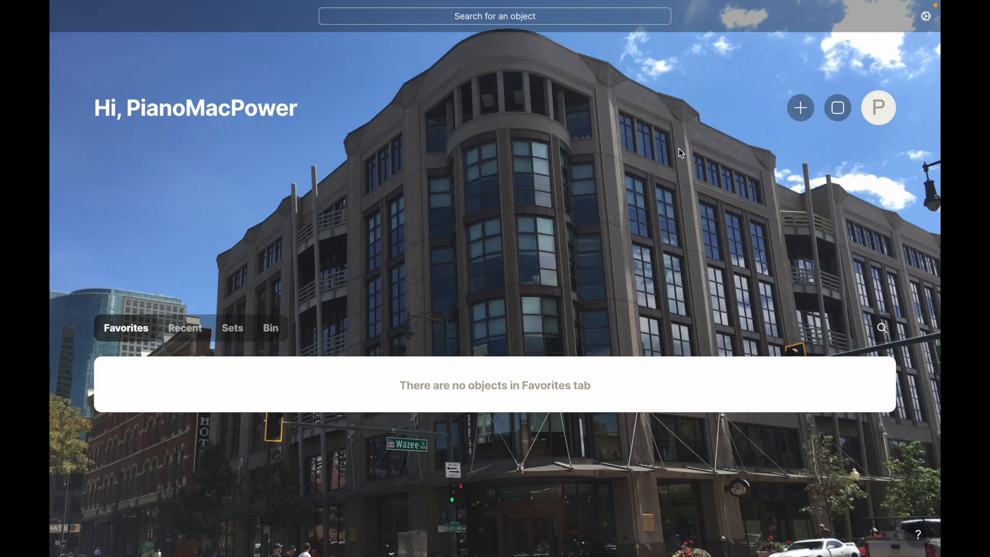
{"action": "mouse_move", "coordinate": [783, 153]}
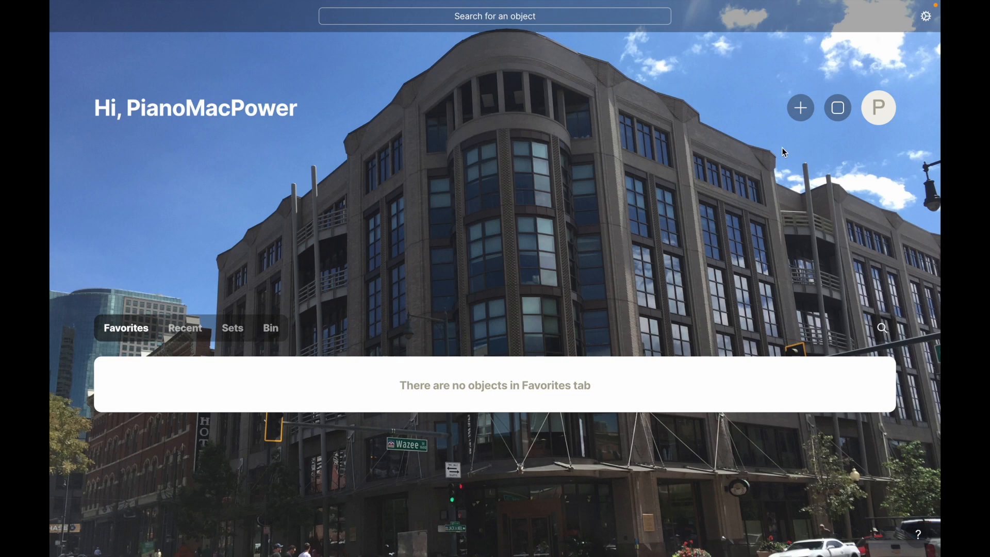
{"action": "mouse_move", "coordinate": [730, 156]}
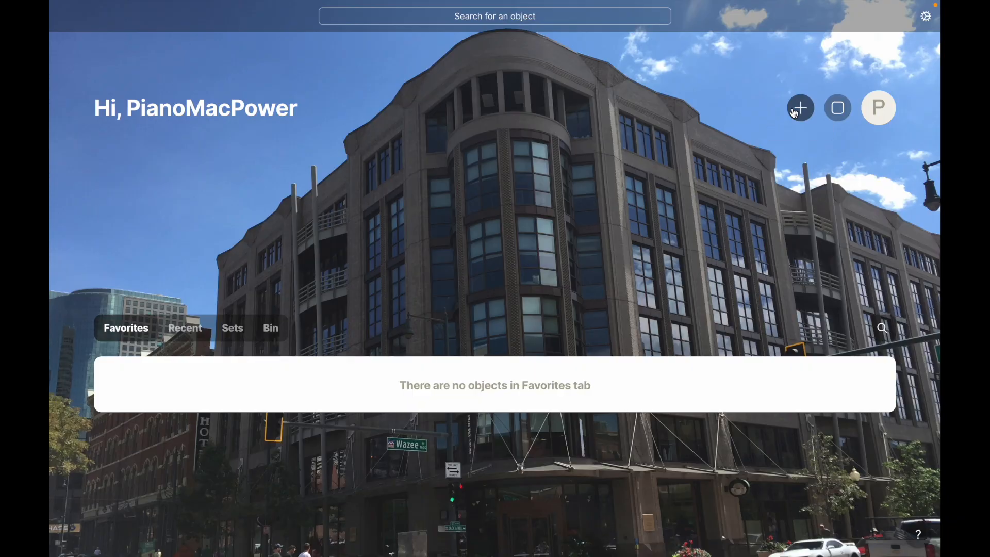
Create a new object of type Page and title it 'Homepage'
{"action": "left_click", "coordinate": [800, 107]}
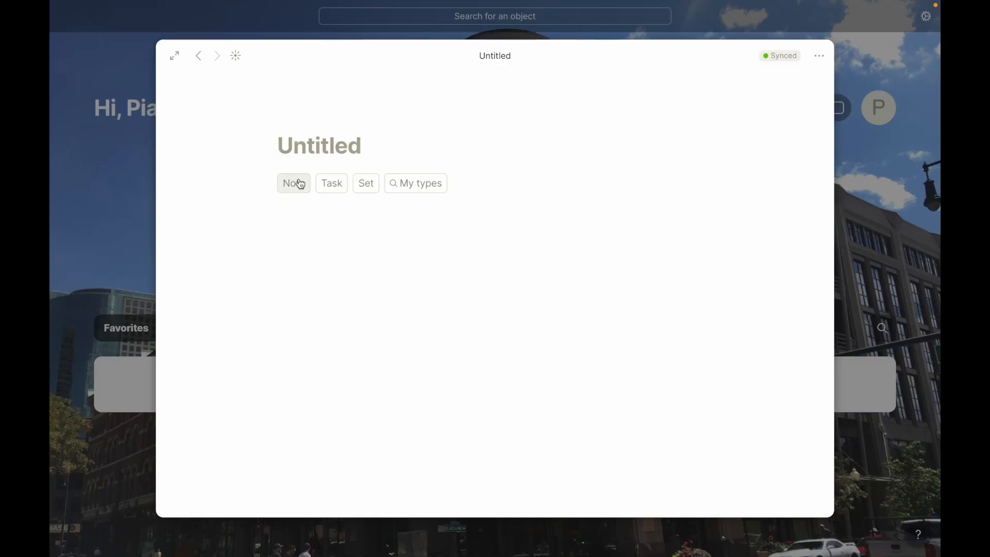
{"action": "mouse_move", "coordinate": [294, 183]}
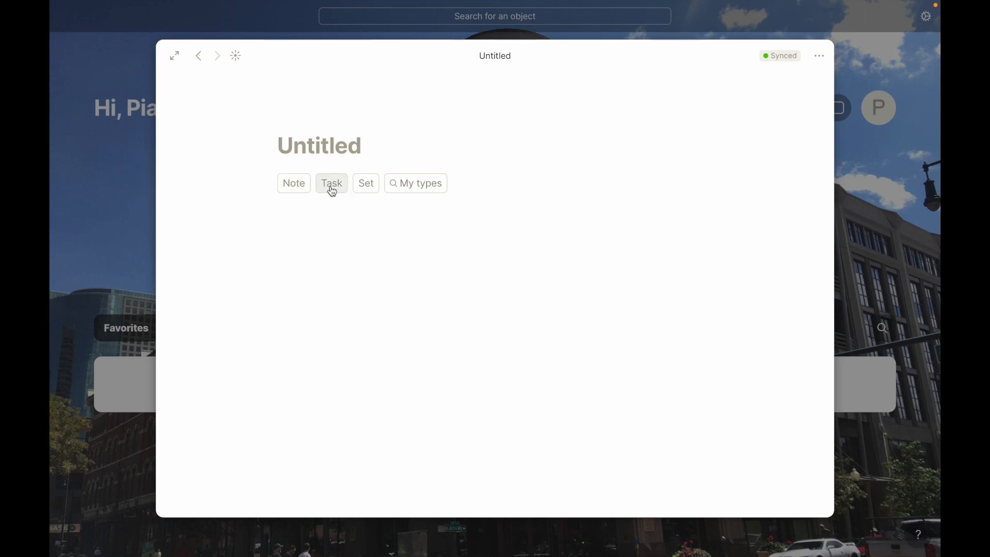
{"action": "left_click", "coordinate": [414, 183]}
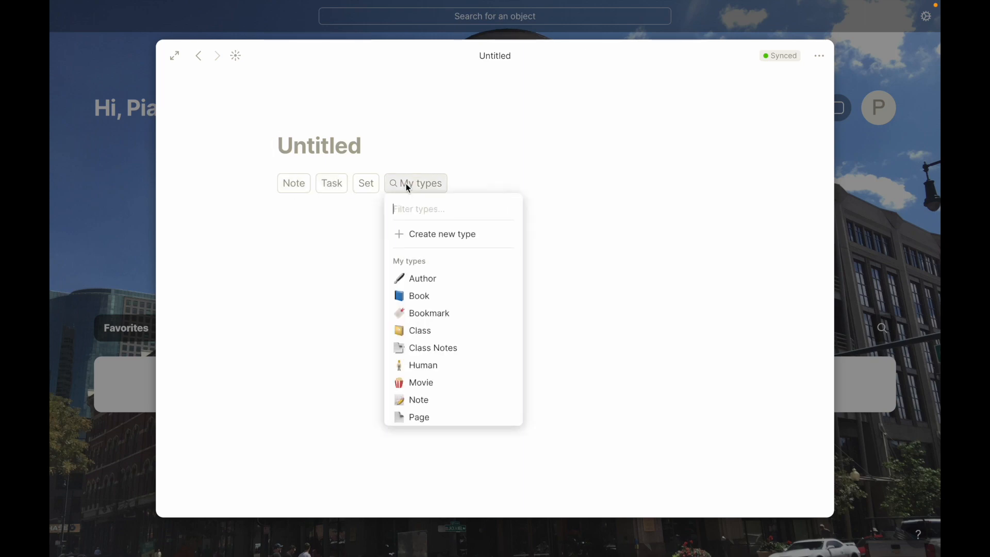
{"action": "type", "text": "page"}
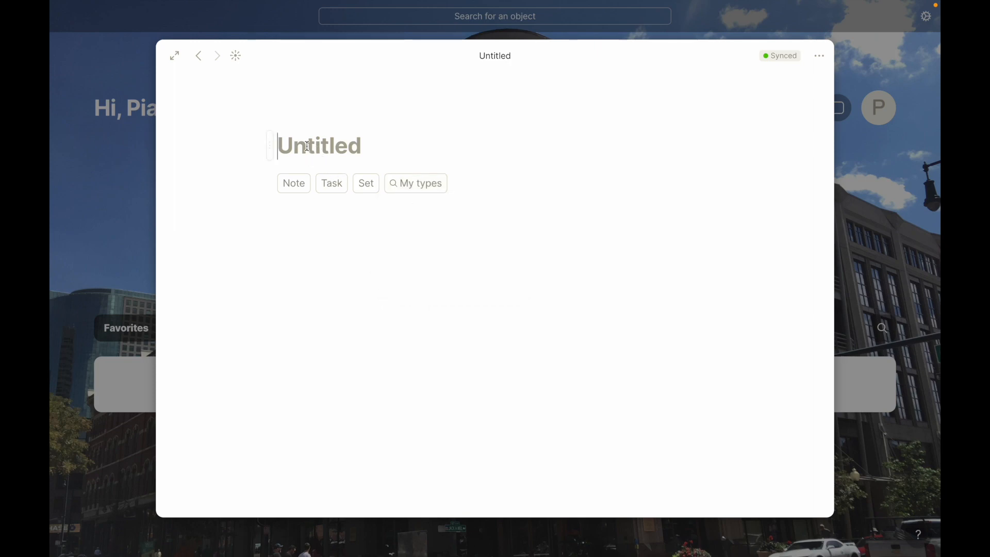
{"action": "type", "text": "Homepage"}
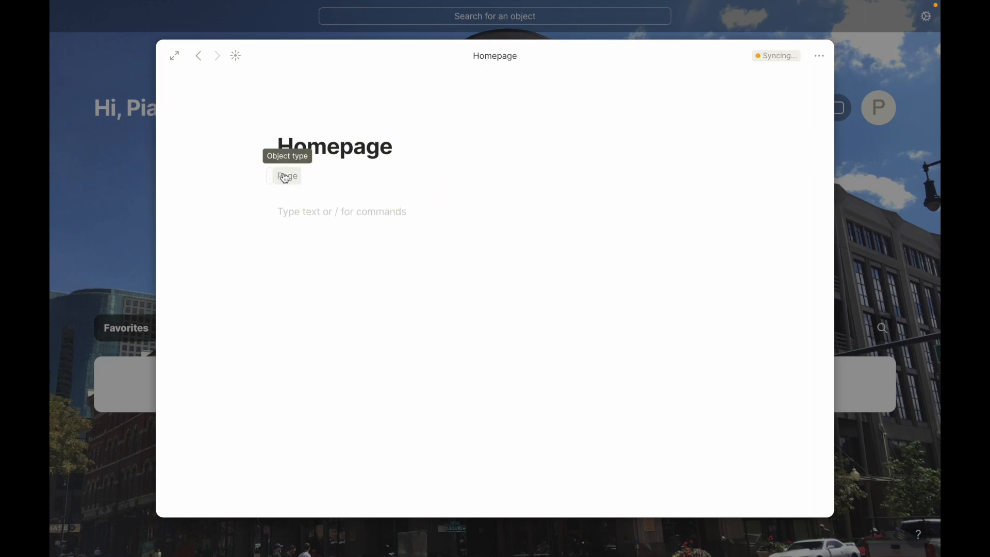
{"action": "mouse_move", "coordinate": [324, 182]}
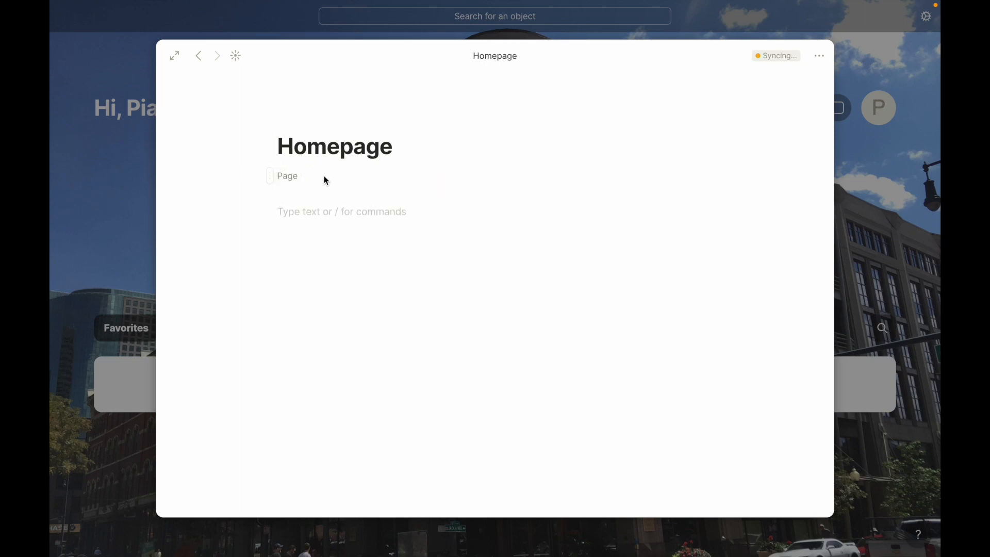
{"action": "mouse_move", "coordinate": [406, 179]}
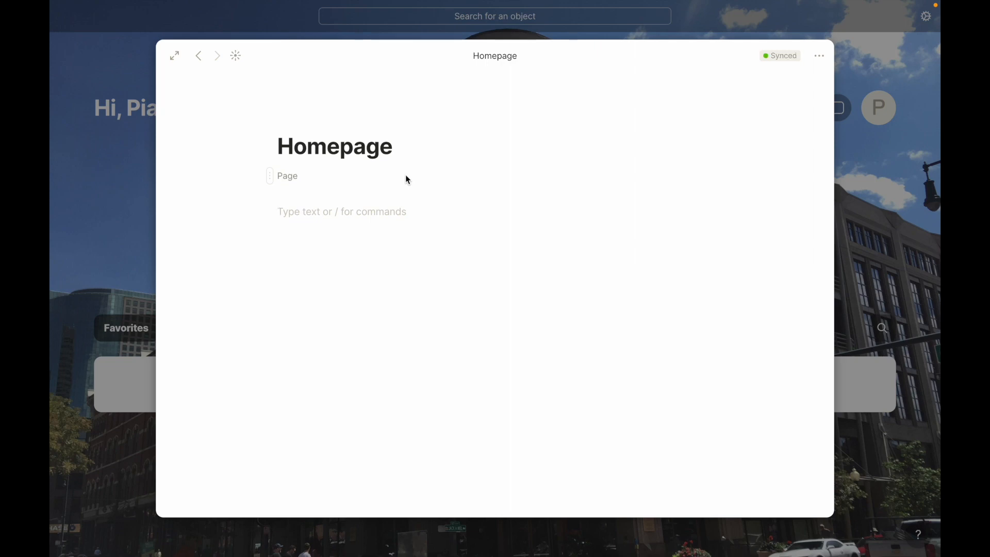
{"action": "mouse_move", "coordinate": [221, 166]}
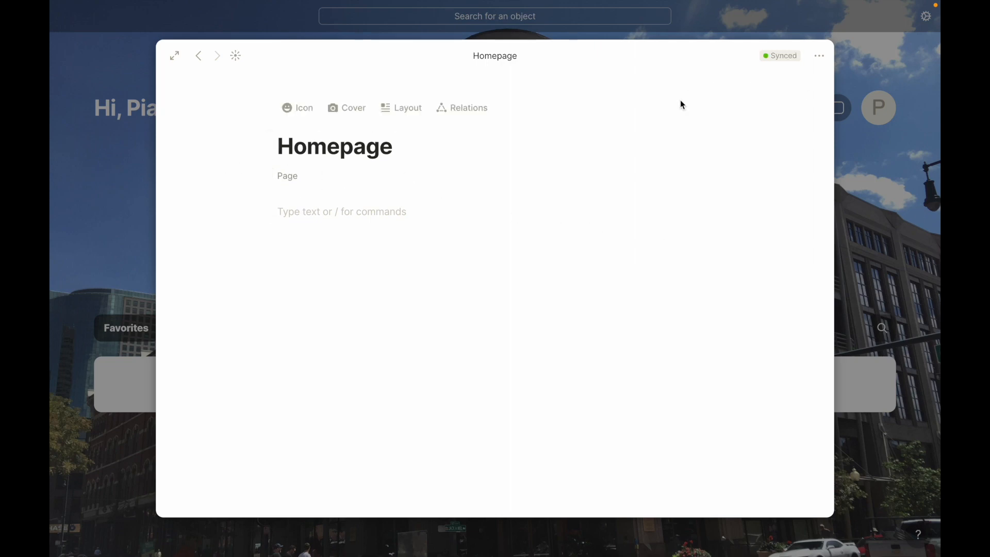
{"action": "mouse_move", "coordinate": [175, 56]}
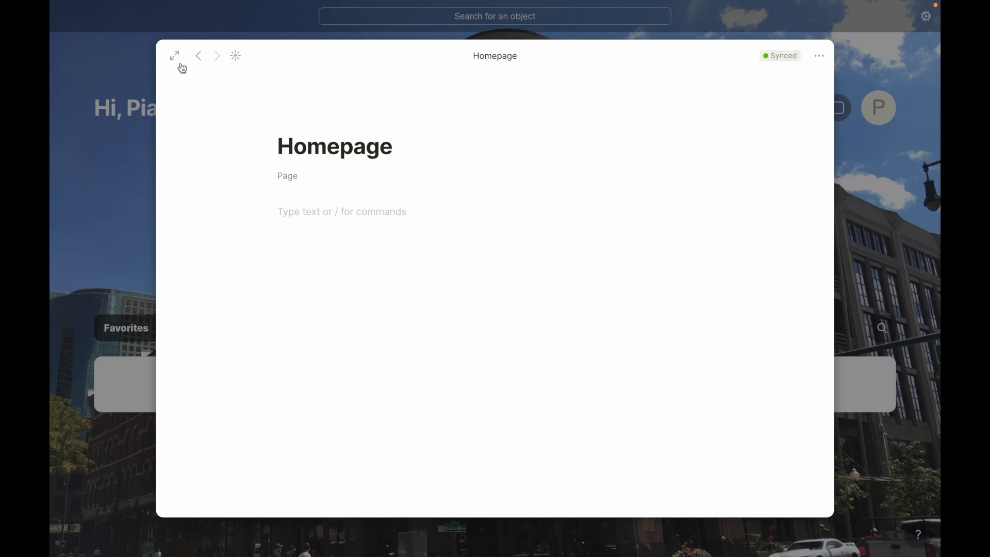
Expand Homepage to full window and add it to Favorites from the actions menu
{"action": "left_click", "coordinate": [175, 56]}
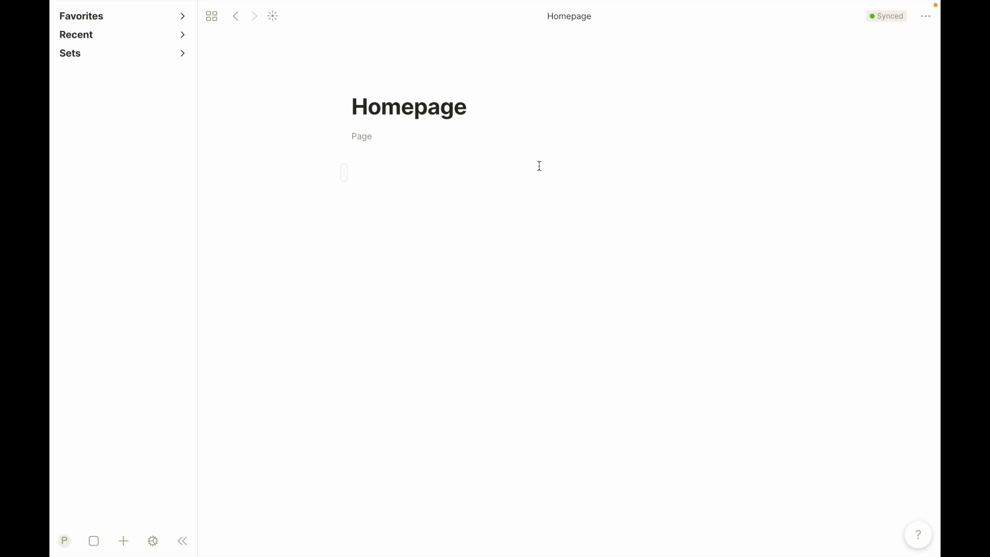
{"action": "mouse_move", "coordinate": [928, 47]}
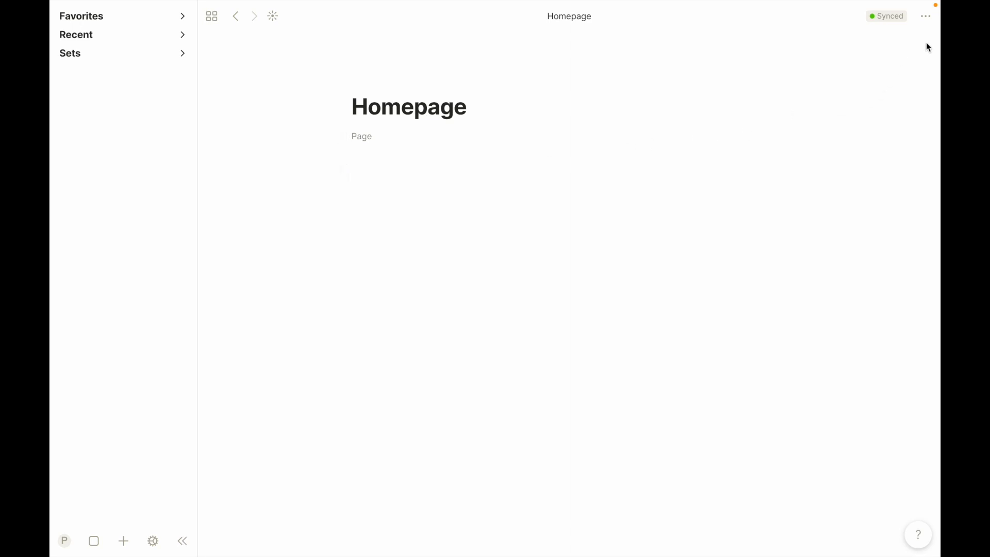
{"action": "left_click", "coordinate": [926, 16]}
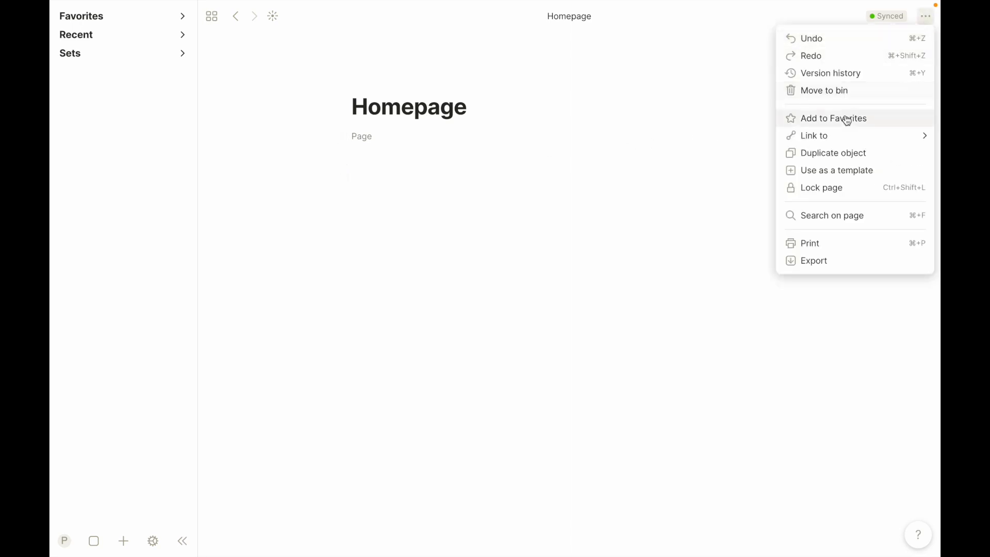
{"action": "left_click", "coordinate": [833, 117]}
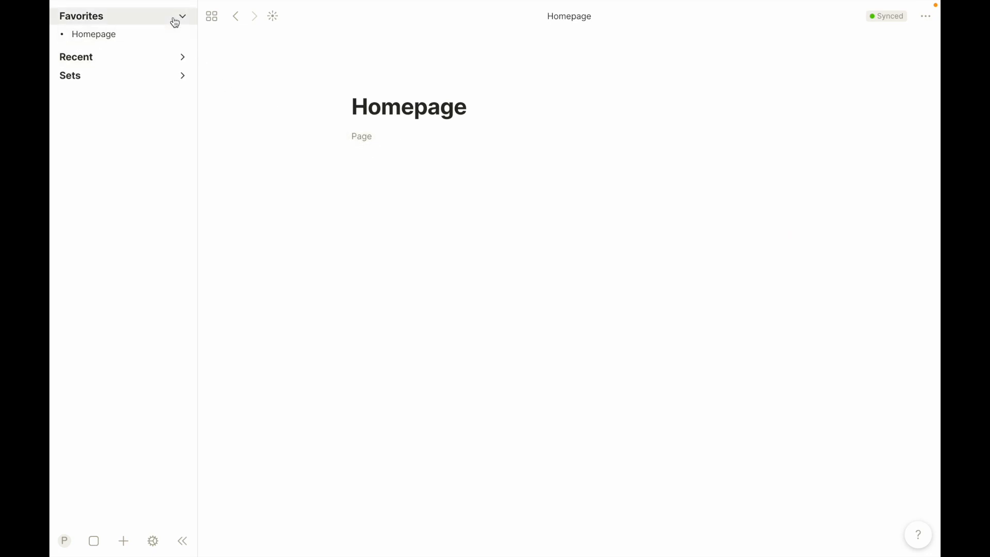
{"action": "mouse_move", "coordinate": [124, 23]}
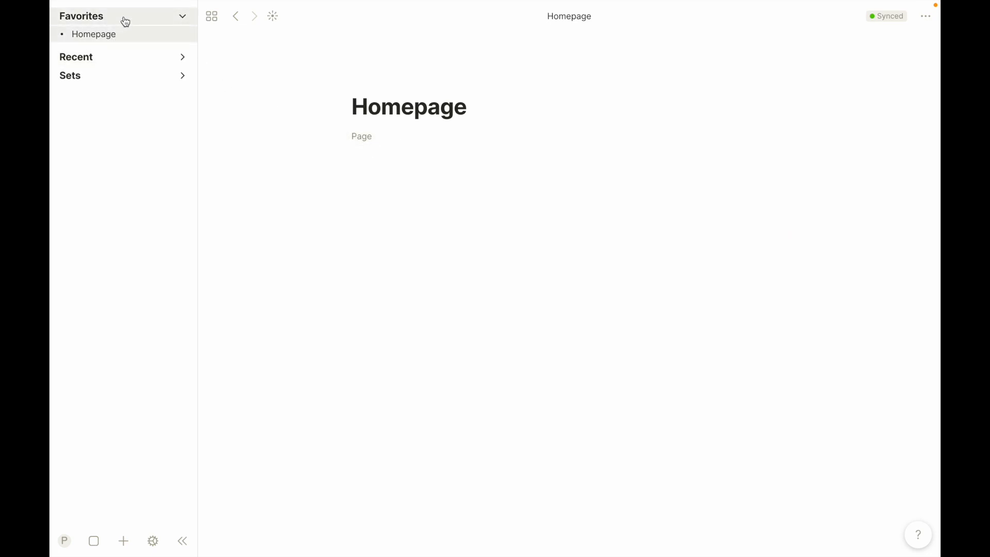
{"action": "mouse_move", "coordinate": [160, 68]}
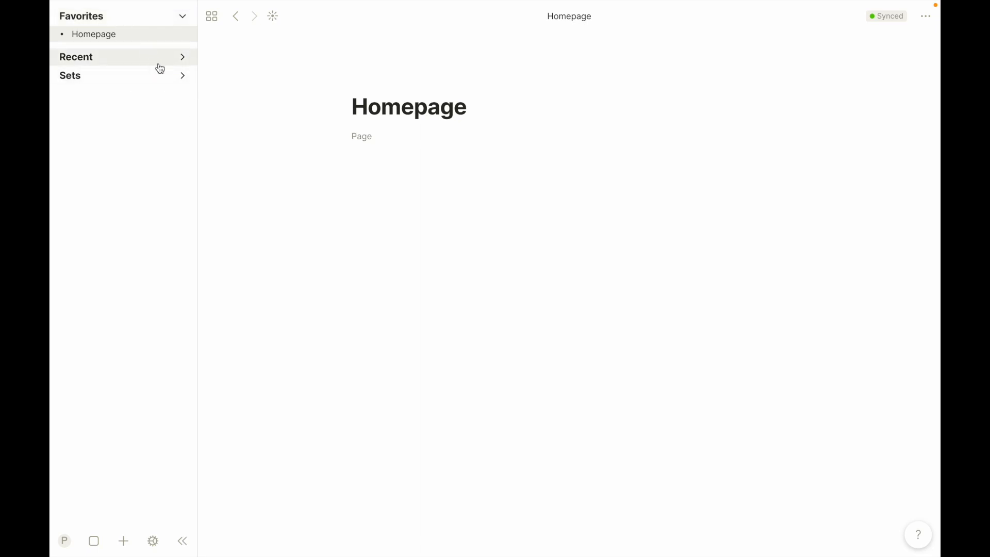
{"action": "mouse_move", "coordinate": [147, 71]}
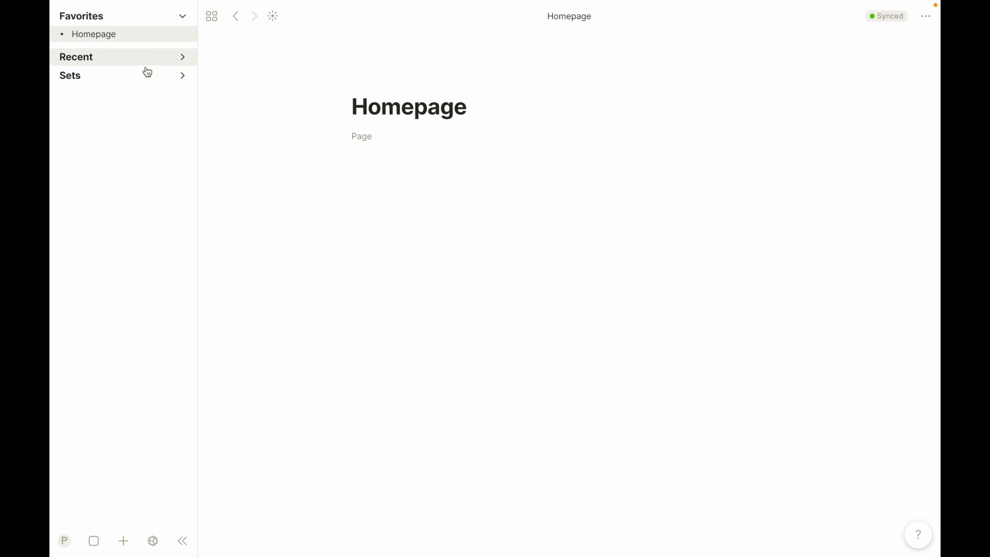
{"action": "mouse_move", "coordinate": [126, 24]}
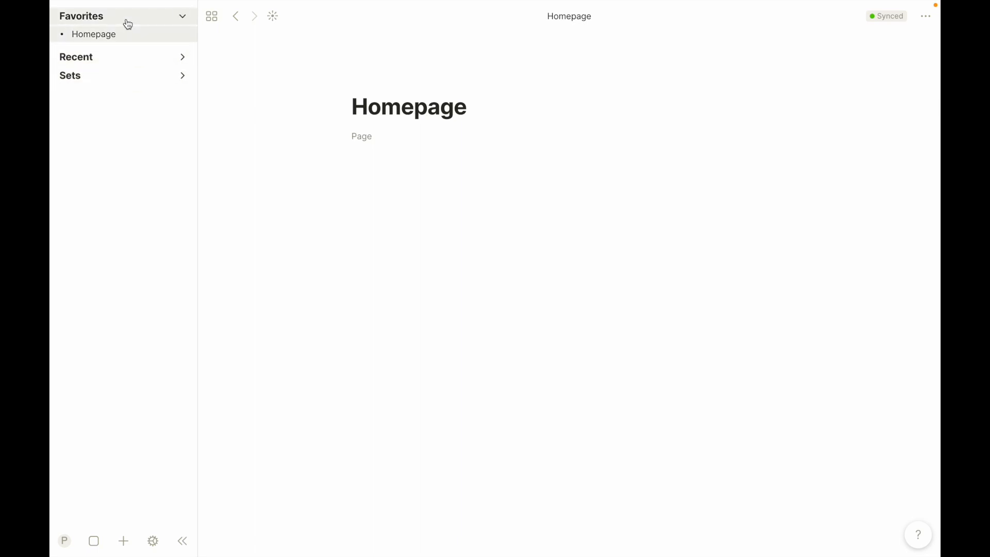
{"action": "mouse_move", "coordinate": [329, 176]}
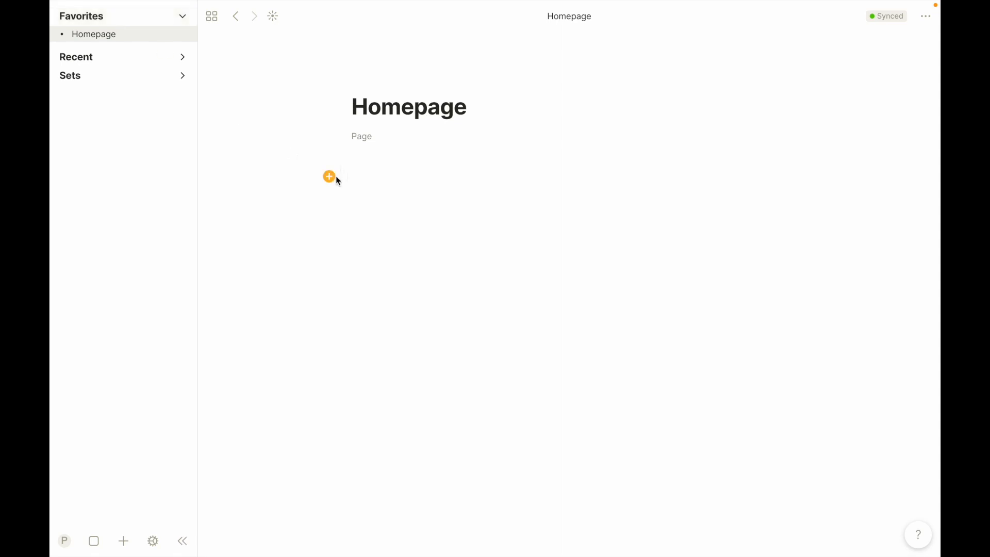
{"action": "mouse_move", "coordinate": [339, 335]}
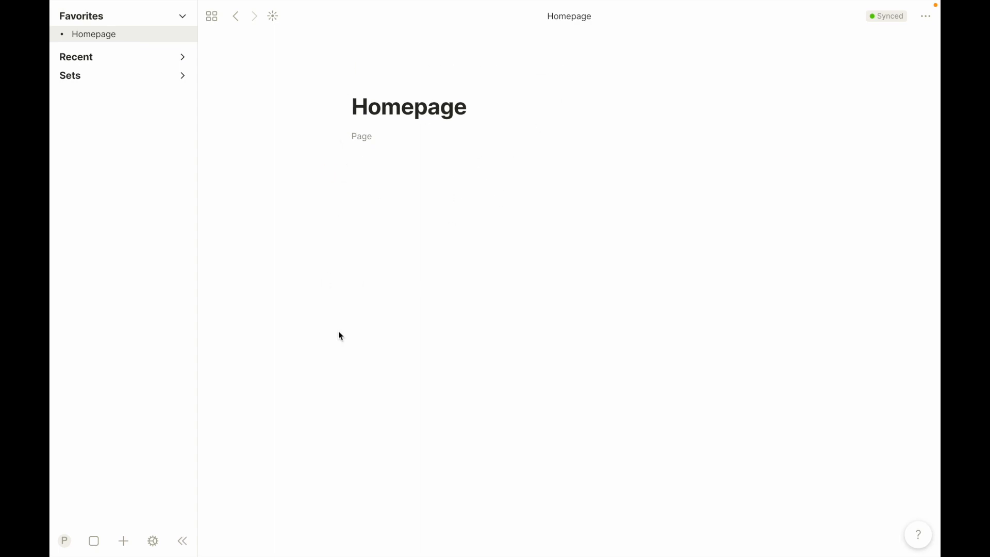
{"action": "mouse_move", "coordinate": [470, 195]}
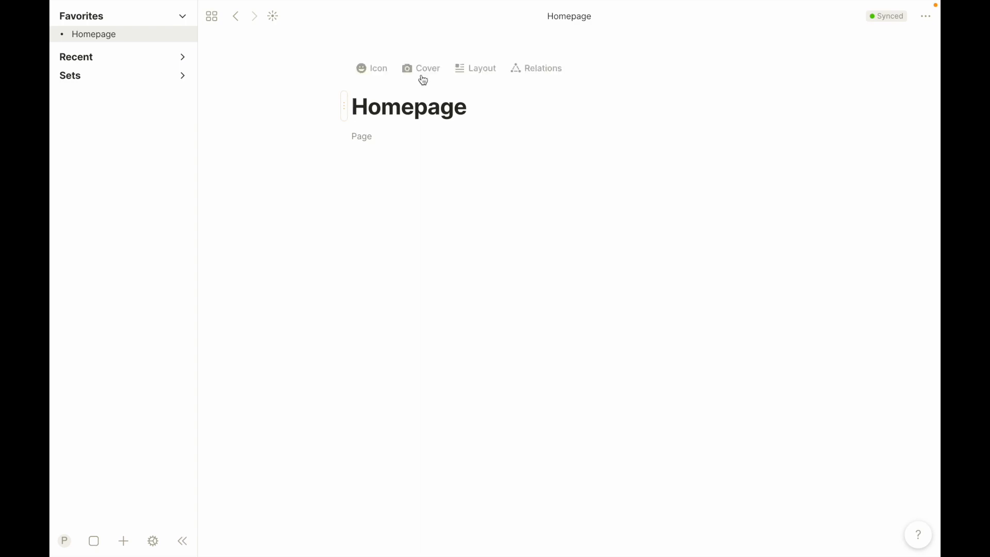
{"action": "mouse_move", "coordinate": [372, 68]}
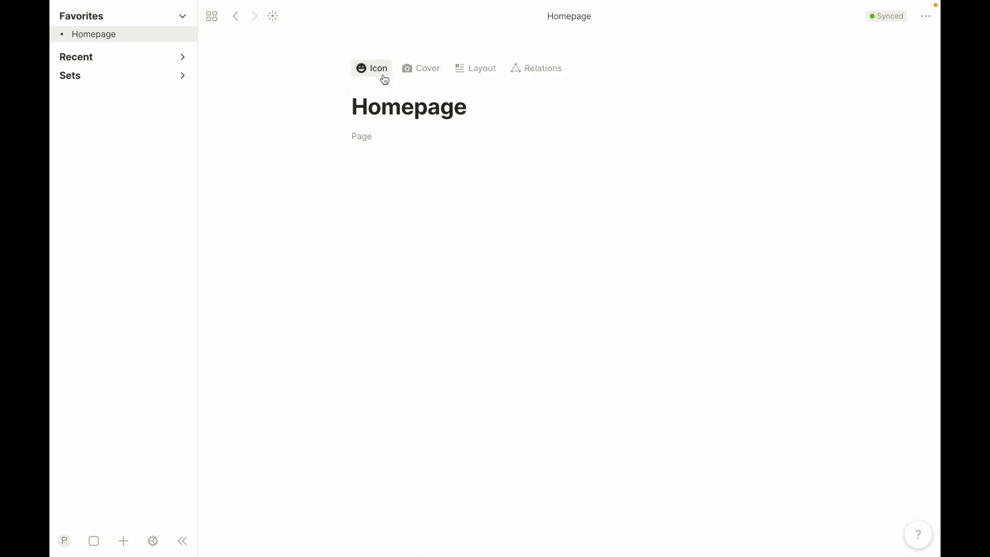
Set the house emoji from Recently used as the Homepage icon
{"action": "left_click", "coordinate": [371, 68]}
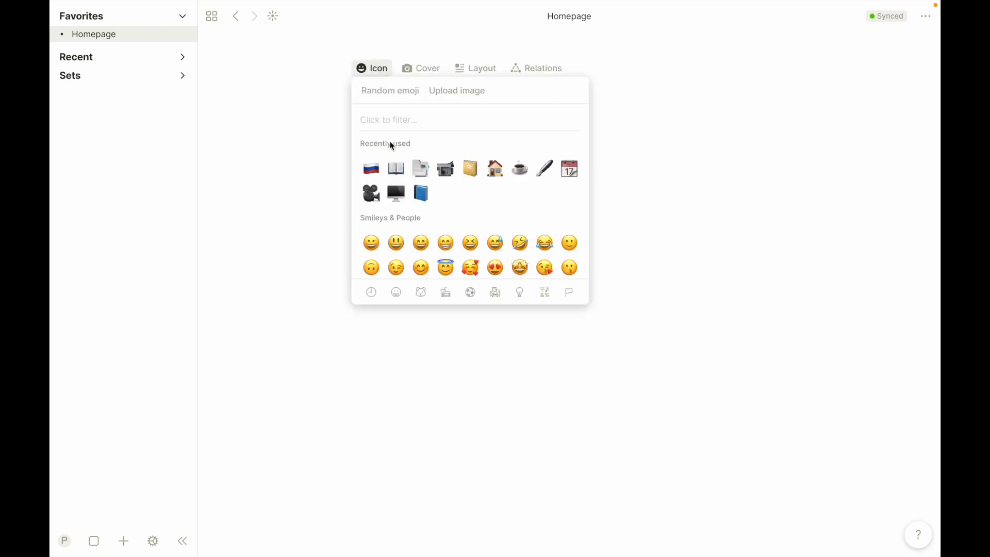
{"action": "scroll", "scroll_direction": "down", "scroll_amount": 3}
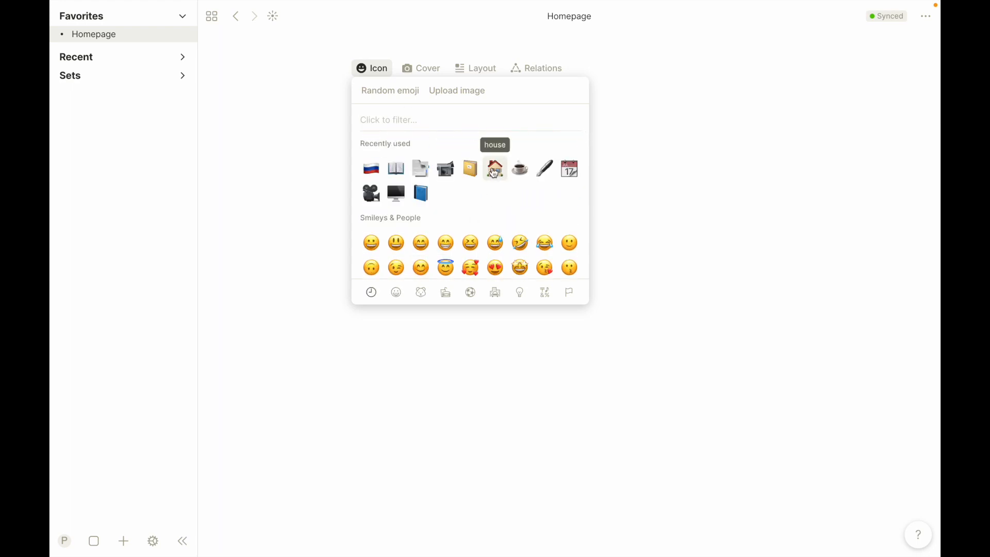
{"action": "left_click", "coordinate": [494, 169]}
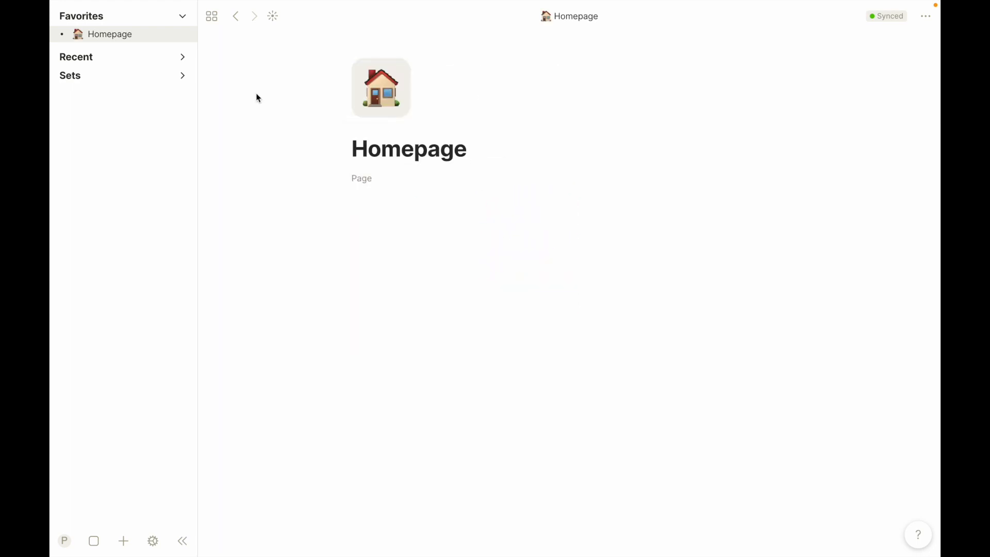
{"action": "mouse_move", "coordinate": [83, 41]}
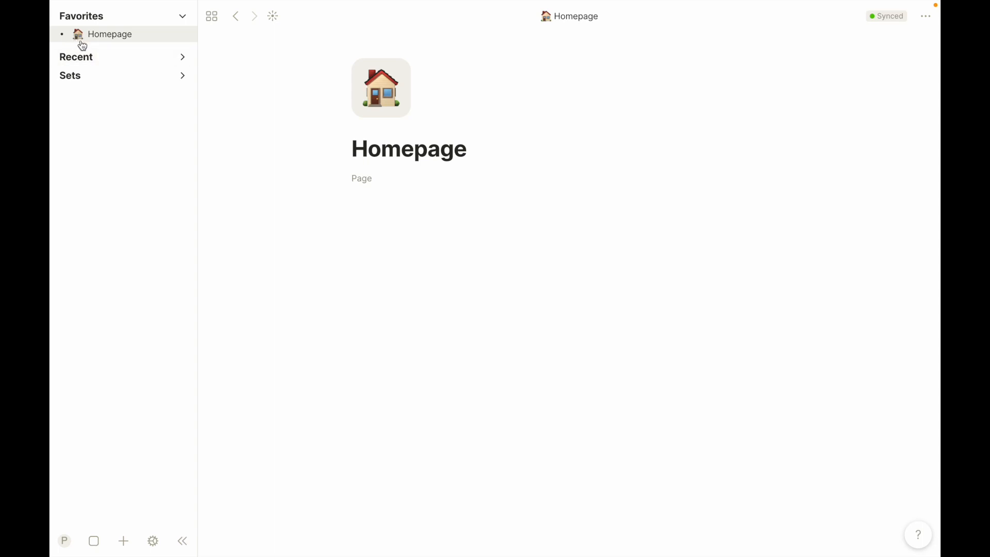
{"action": "mouse_move", "coordinate": [363, 145]}
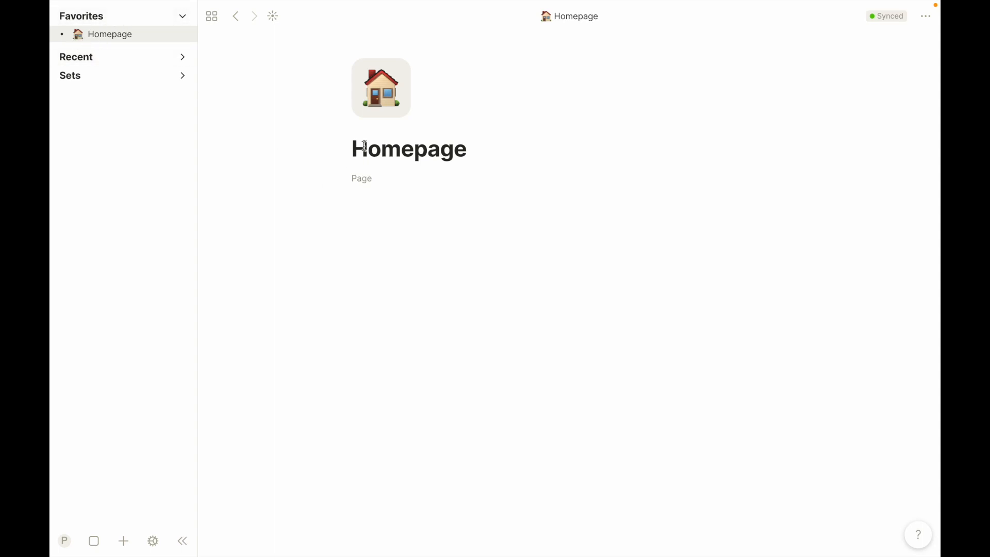
Search Unsplash covers for 'library' and browse the photo results
{"action": "left_click", "coordinate": [450, 98]}
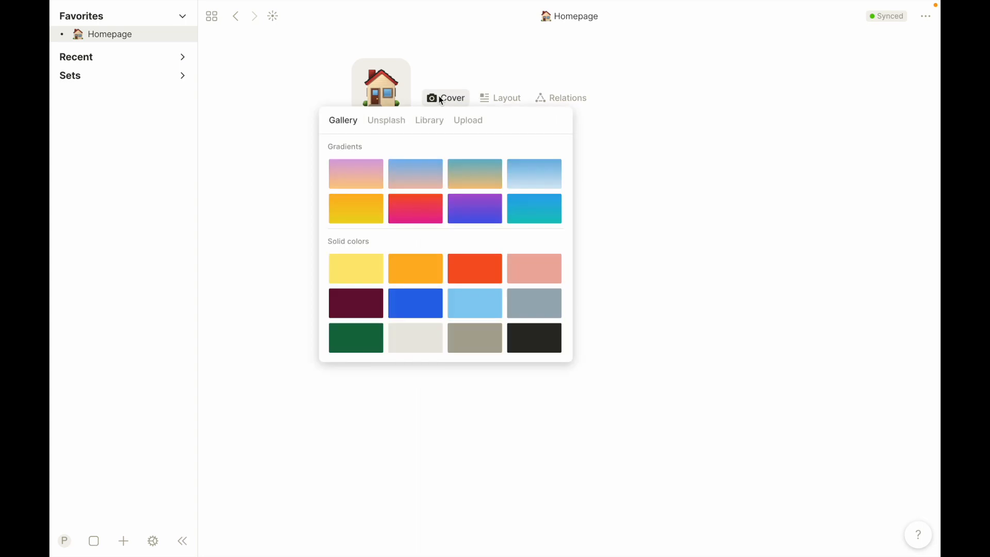
{"action": "left_click", "coordinate": [386, 120]}
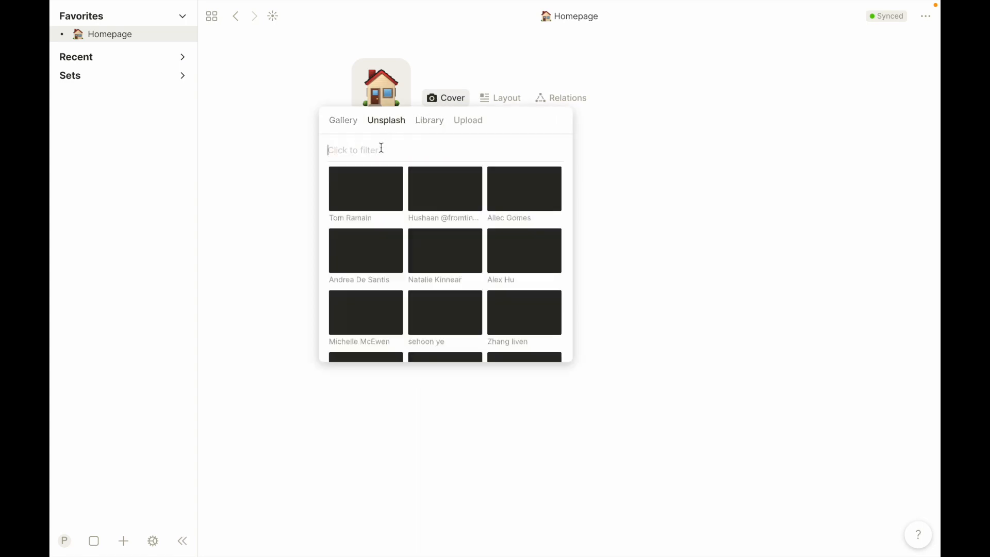
{"action": "type", "text": "library"}
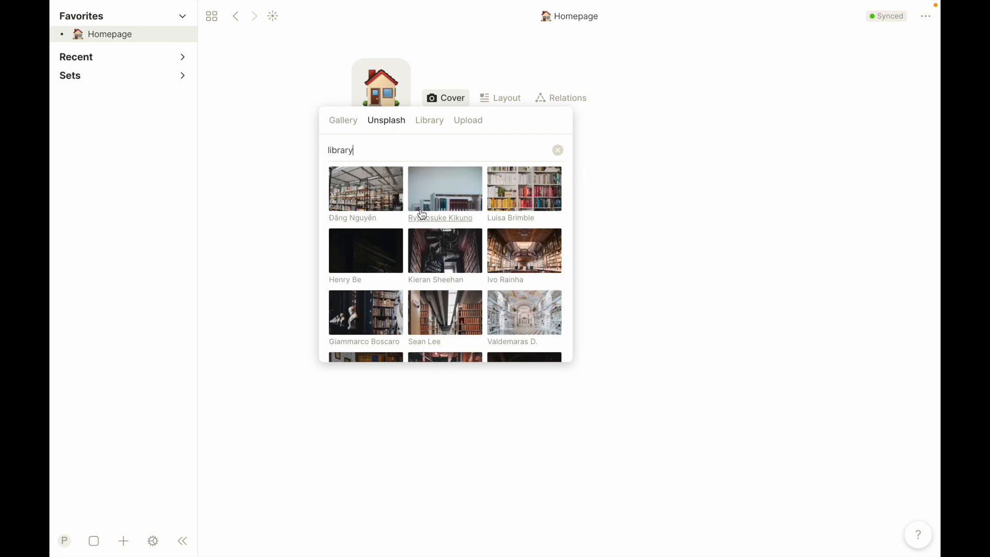
{"action": "scroll", "scroll_direction": "down", "scroll_amount": 3}
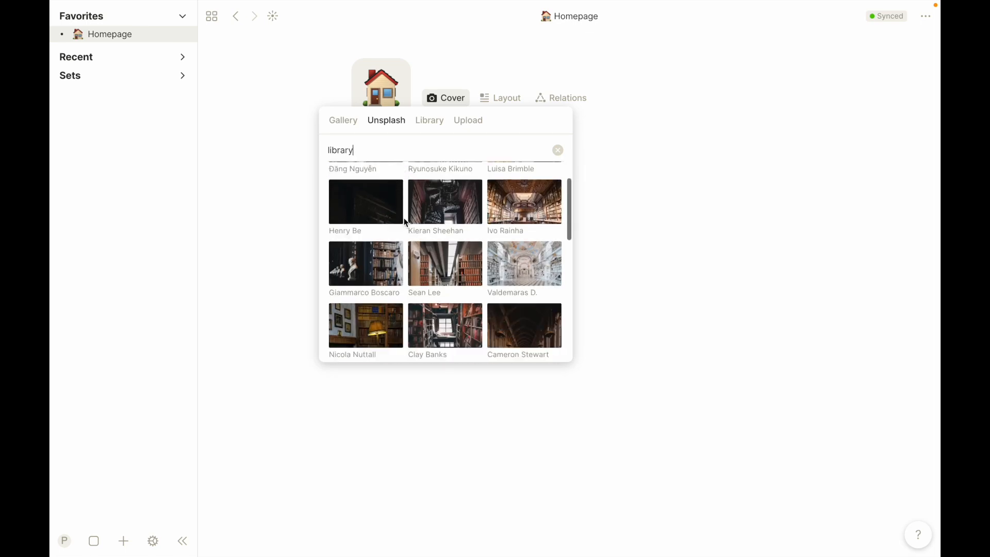
{"action": "scroll", "scroll_direction": "down", "scroll_amount": 3}
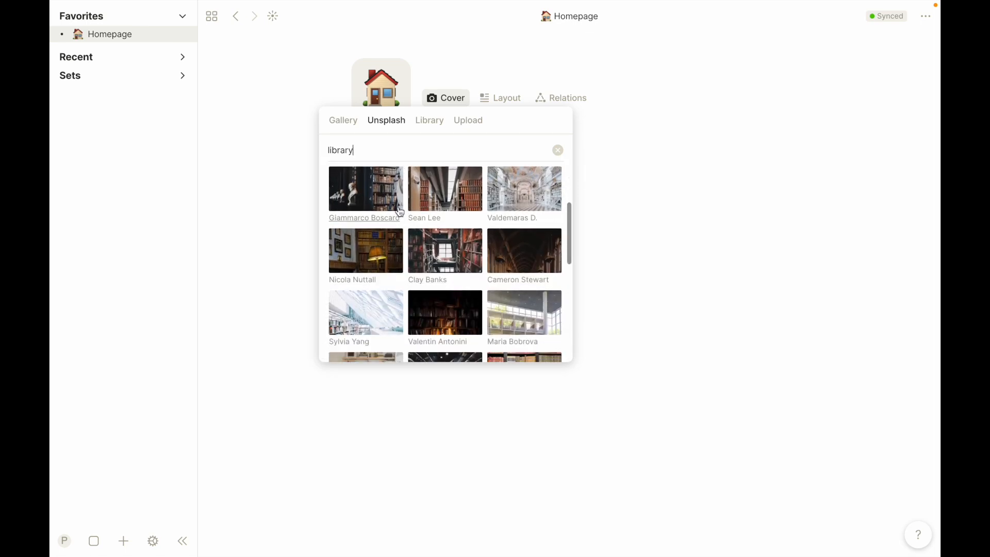
{"action": "mouse_move", "coordinate": [514, 265]}
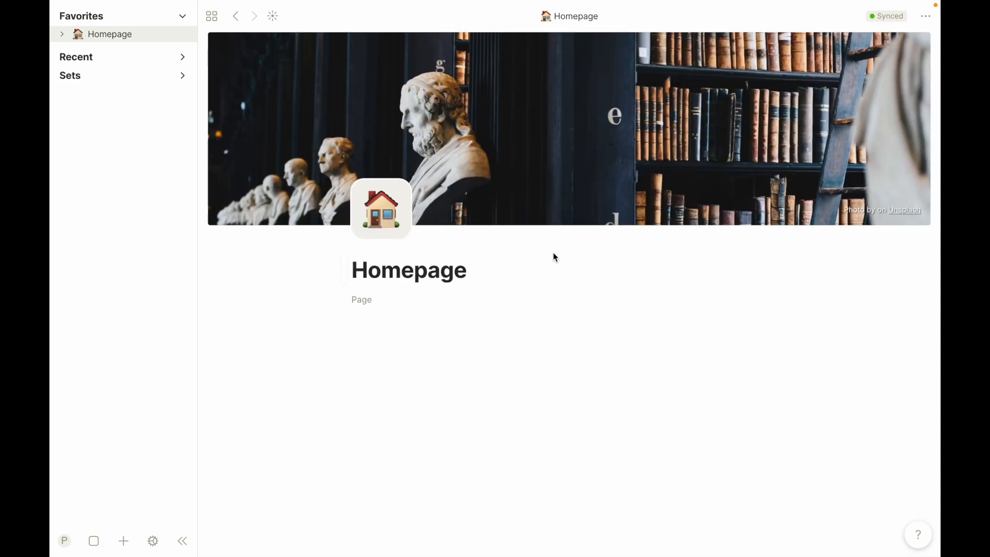
Start repositioning the library cover photo from the cover options
{"action": "left_click", "coordinate": [445, 205]}
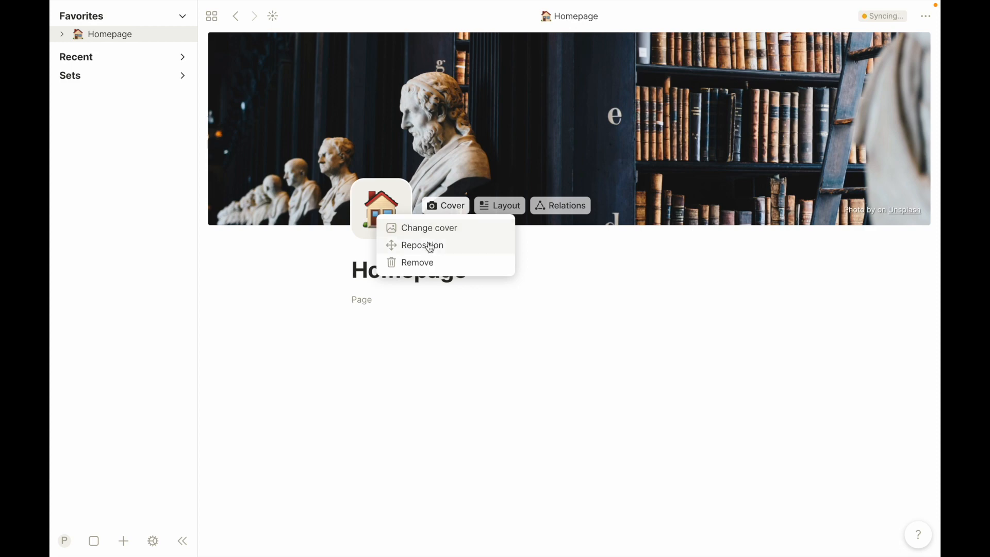
{"action": "left_click", "coordinate": [421, 245]}
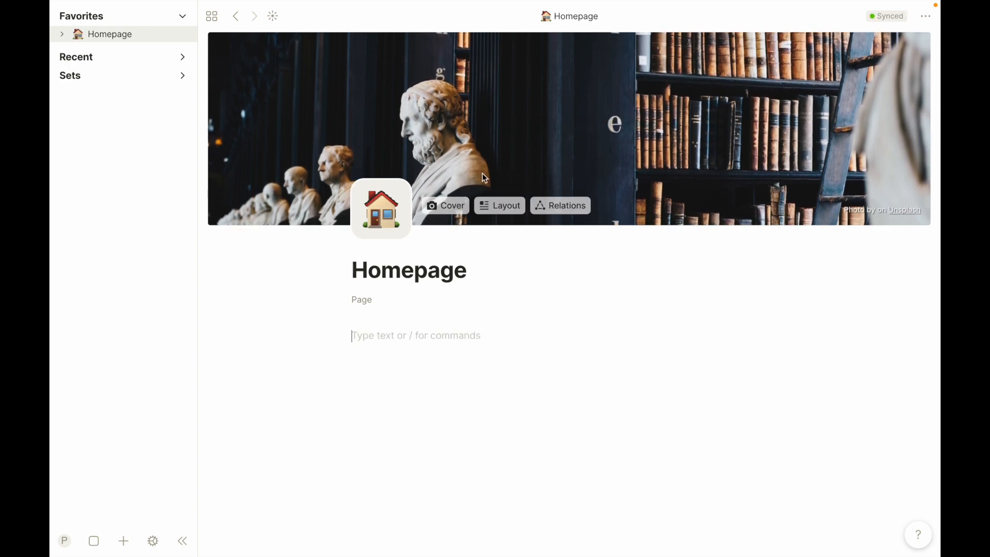
{"action": "mouse_move", "coordinate": [437, 139]}
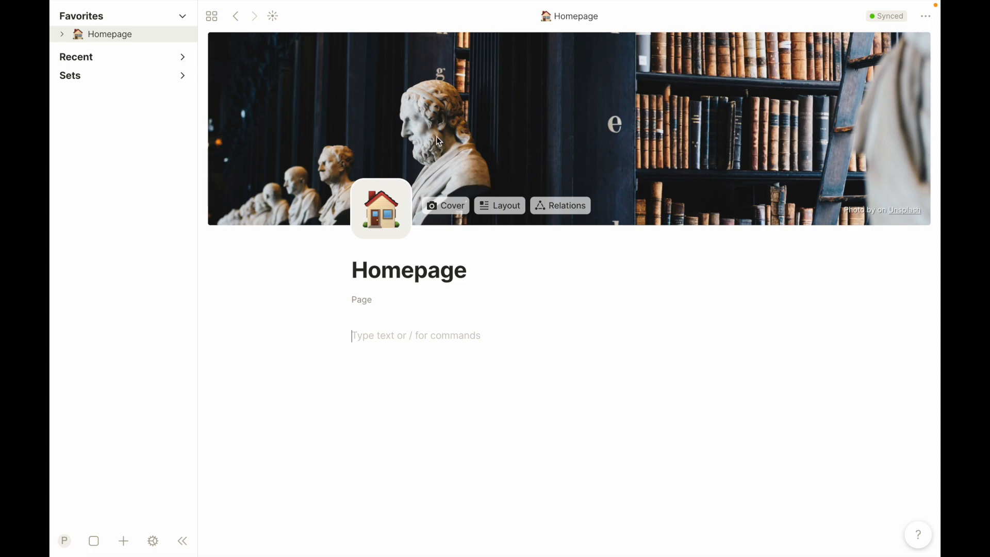
{"action": "mouse_move", "coordinate": [469, 284]}
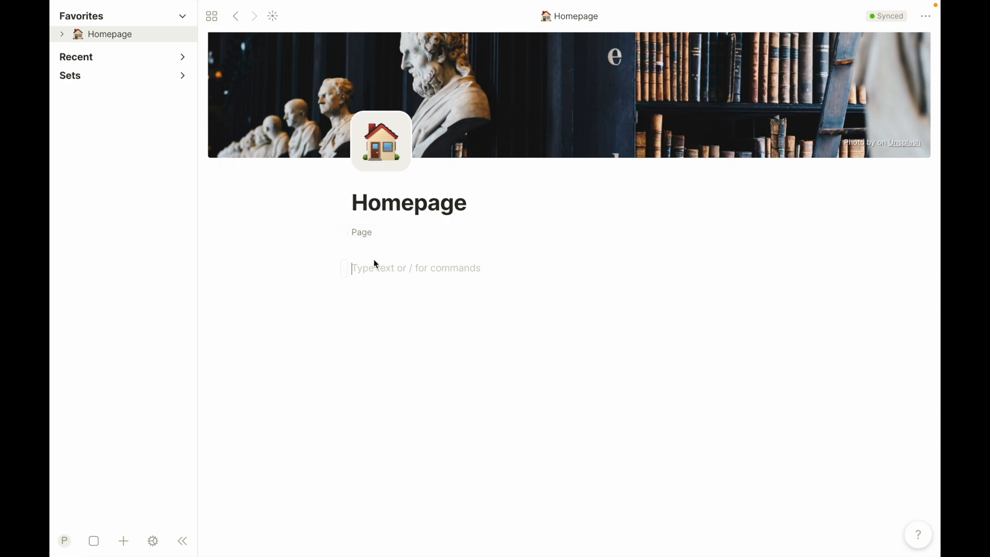
{"action": "mouse_move", "coordinate": [345, 268]}
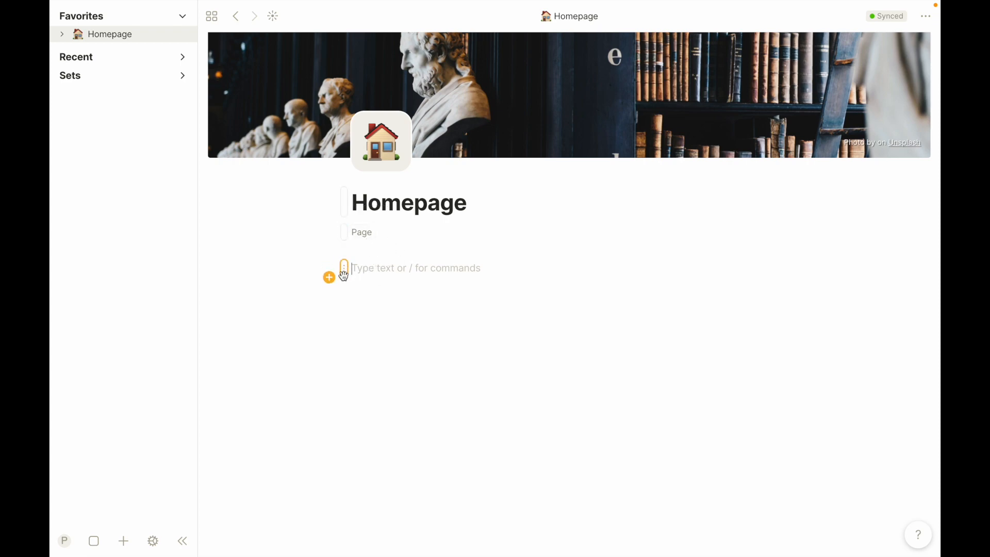
{"action": "mouse_move", "coordinate": [340, 271]}
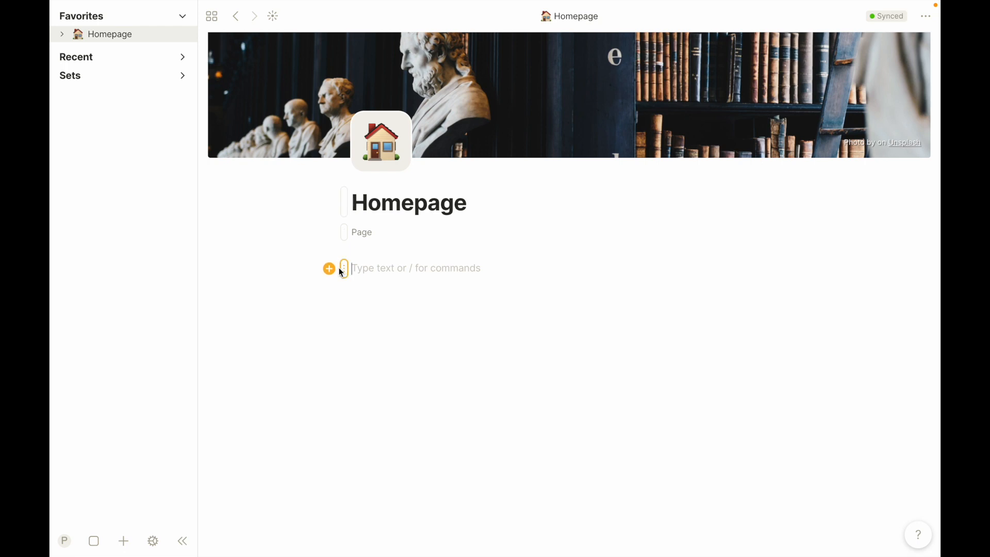
{"action": "mouse_move", "coordinate": [377, 264]}
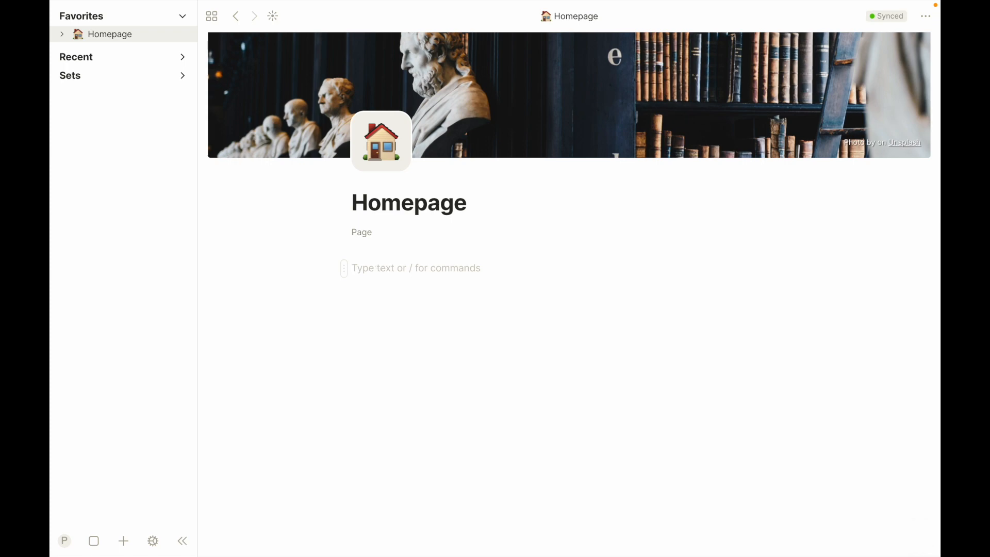
Add a '## Classes' heading with bullet items Java and English below it
{"action": "type", "text": "##"}
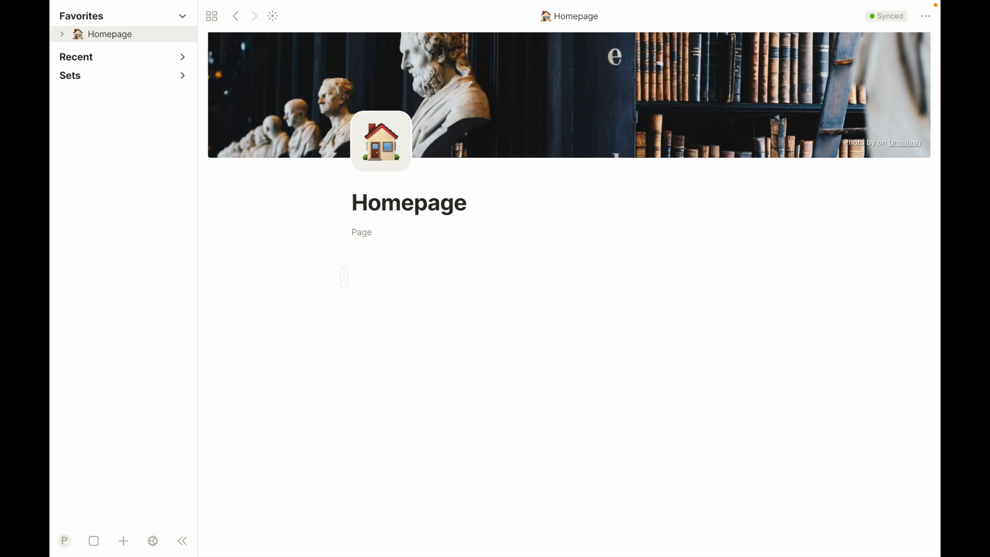
{"action": "type", "text": "Classes"}
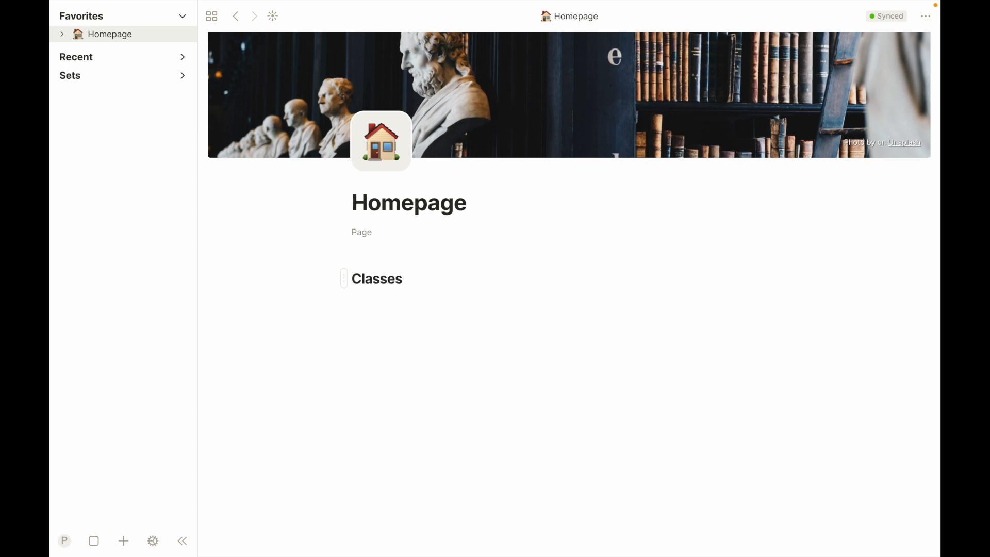
{"action": "left_click", "coordinate": [416, 298]}
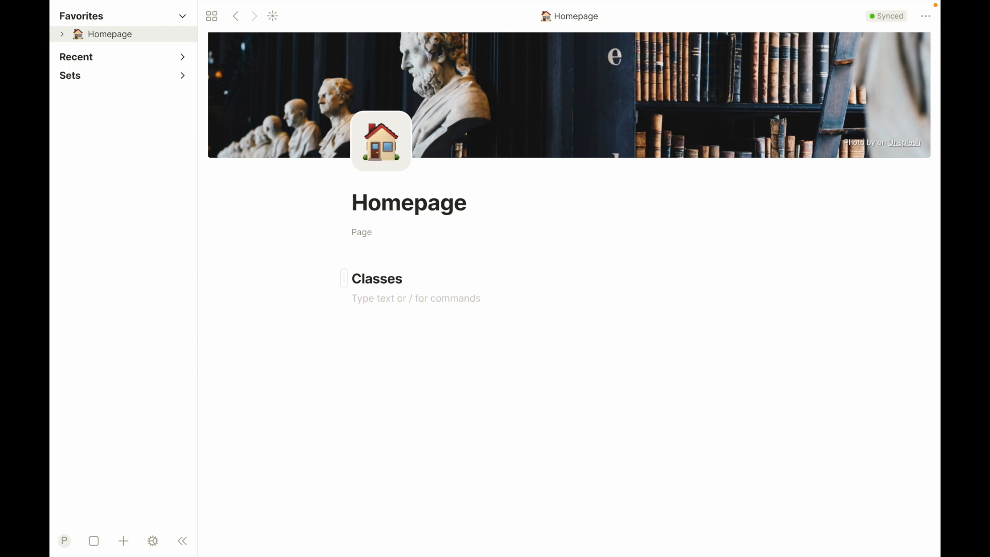
{"action": "type", "text": "Jav"}
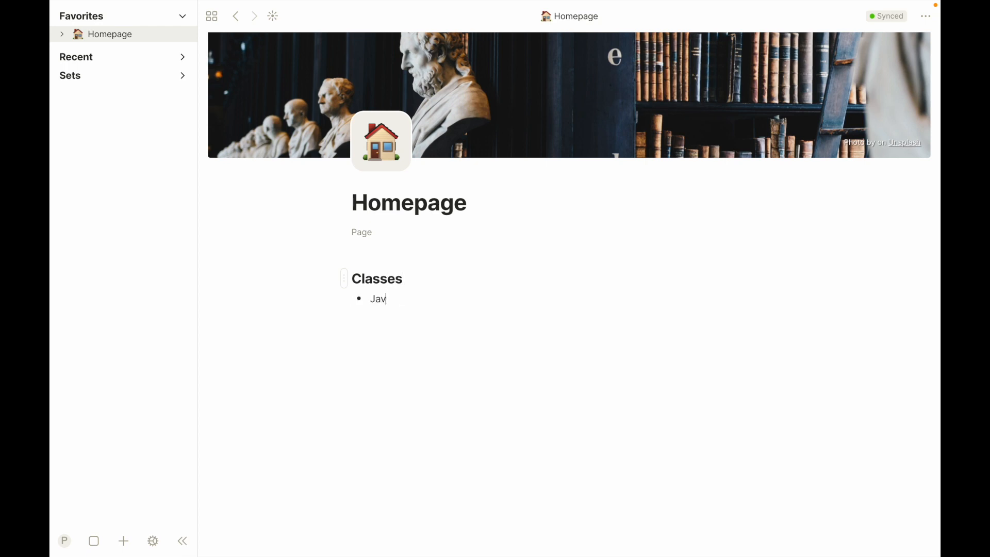
{"action": "type", "text": "a"}
{"action": "type", "text": "Russian"}
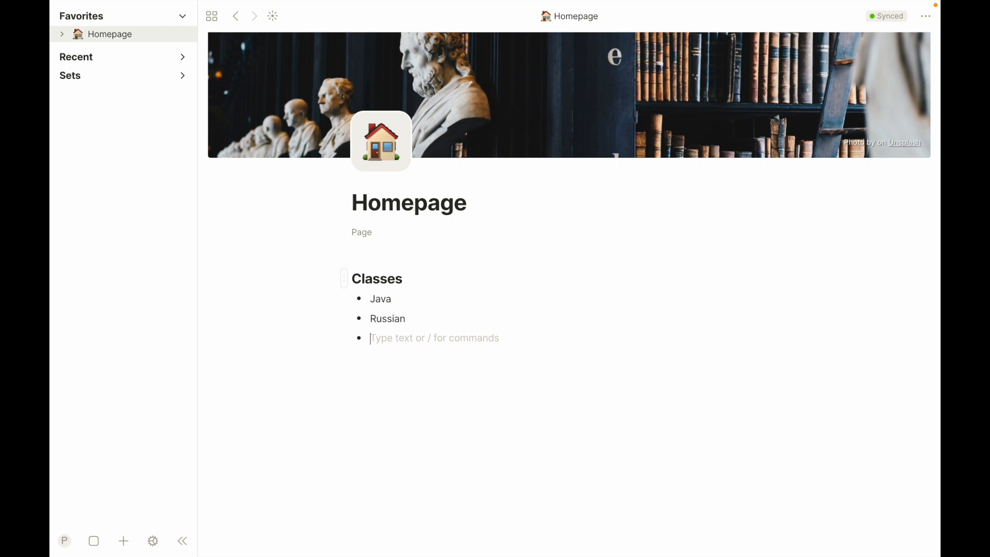
{"action": "type", "text": "English"}
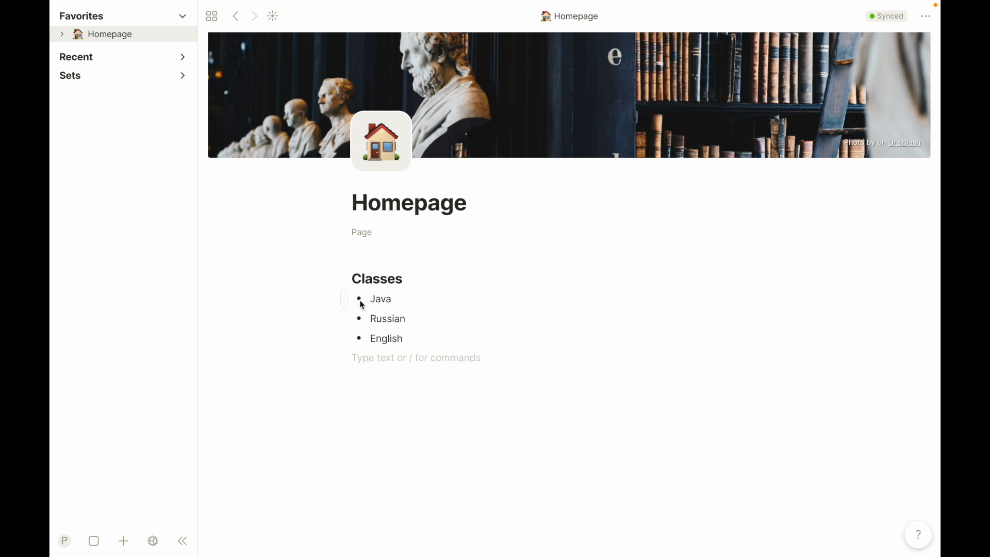
{"action": "mouse_move", "coordinate": [346, 322]}
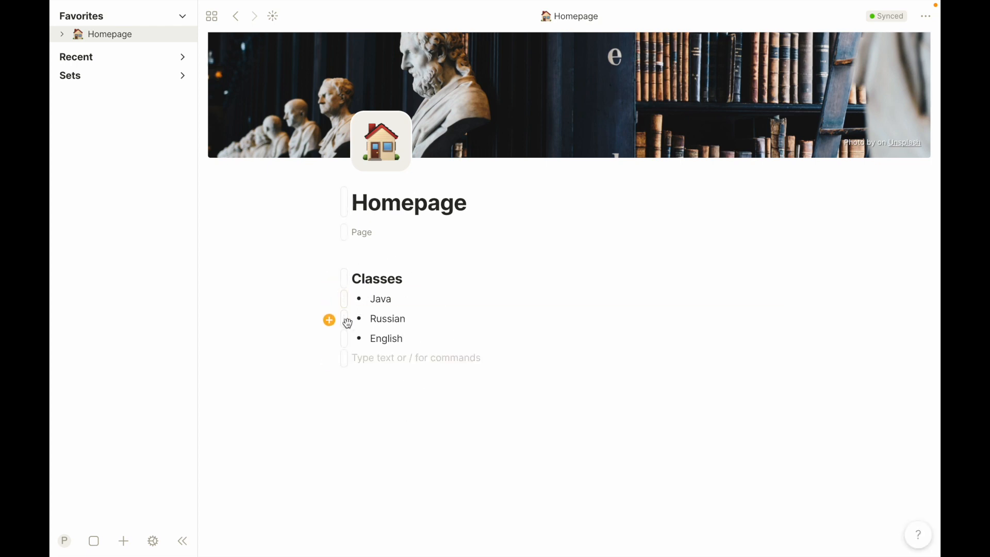
{"action": "mouse_move", "coordinate": [442, 232]}
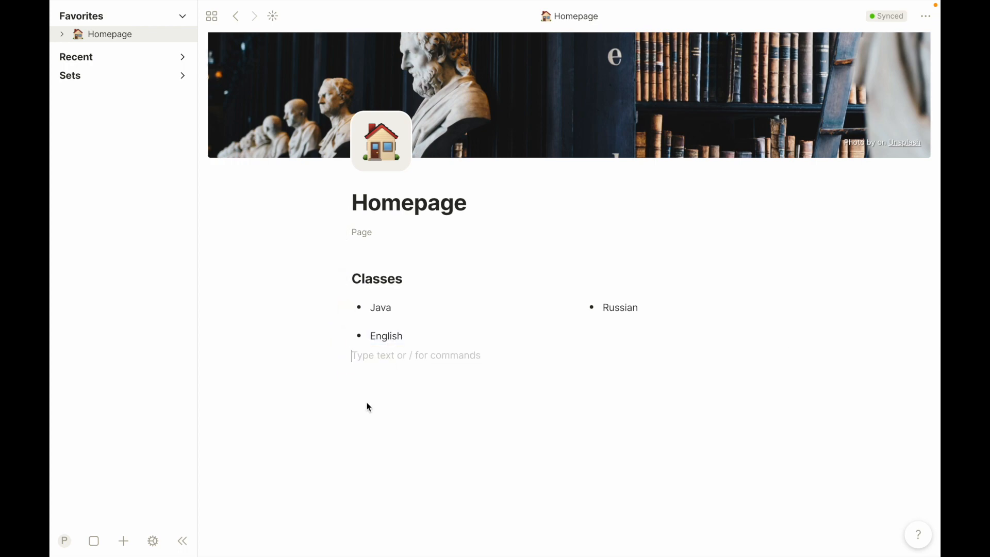
{"action": "mouse_move", "coordinate": [347, 335]}
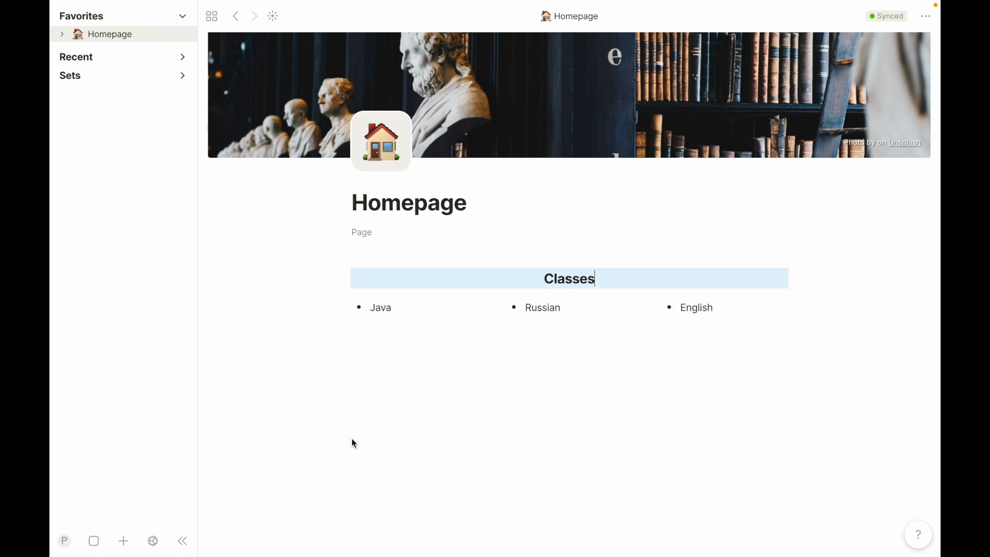
Finish editing the centered Classes heading above the three class columns
{"action": "left_click", "coordinate": [546, 413]}
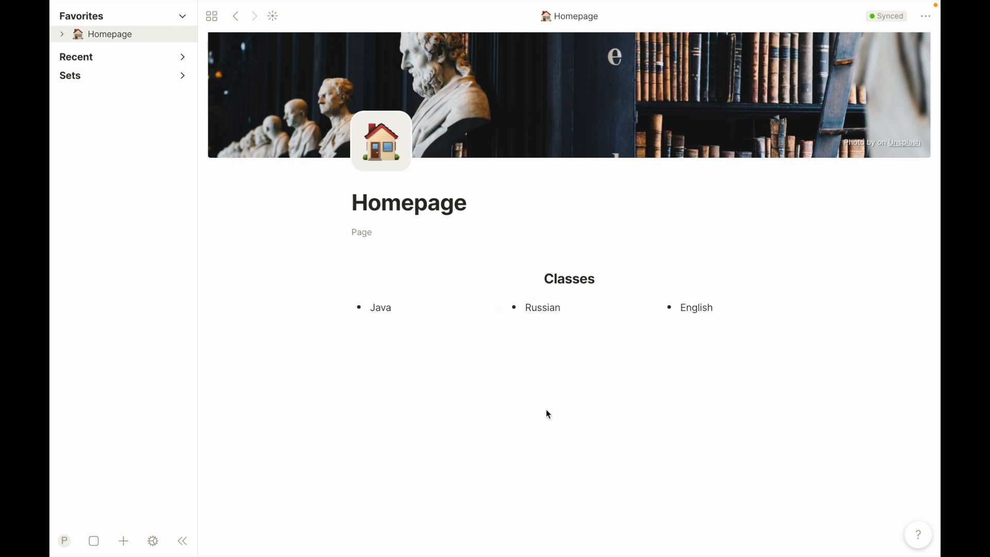
{"action": "mouse_move", "coordinate": [690, 429]}
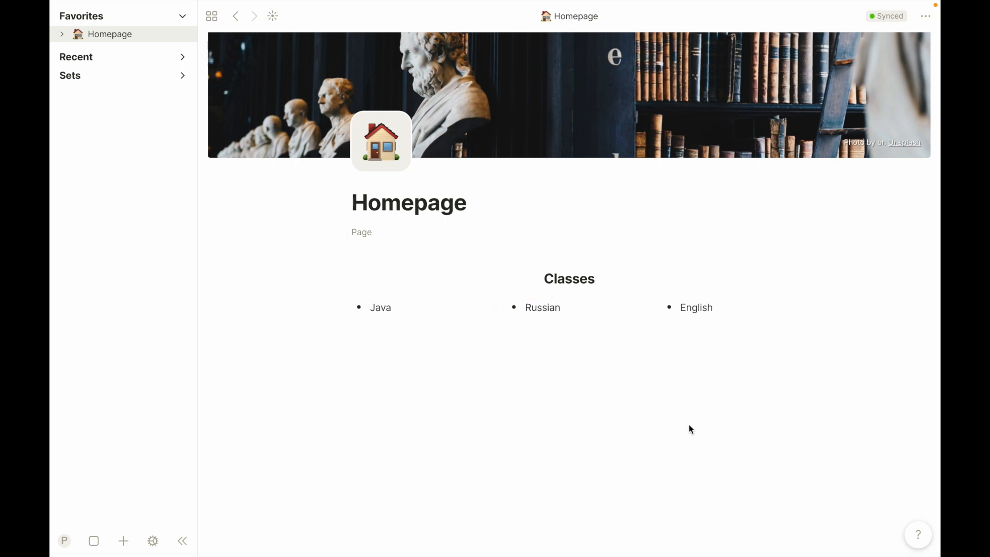
{"action": "mouse_move", "coordinate": [451, 282]}
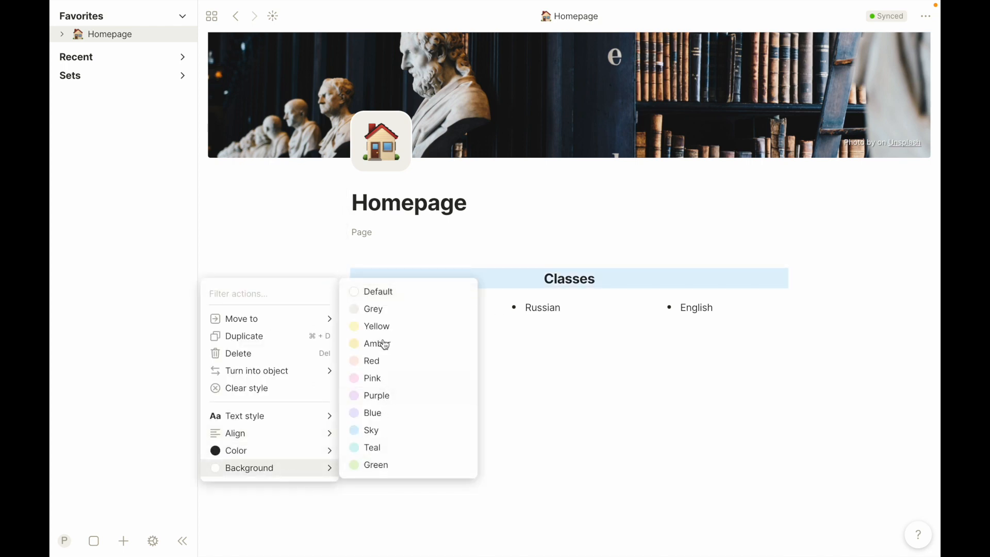
{"action": "mouse_move", "coordinate": [378, 465]}
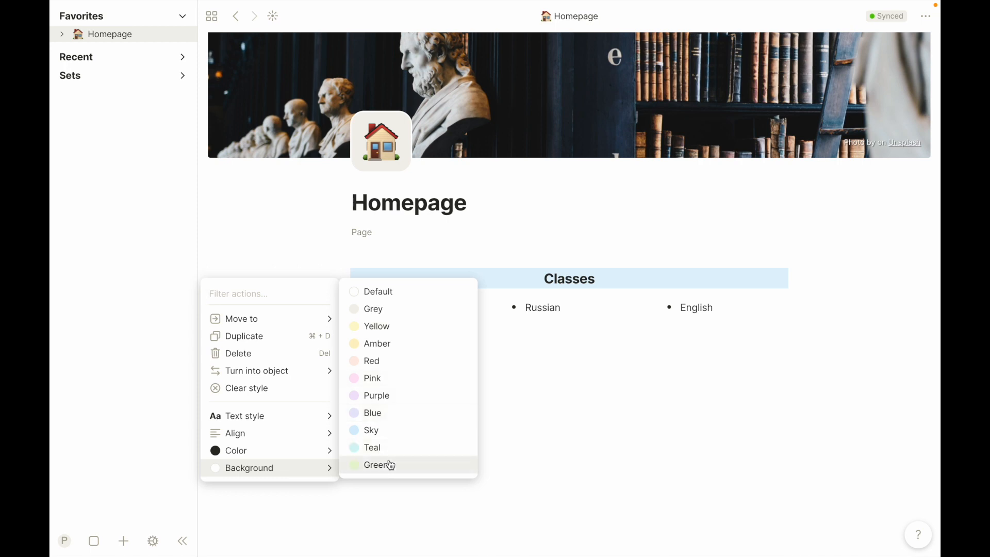
{"action": "left_click", "coordinate": [378, 465]}
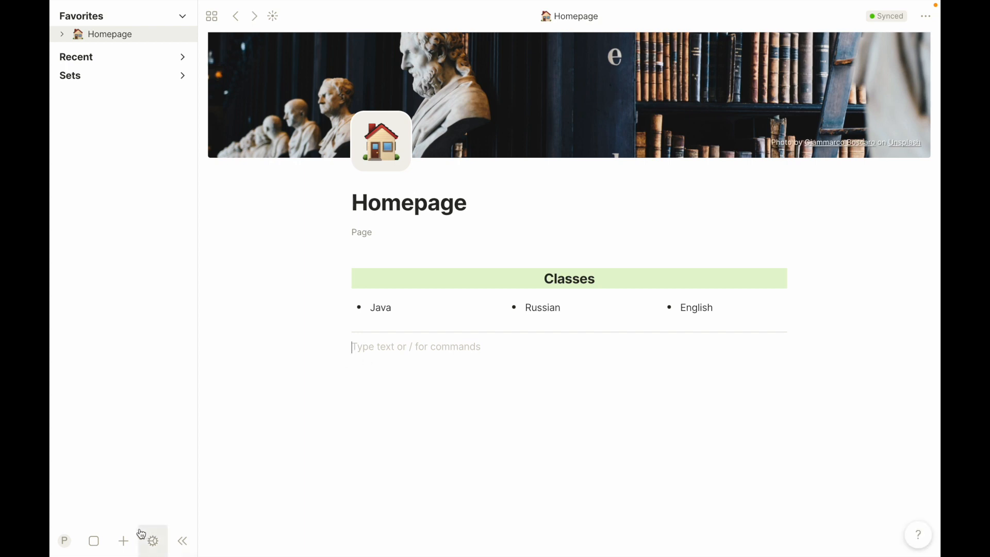
{"action": "mouse_move", "coordinate": [416, 431]}
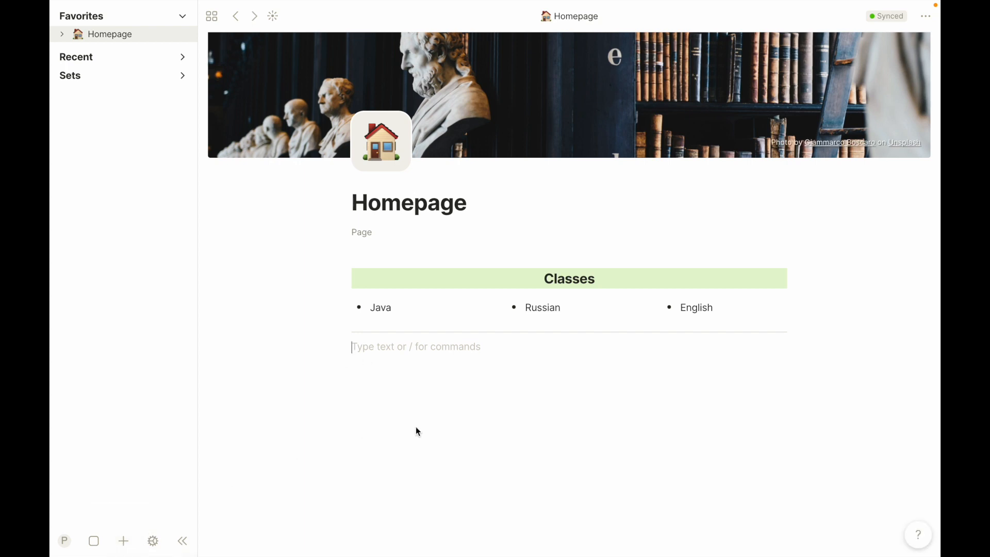
Create a new object, set its type to Book from My types, and show the type options
{"action": "left_click", "coordinate": [122, 541]}
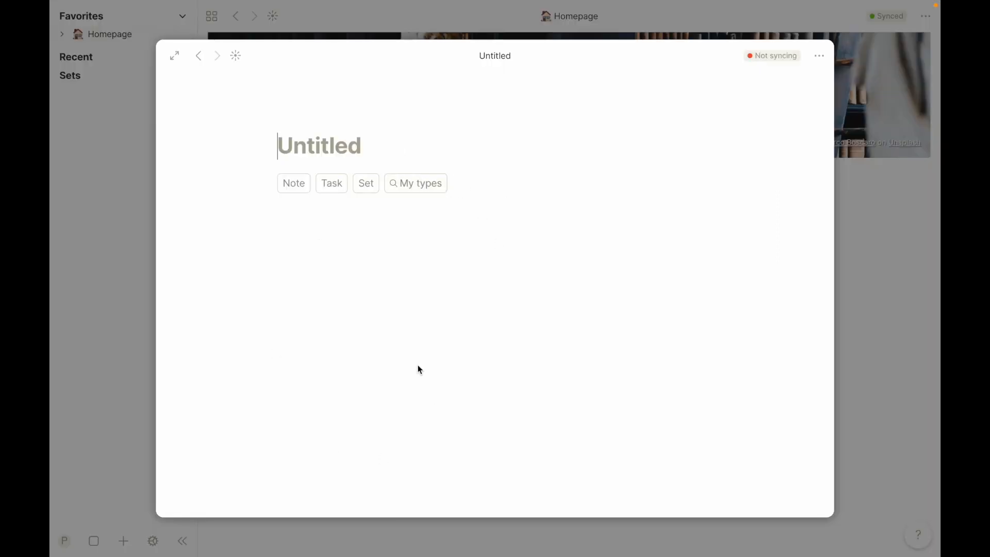
{"action": "mouse_move", "coordinate": [275, 304]}
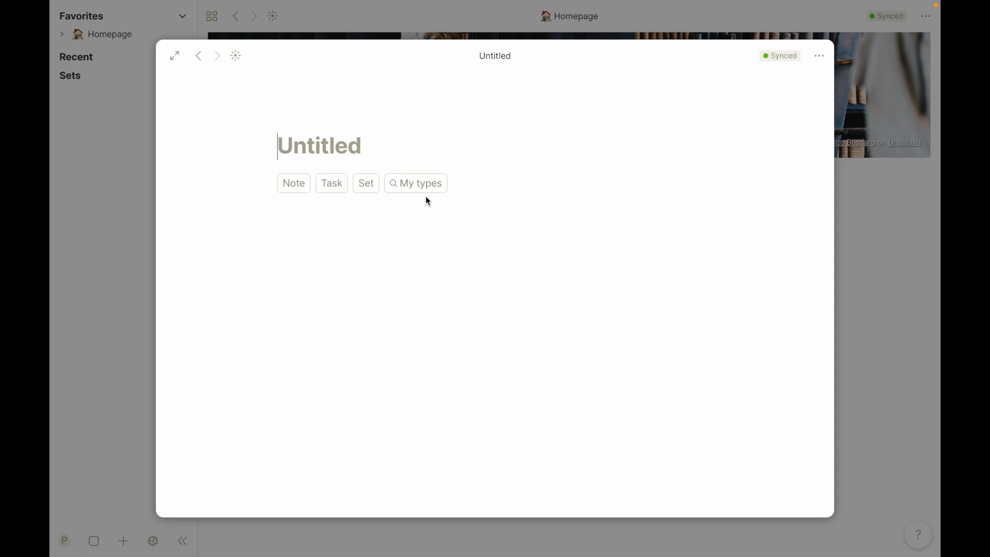
{"action": "left_click", "coordinate": [414, 184]}
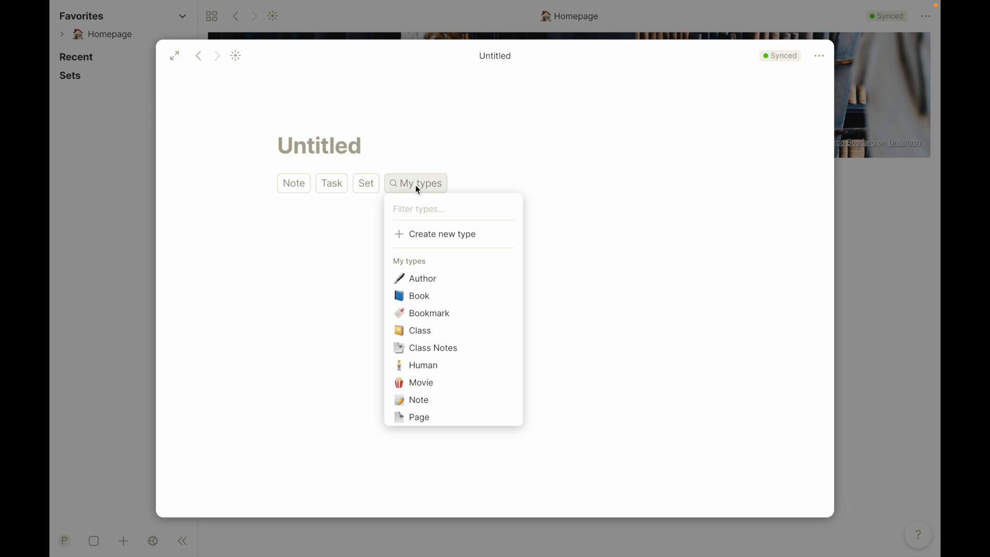
{"action": "mouse_move", "coordinate": [422, 279]}
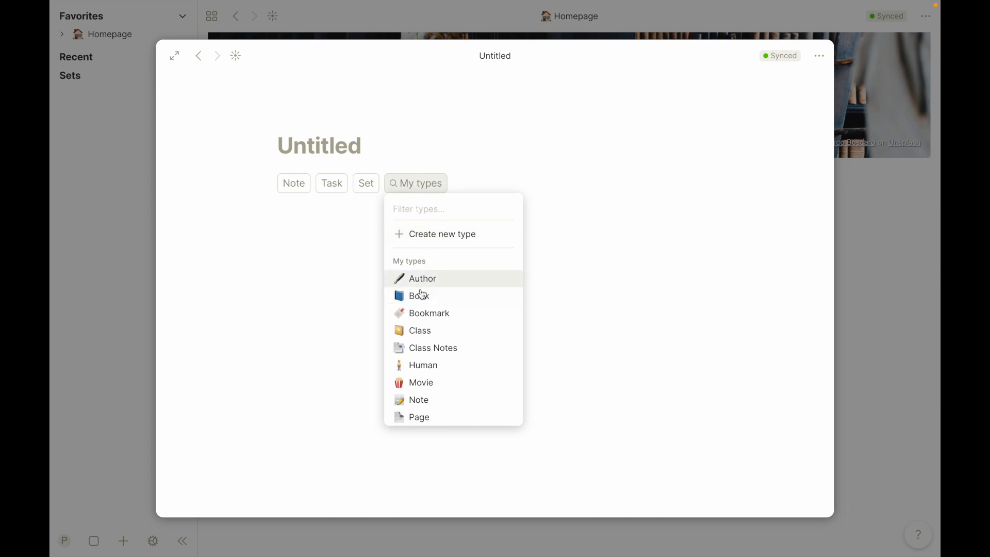
{"action": "mouse_move", "coordinate": [419, 296]}
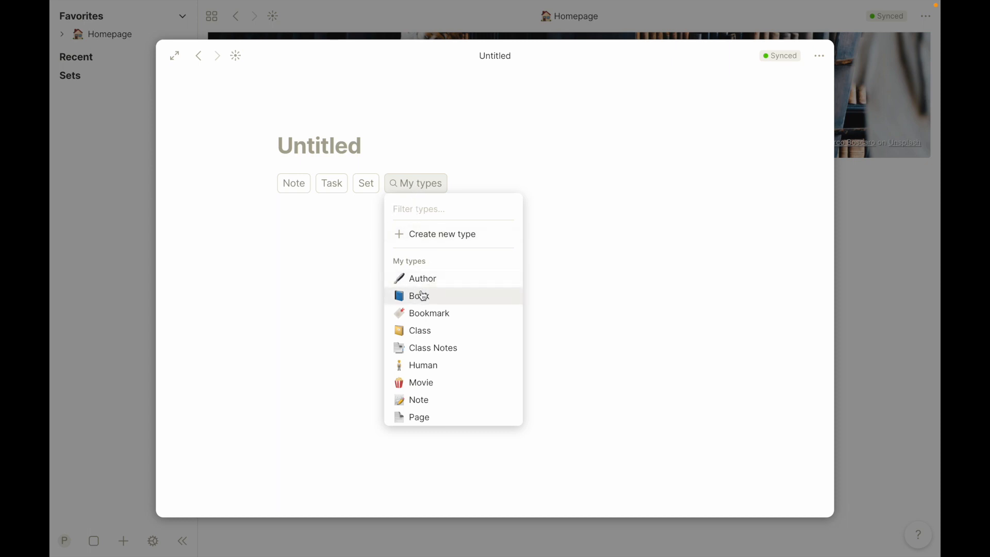
{"action": "left_click", "coordinate": [418, 296]}
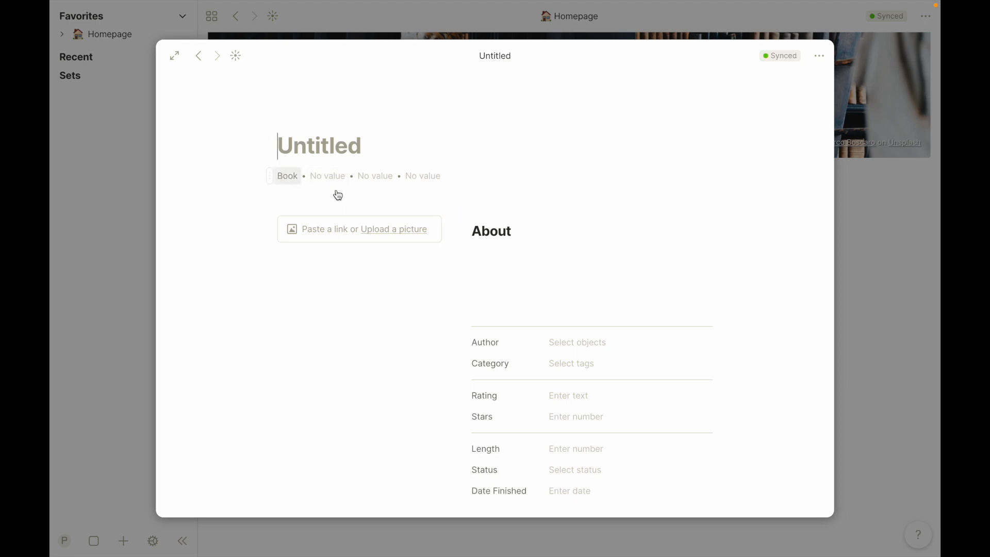
{"action": "mouse_move", "coordinate": [293, 167]}
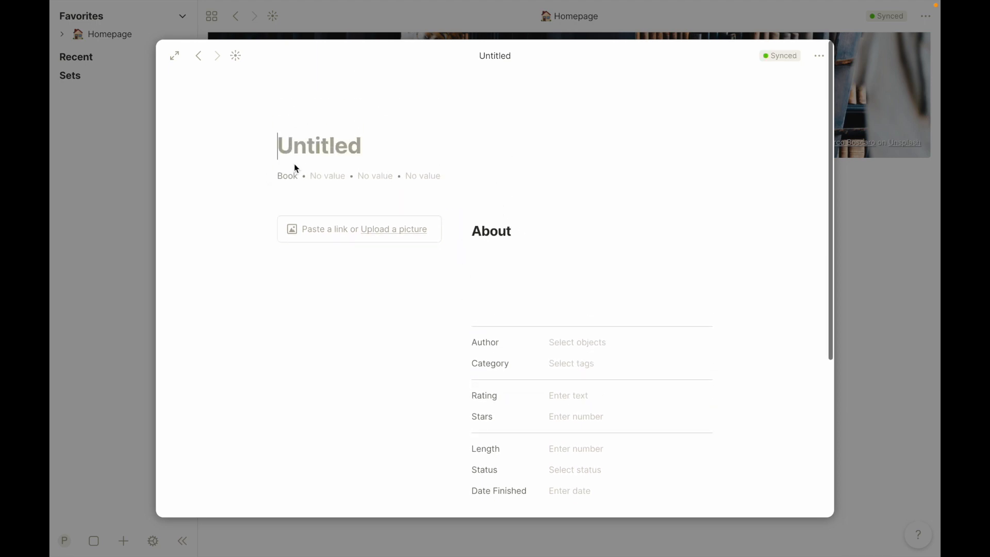
{"action": "left_click", "coordinate": [288, 176]}
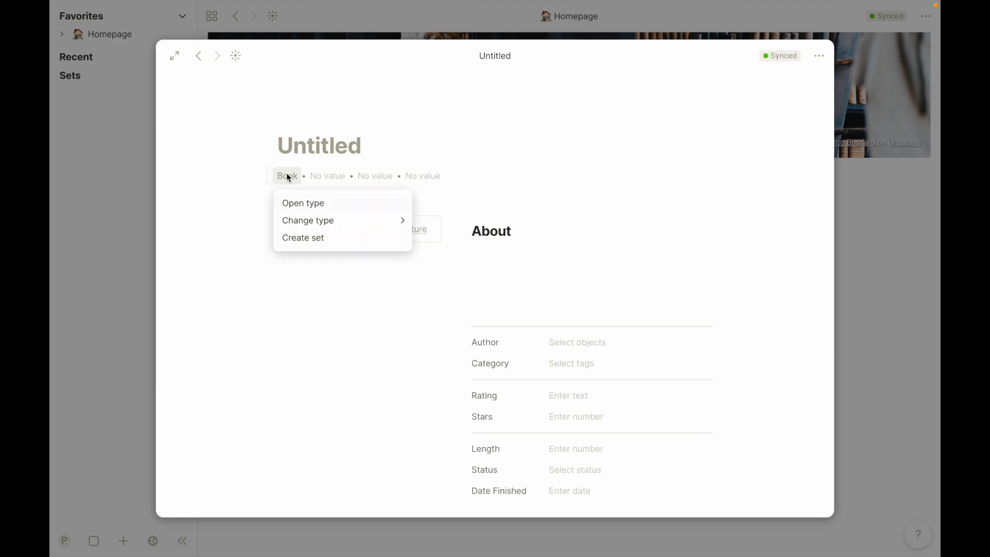
In the Book type settings, unlink the Tag relation from the type
{"action": "left_click", "coordinate": [302, 203]}
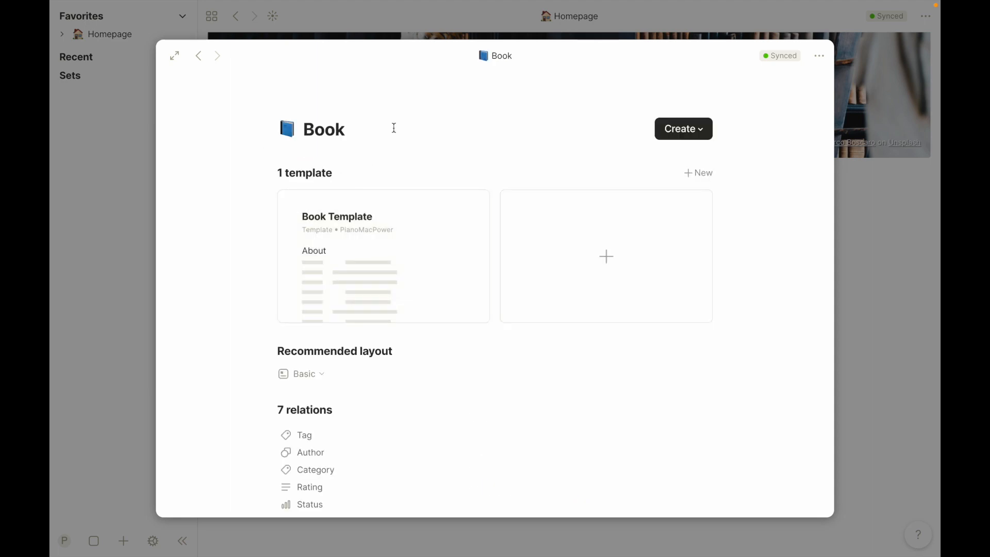
{"action": "mouse_move", "coordinate": [227, 284]}
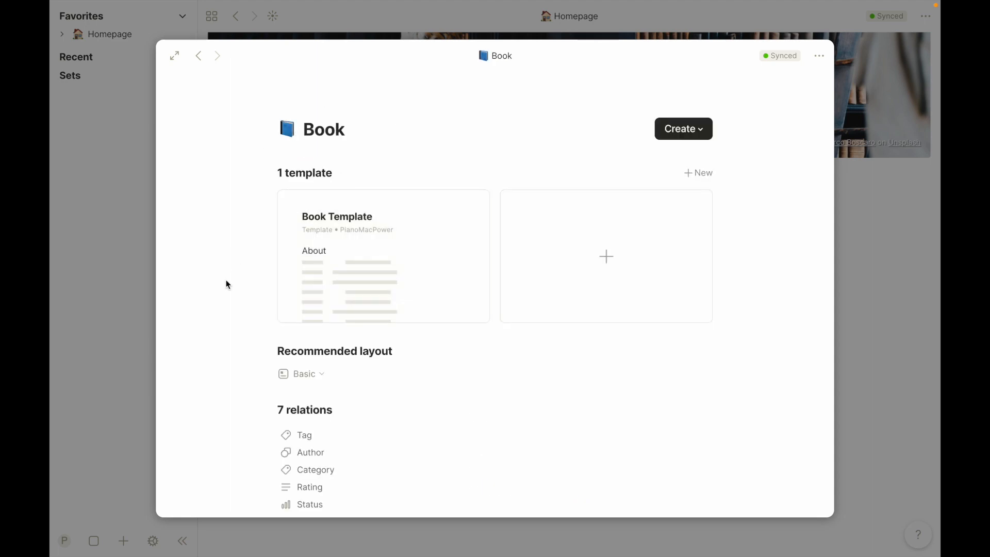
{"action": "scroll", "scroll_direction": "down", "scroll_amount": 3}
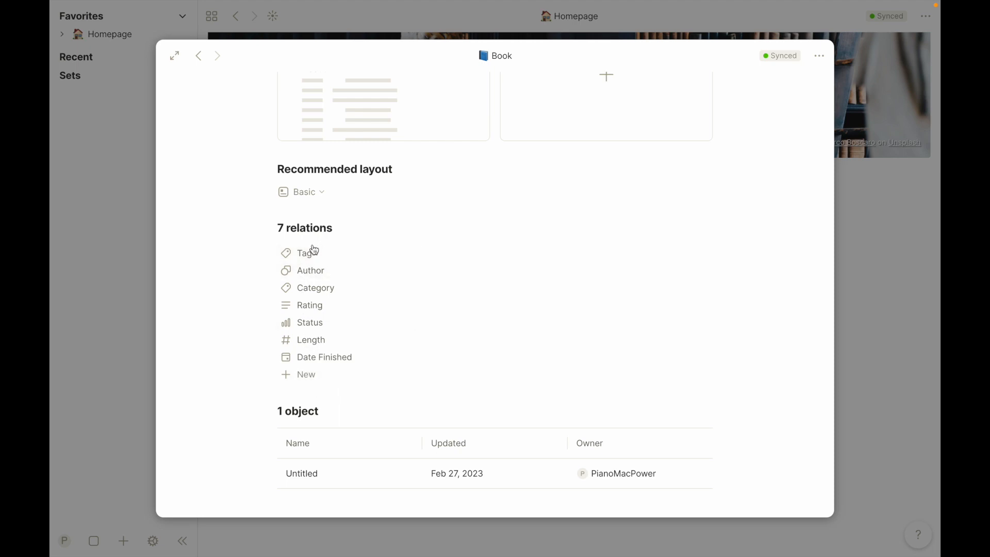
{"action": "mouse_move", "coordinate": [333, 252]}
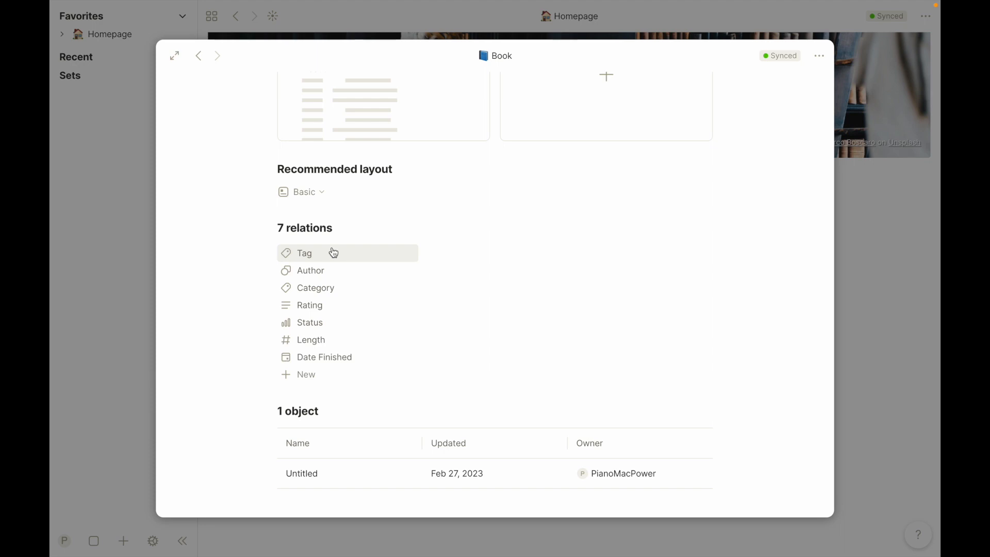
{"action": "left_click", "coordinate": [303, 253]}
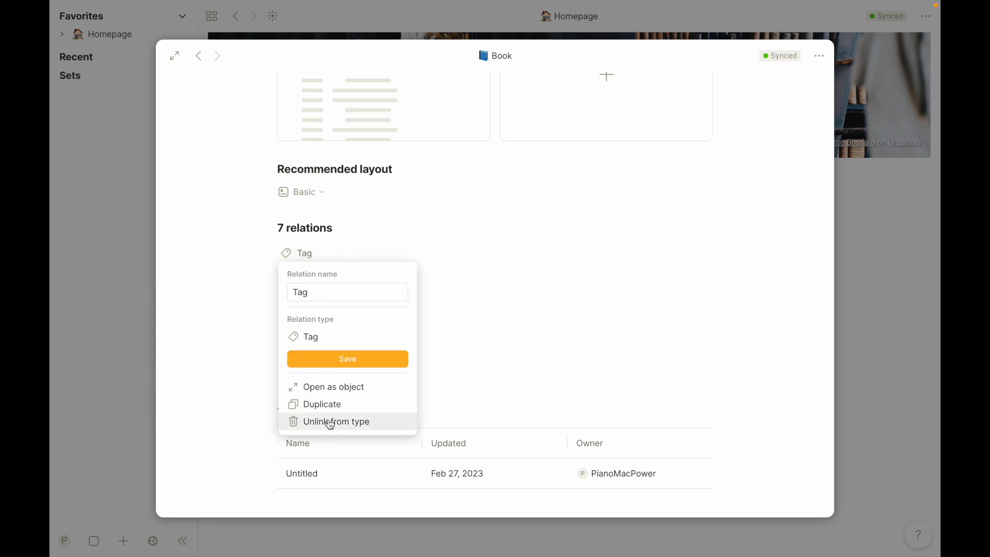
{"action": "left_click", "coordinate": [335, 421]}
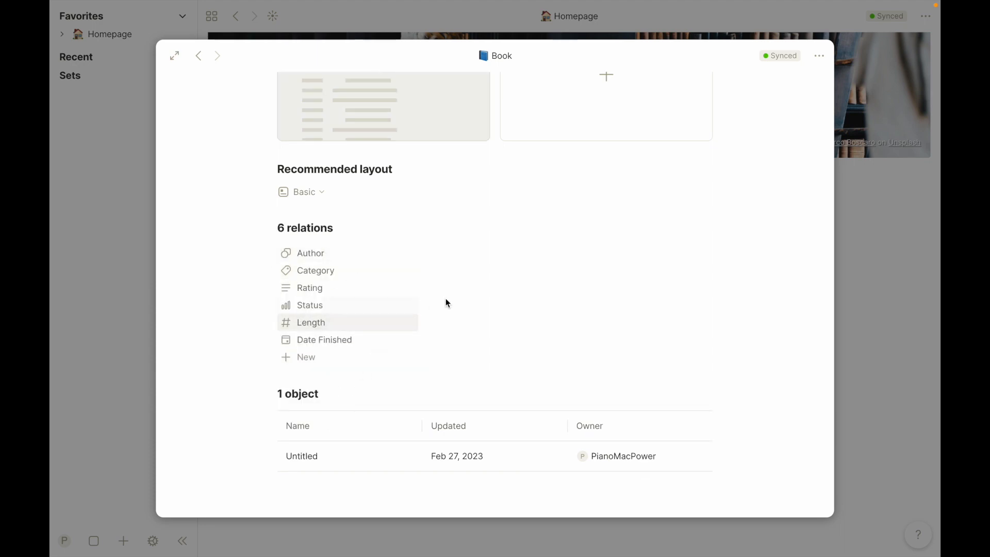
{"action": "scroll", "scroll_direction": "up", "scroll_amount": 3}
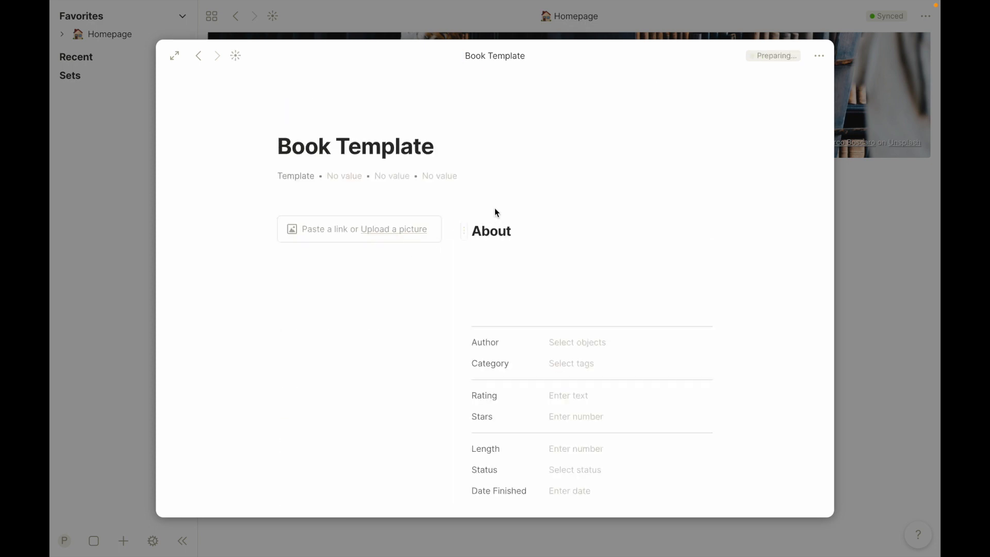
Delete the Rating row in the Book Template and add a new block below Status
{"action": "scroll", "scroll_direction": "up", "scroll_amount": 3}
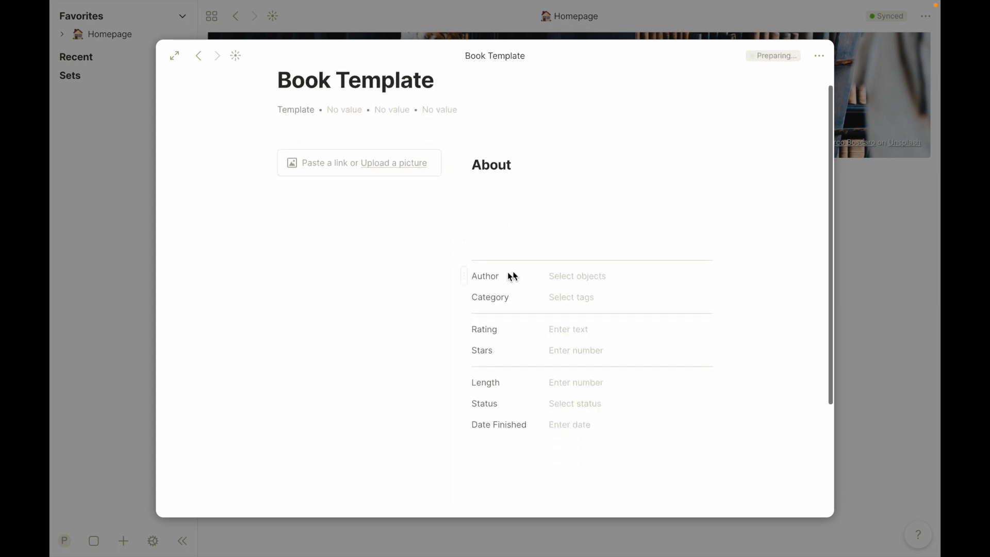
{"action": "mouse_move", "coordinate": [479, 338]}
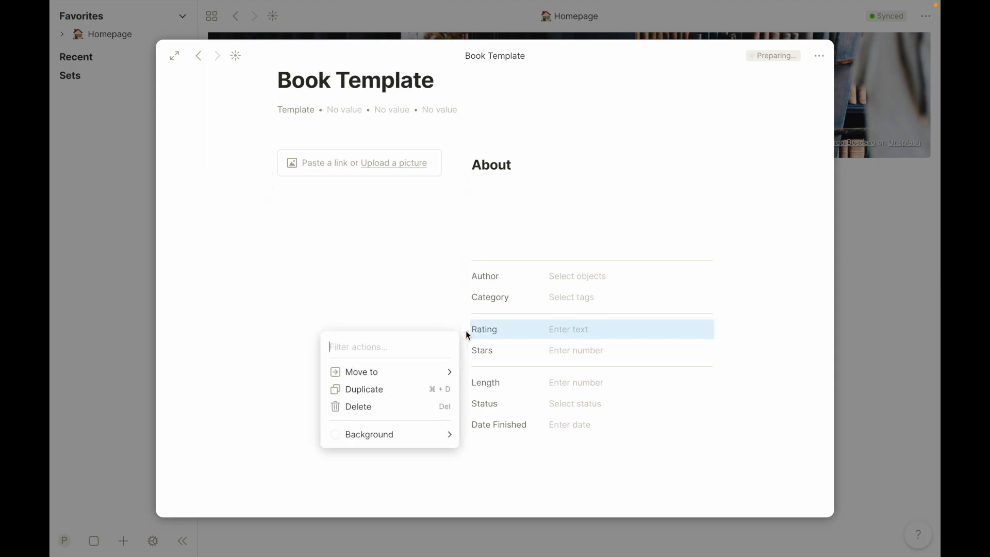
{"action": "left_click", "coordinate": [357, 407]}
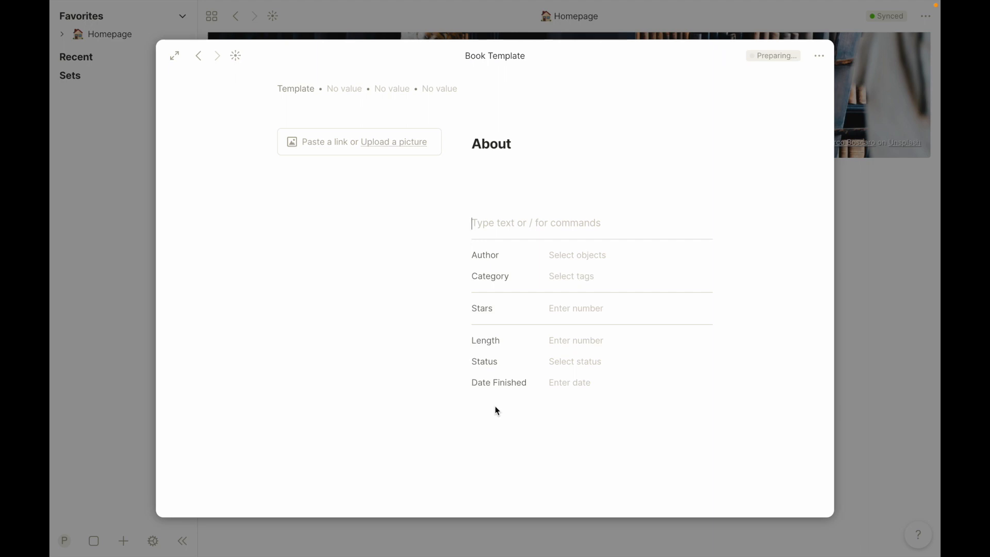
{"action": "mouse_move", "coordinate": [486, 385]}
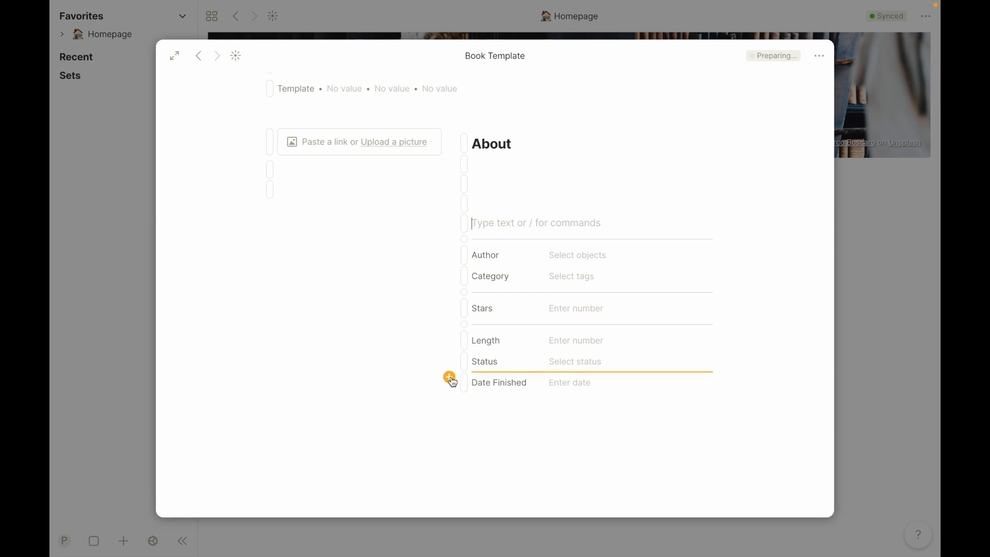
{"action": "left_click", "coordinate": [449, 378]}
{"action": "type", "text": "relation"}
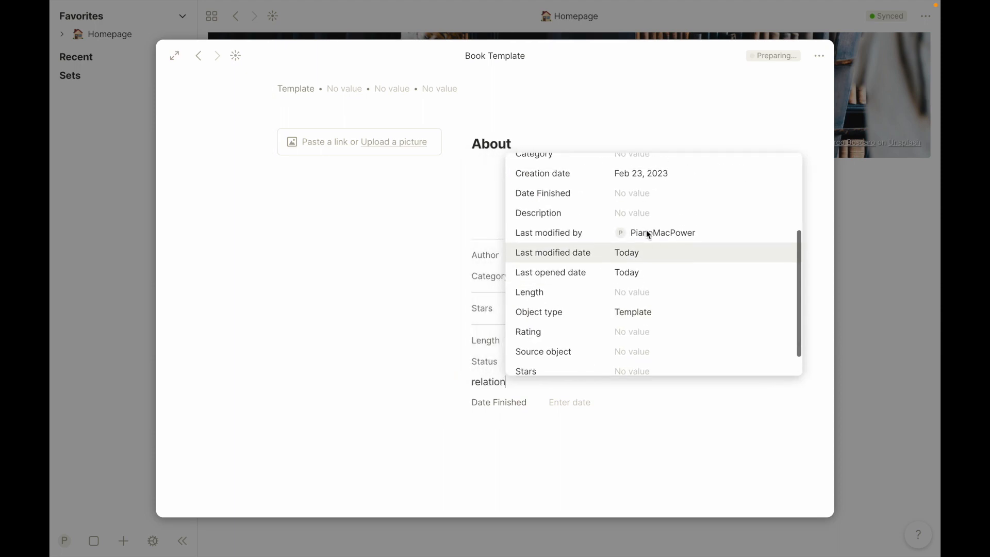
Create a new Date-type relation named 'Date Started' on the Book Template
{"action": "scroll", "scroll_direction": "up", "scroll_amount": 3}
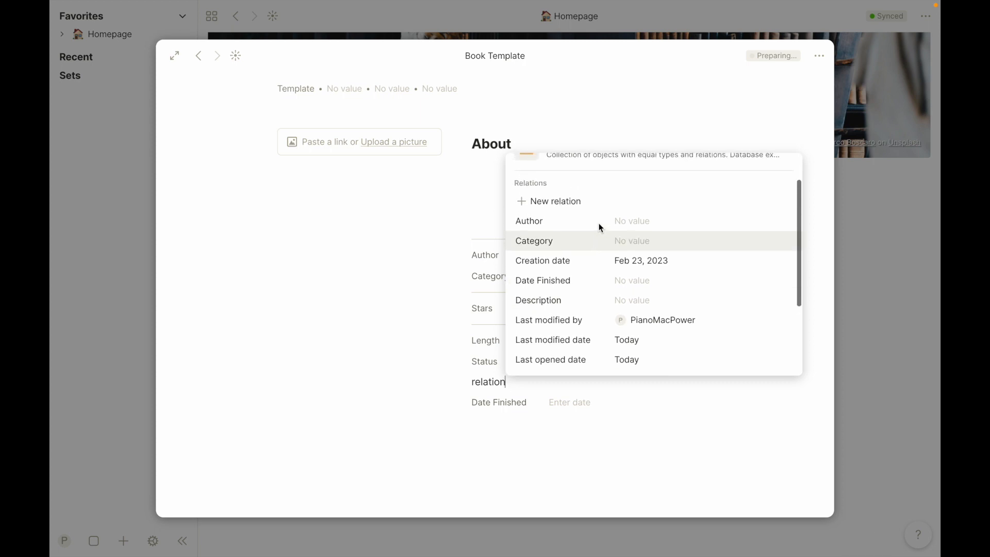
{"action": "scroll", "scroll_direction": "down", "scroll_amount": 3}
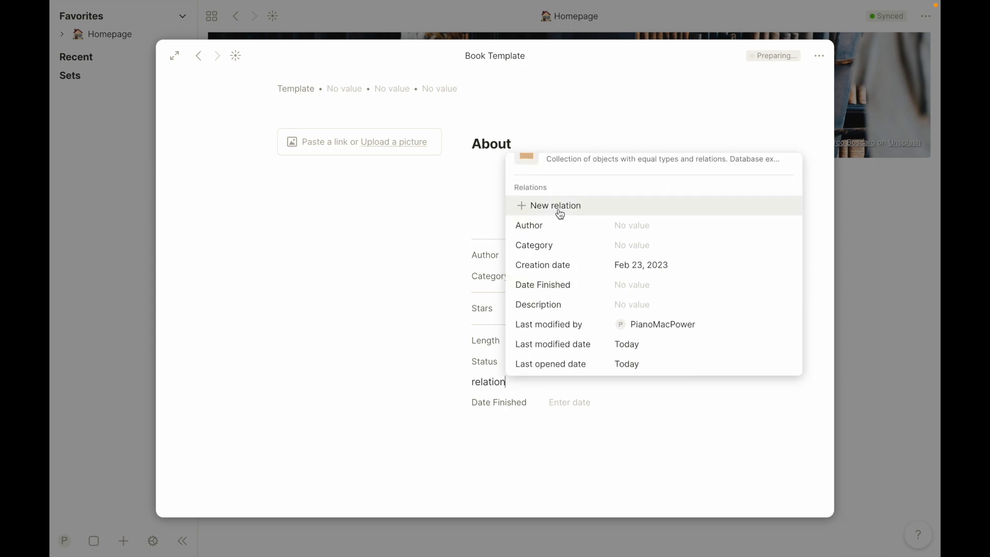
{"action": "left_click", "coordinate": [554, 205]}
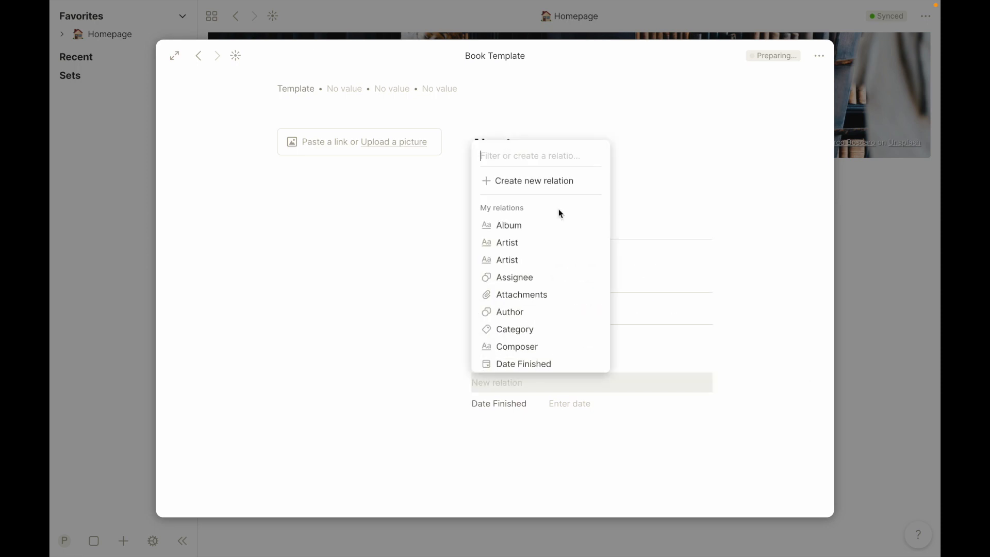
{"action": "type", "text": "Date Star"}
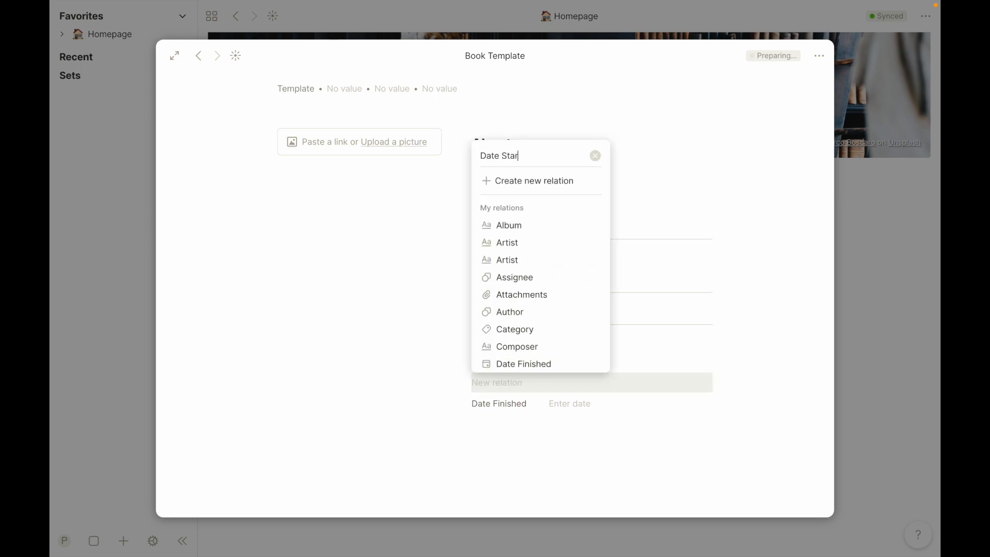
{"action": "type", "text": "ted"}
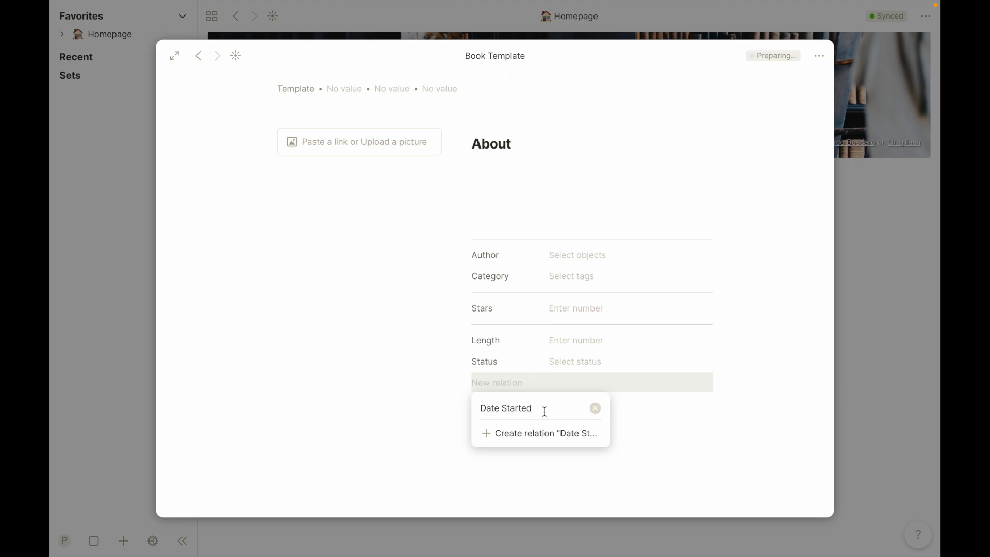
{"action": "left_click", "coordinate": [541, 433]}
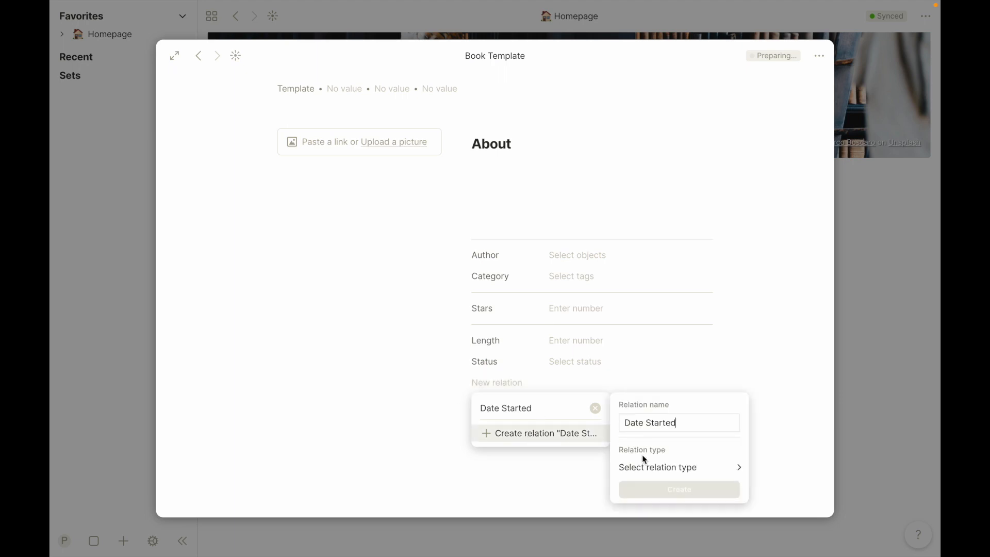
{"action": "left_click", "coordinate": [656, 467]}
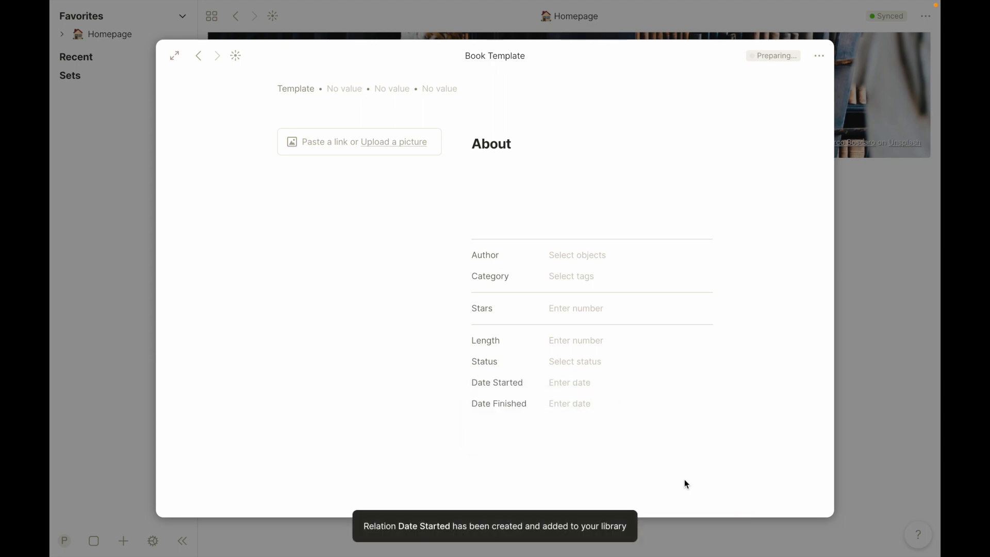
{"action": "mouse_move", "coordinate": [558, 278]}
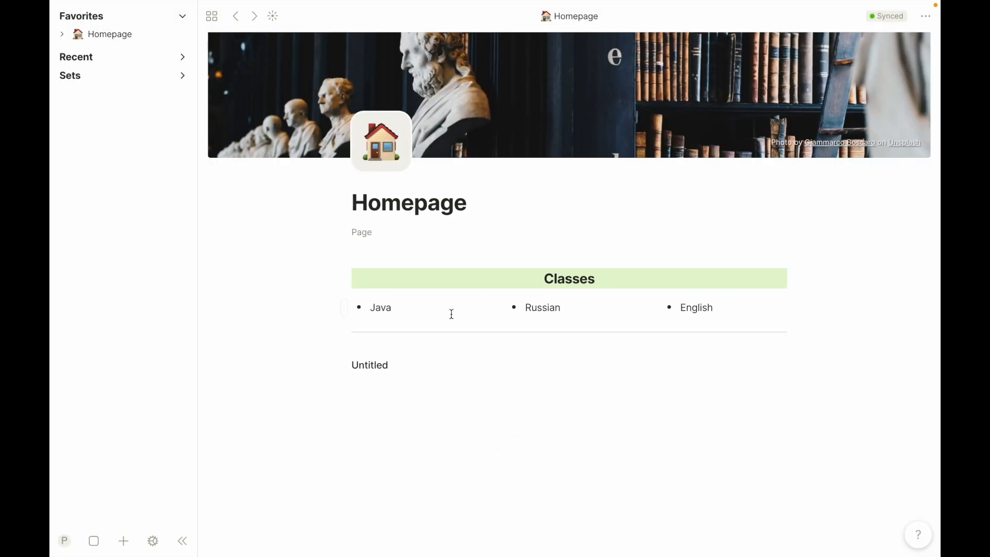
{"action": "mouse_move", "coordinate": [354, 369]}
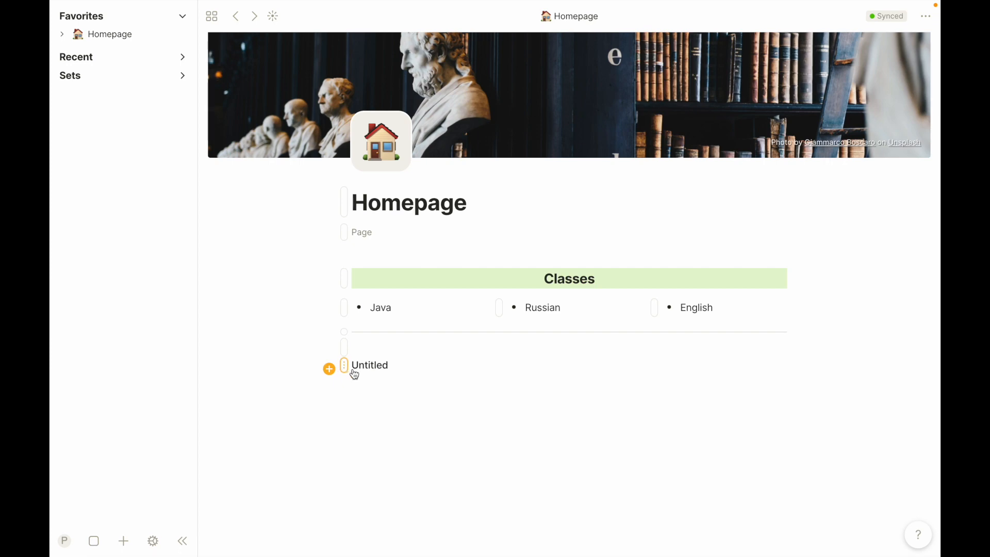
{"action": "left_click", "coordinate": [345, 365]}
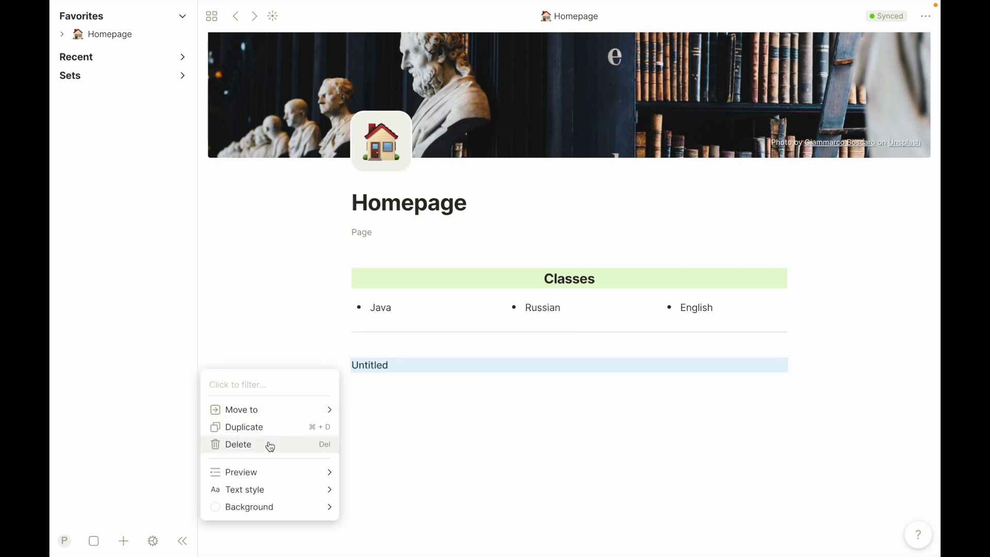
{"action": "left_click", "coordinate": [238, 444]}
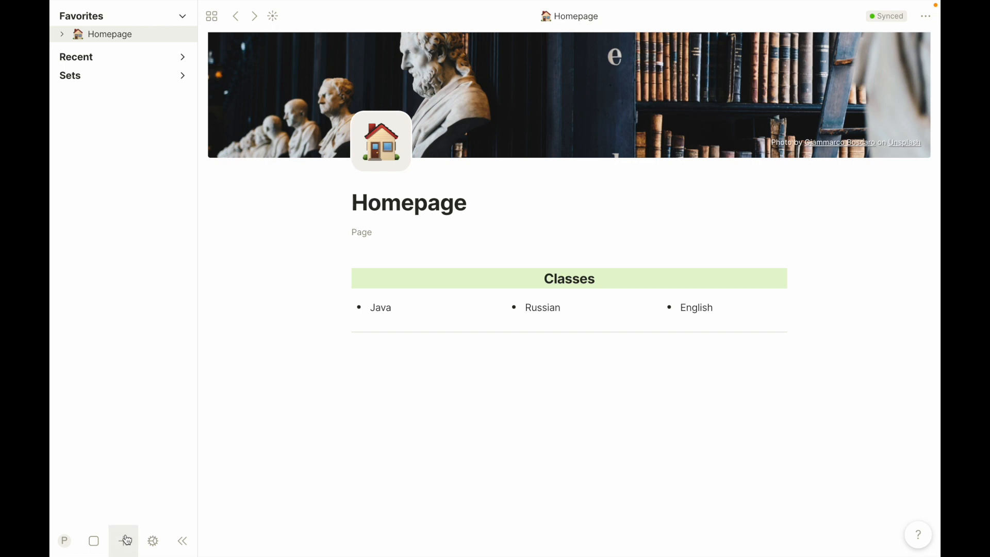
{"action": "left_click", "coordinate": [122, 541]}
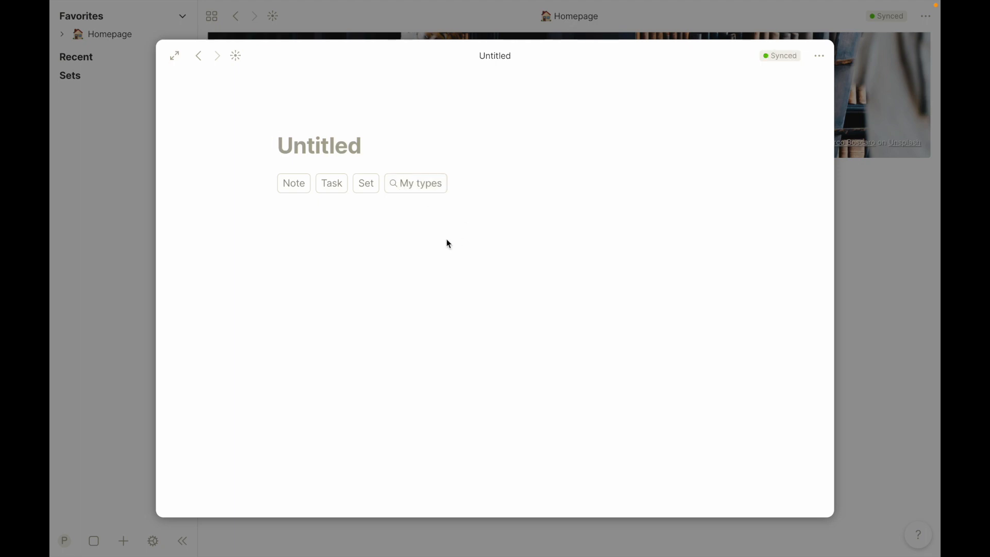
Title the new object 'Inferno' and set its type to Book from My types
{"action": "type", "text": "Infern"}
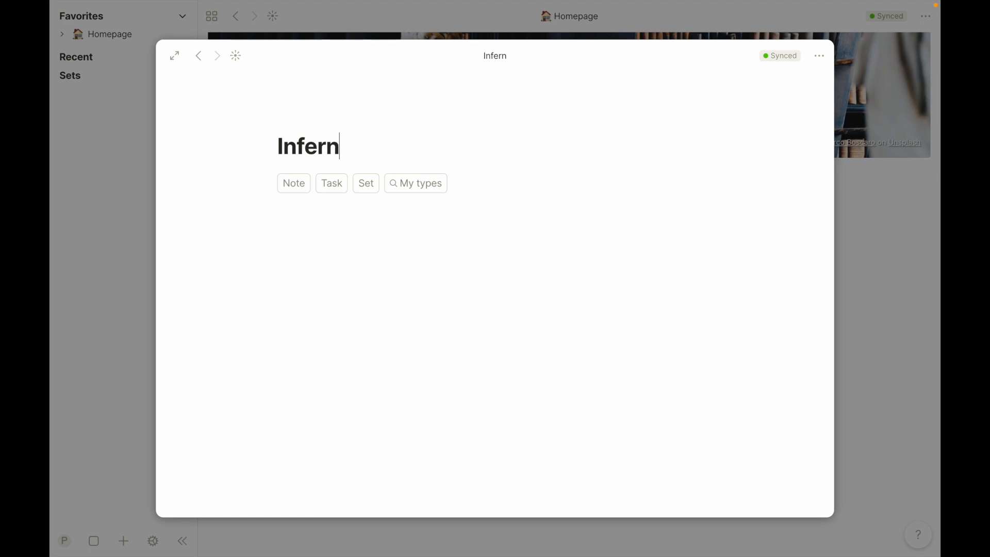
{"action": "left_click", "coordinate": [414, 184]}
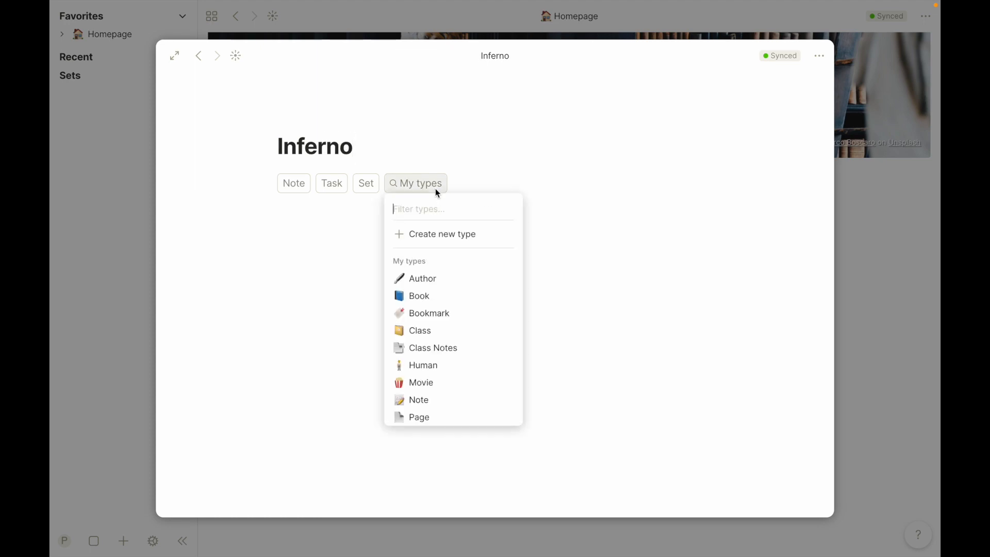
{"action": "left_click", "coordinate": [419, 296]}
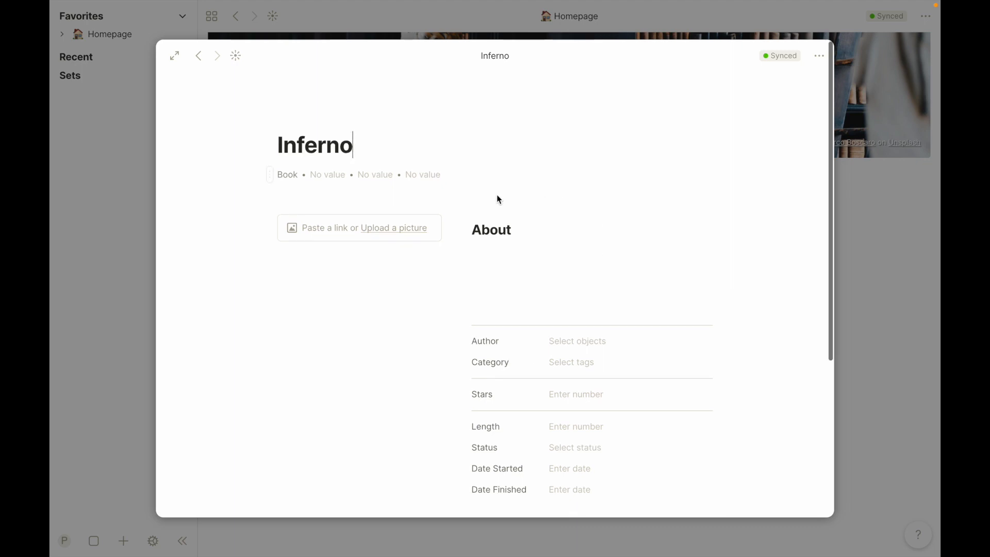
{"action": "scroll", "scroll_direction": "down", "scroll_amount": 3}
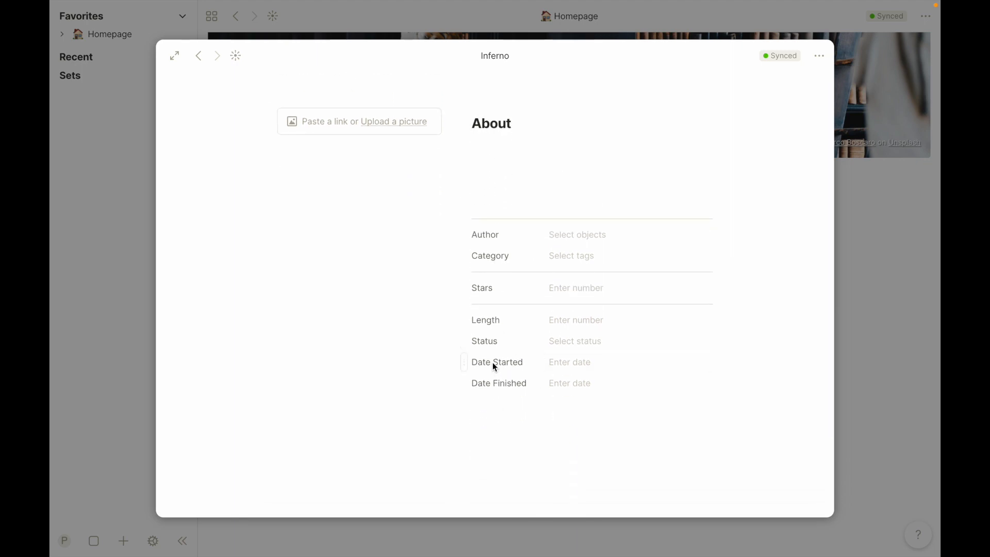
{"action": "mouse_move", "coordinate": [544, 362]}
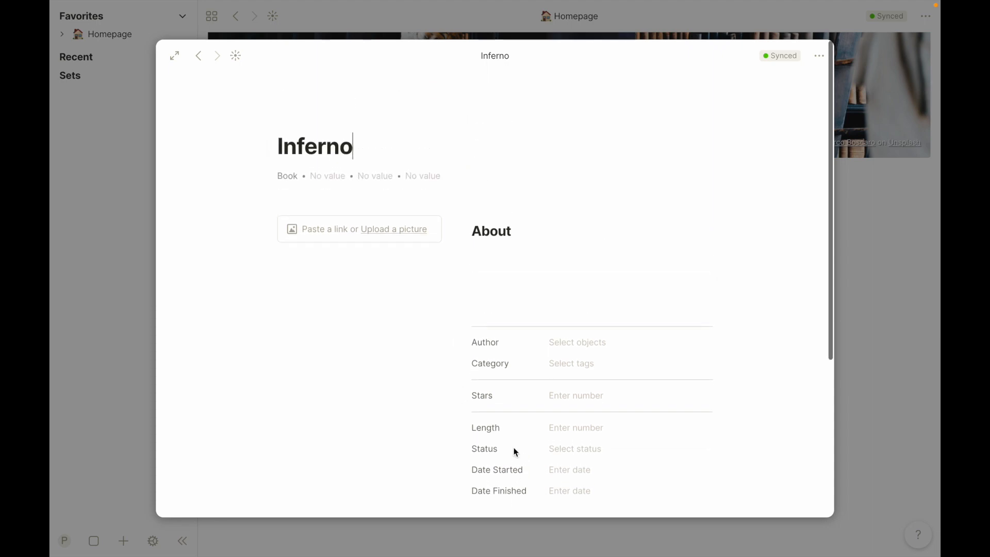
{"action": "scroll", "scroll_direction": "down", "scroll_amount": 3}
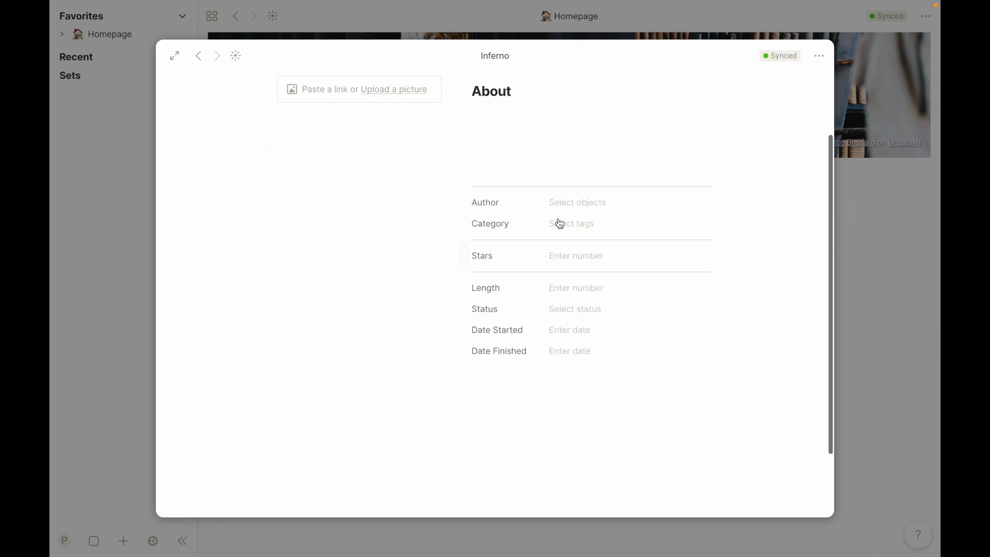
Fill the Author field with a newly created object 'Dante'
{"action": "type", "text": "Dan"}
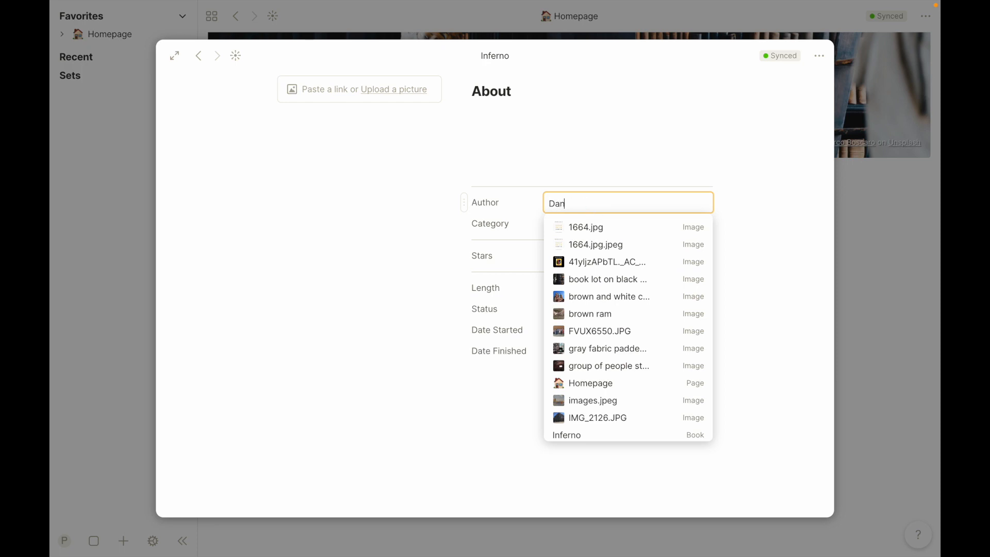
{"action": "type", "text": "te"}
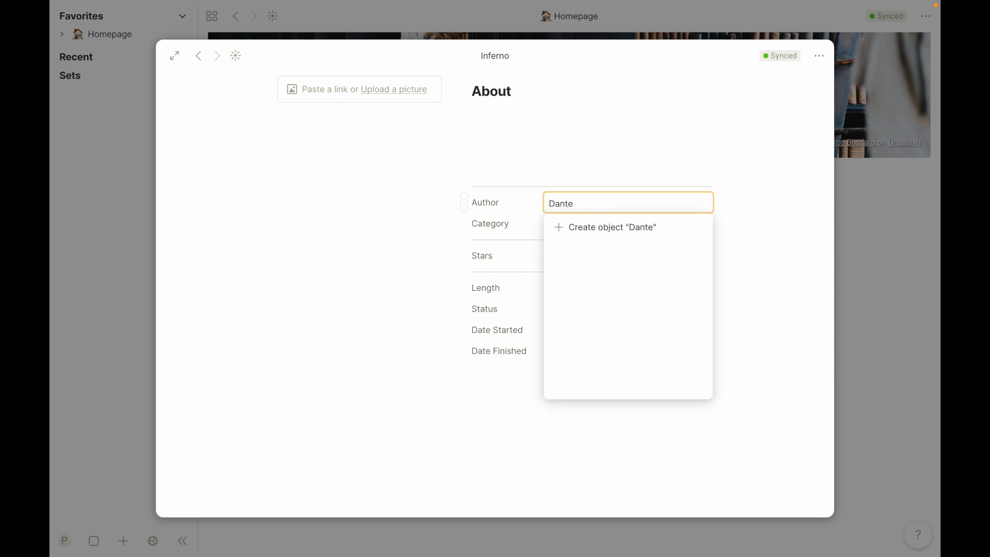
{"action": "mouse_move", "coordinate": [606, 198]}
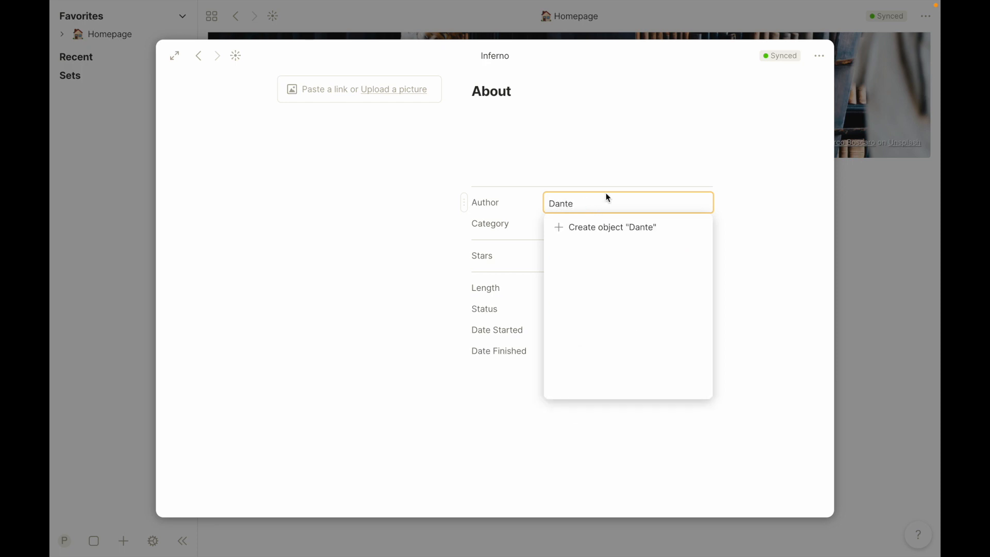
{"action": "mouse_move", "coordinate": [583, 229]}
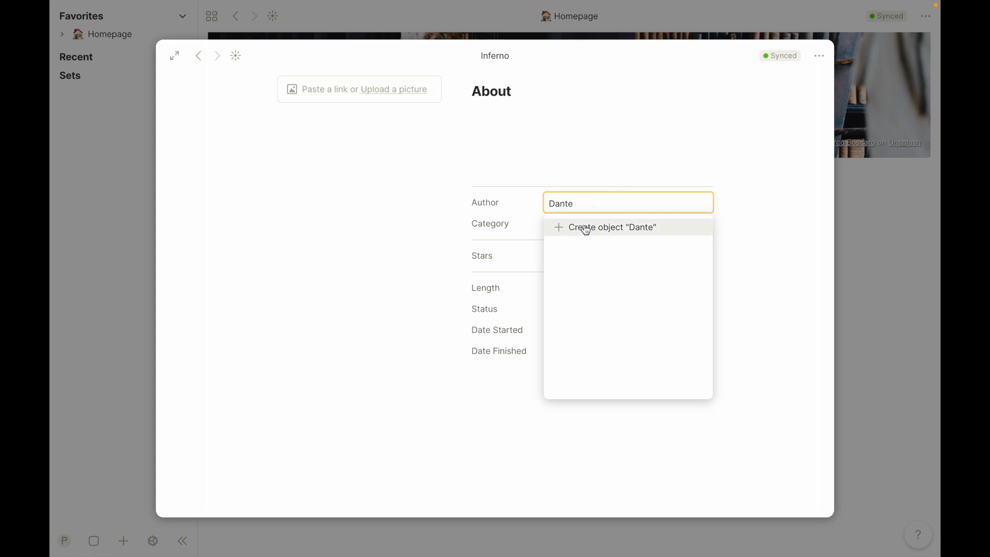
{"action": "left_click", "coordinate": [609, 227]}
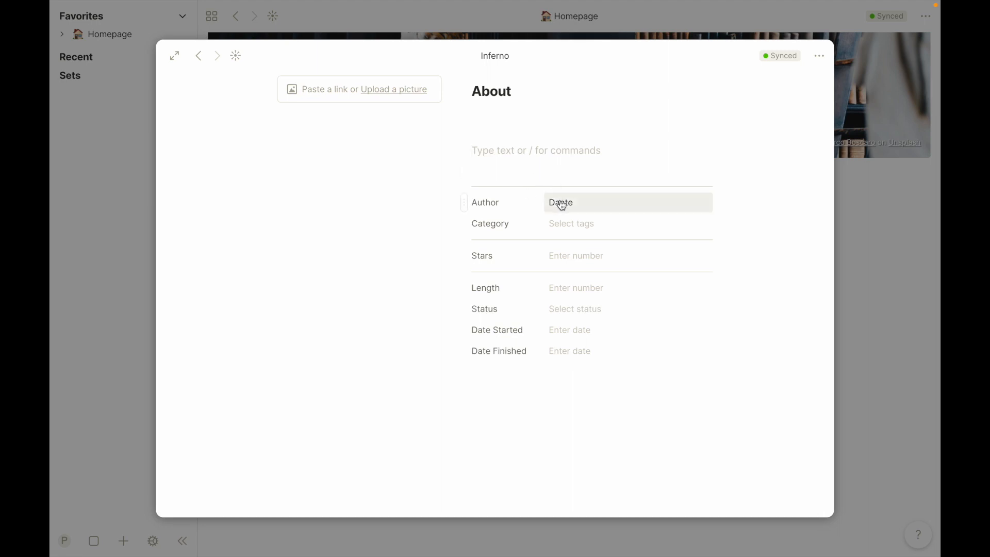
{"action": "mouse_move", "coordinate": [533, 193]}
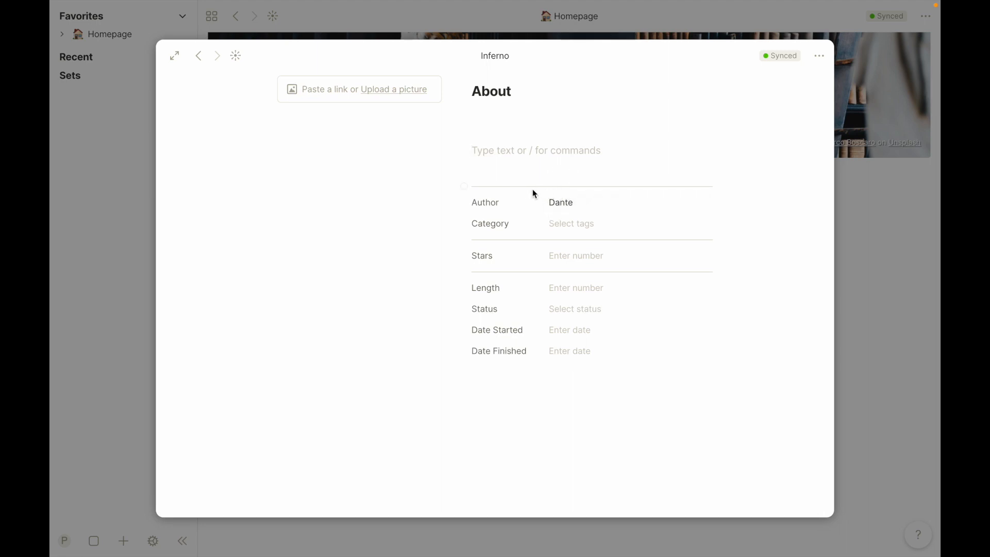
Create a Poetry tag in Category, recolour it purple and assign it to Inferno
{"action": "left_click", "coordinate": [570, 222]}
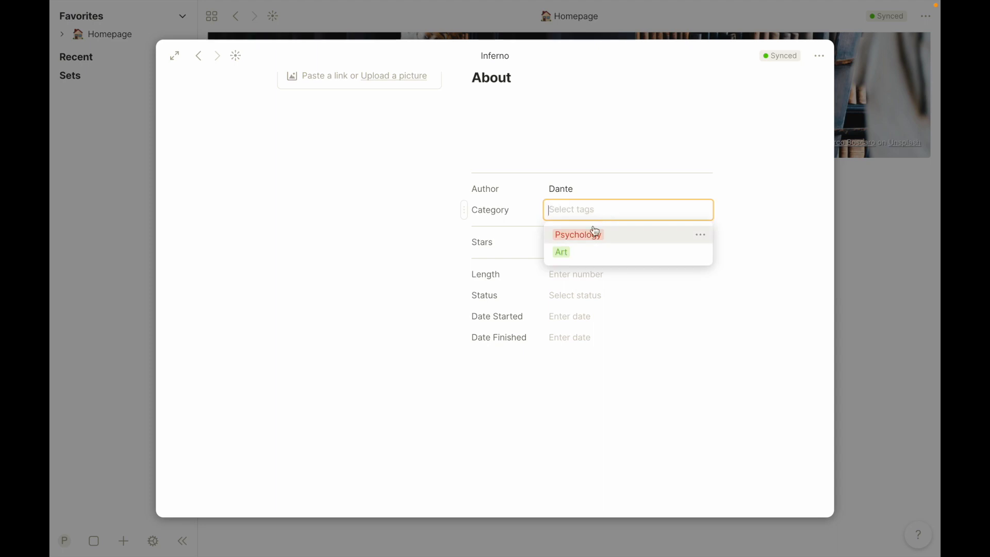
{"action": "mouse_move", "coordinate": [617, 241]}
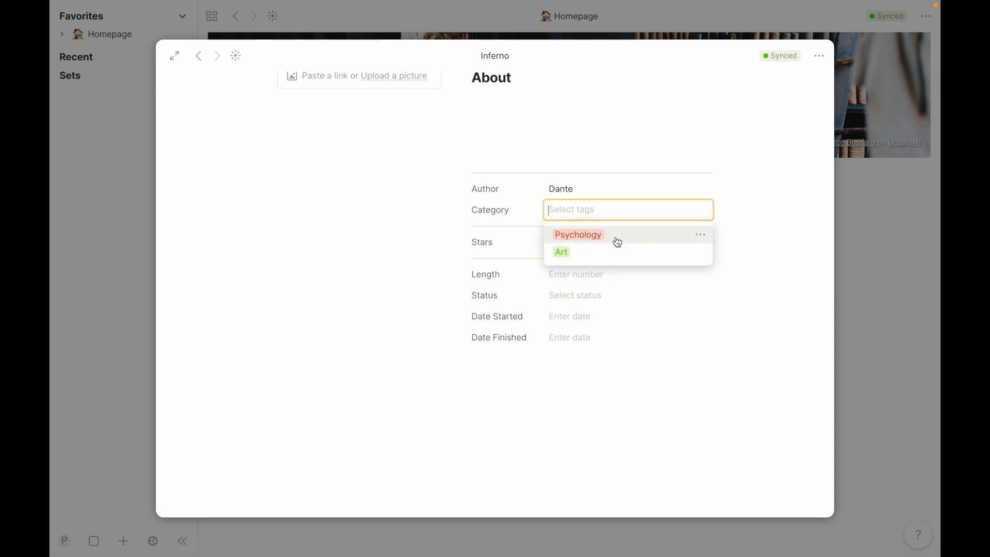
{"action": "type", "text": "Poetry"}
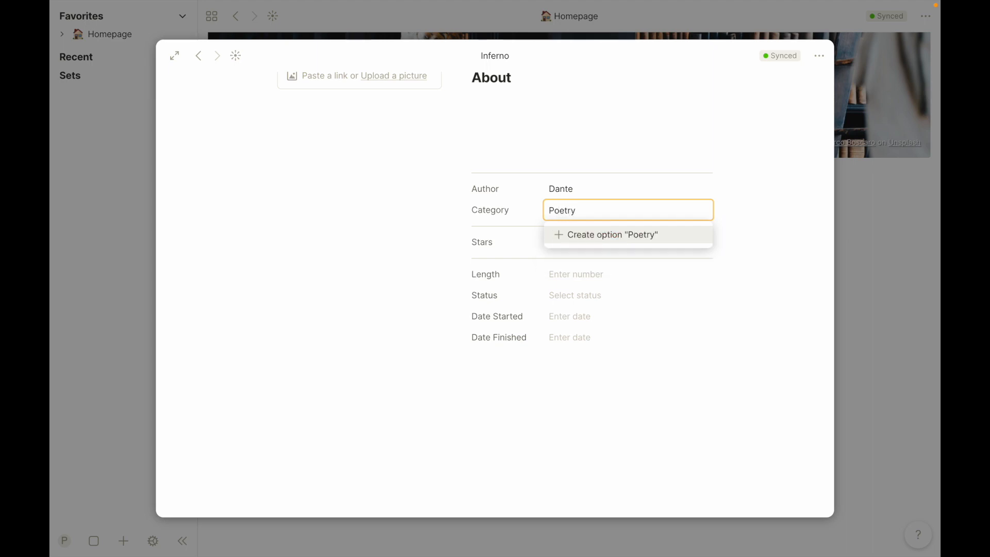
{"action": "mouse_move", "coordinate": [585, 238]}
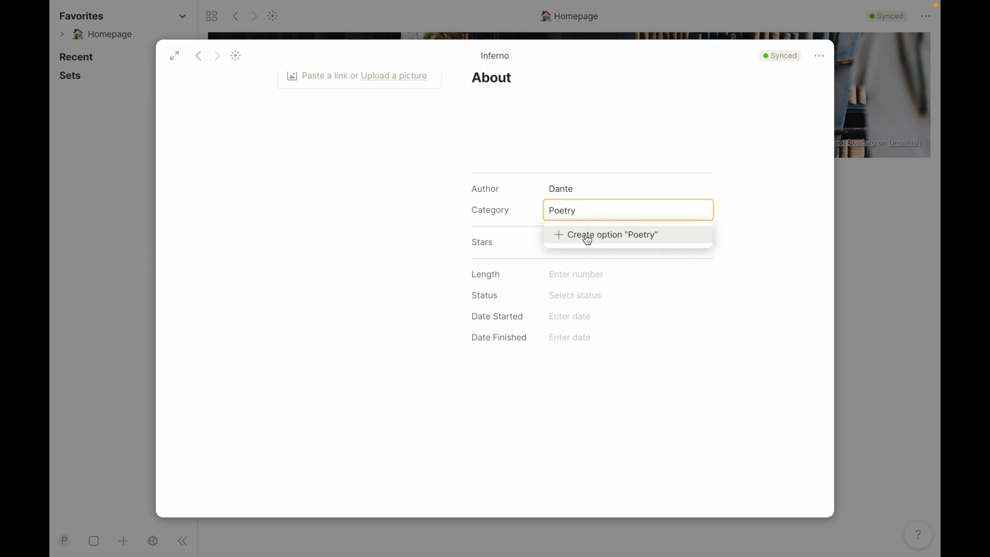
{"action": "left_click", "coordinate": [605, 235]}
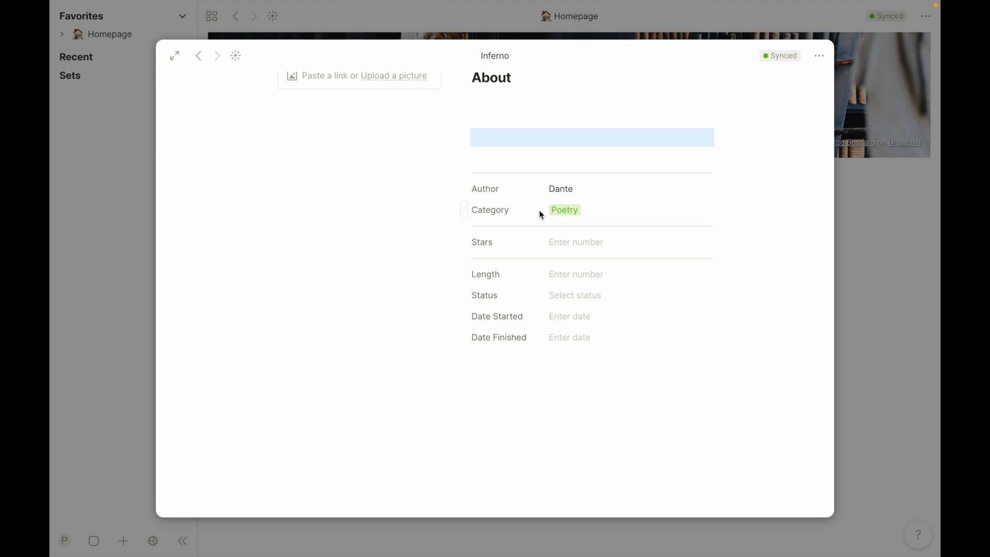
{"action": "left_click", "coordinate": [564, 209]}
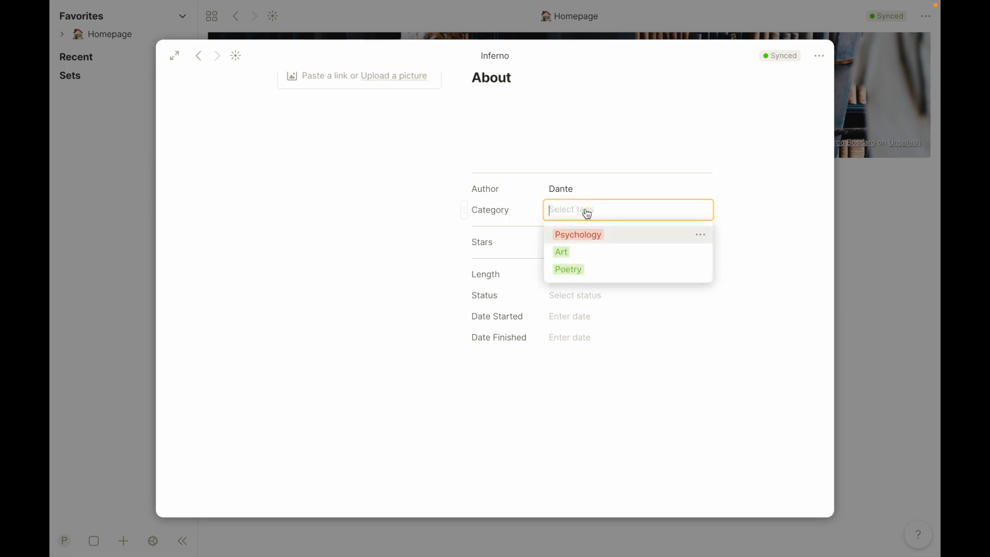
{"action": "mouse_move", "coordinate": [698, 274]}
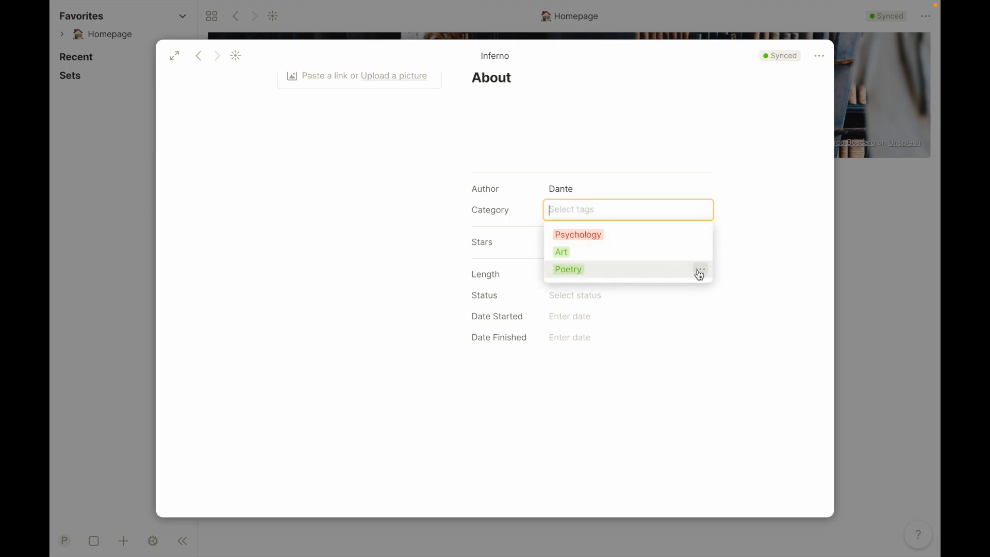
{"action": "left_click", "coordinate": [699, 269]}
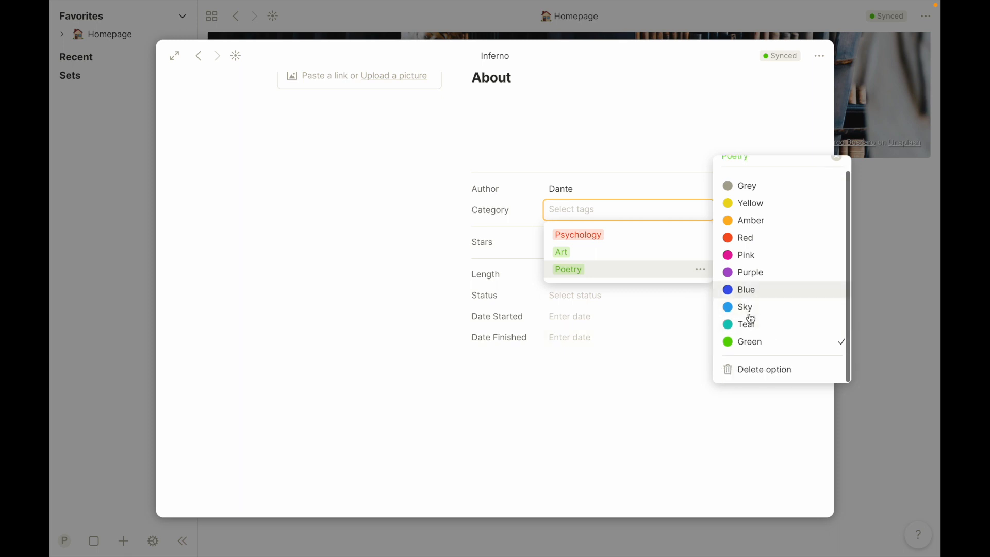
{"action": "left_click", "coordinate": [745, 289]}
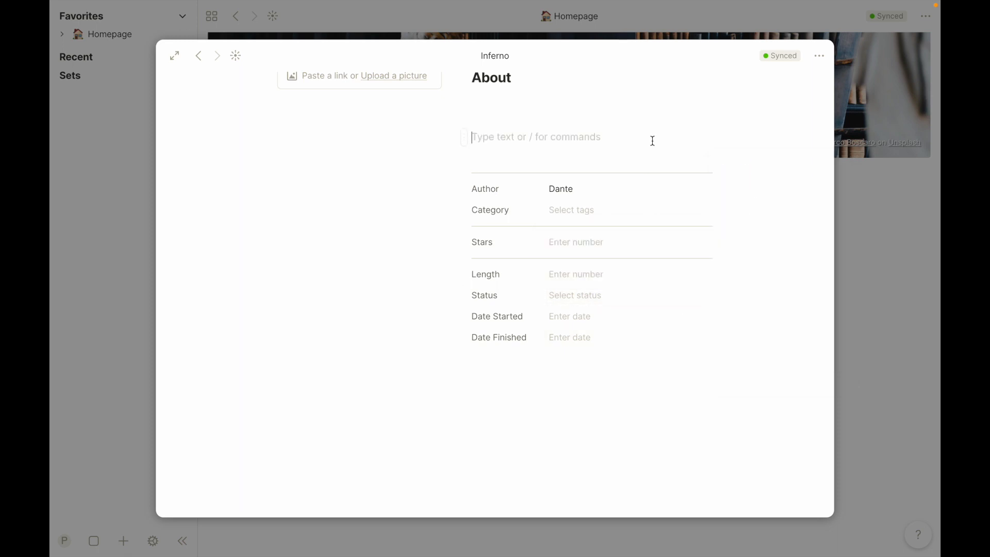
{"action": "left_click", "coordinate": [570, 209]}
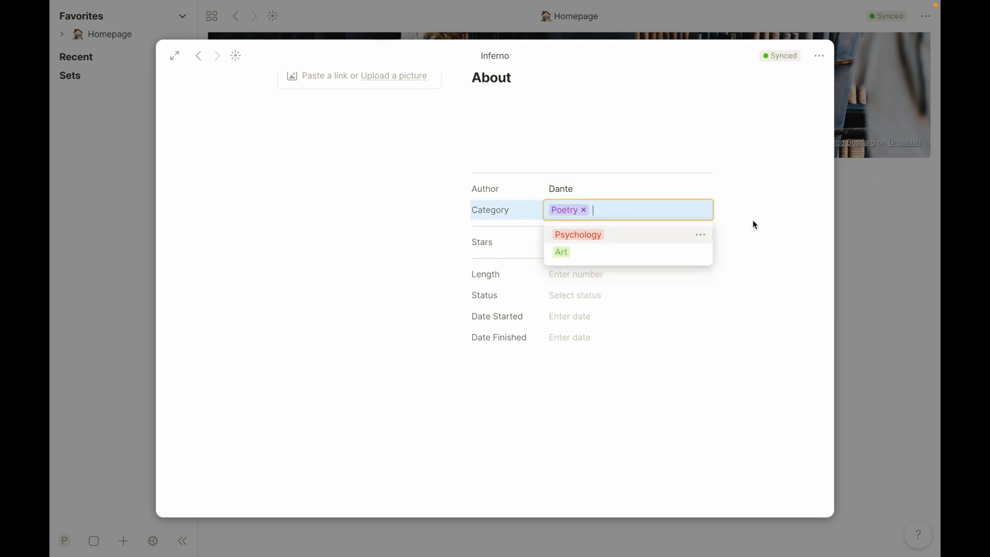
{"action": "left_click", "coordinate": [617, 241]}
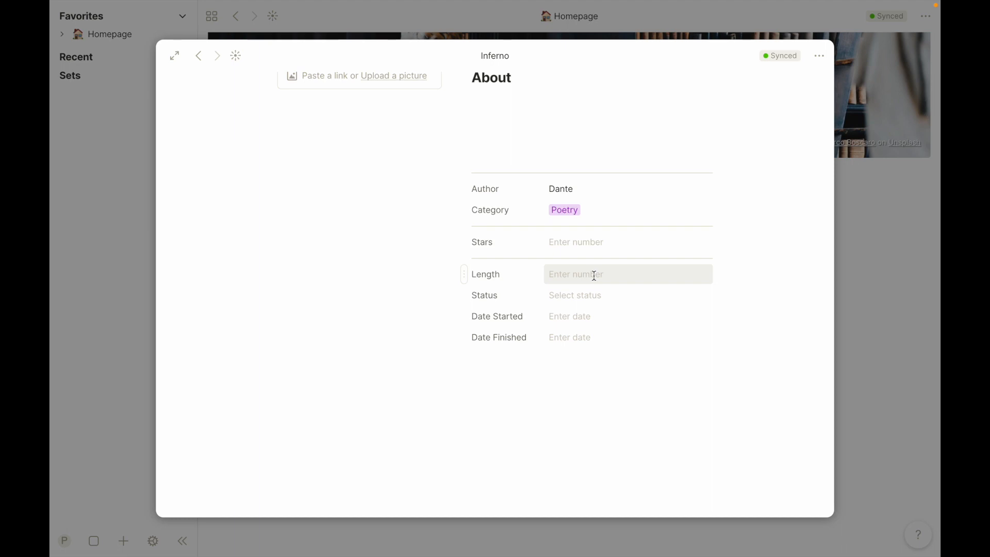
Set Length to 400, Status to Reading and Date Started to Today
{"action": "left_click", "coordinate": [626, 275]}
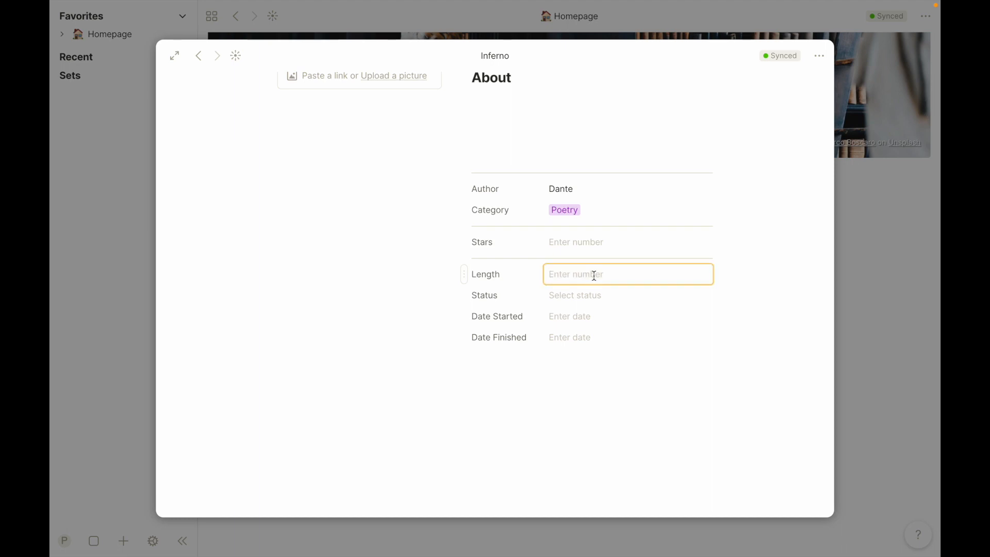
{"action": "type", "text": "400"}
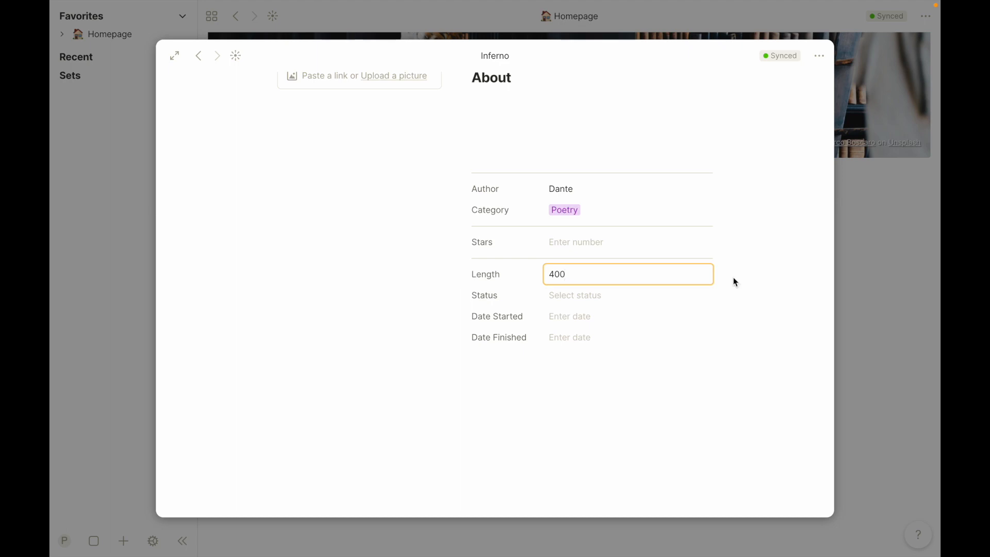
{"action": "left_click", "coordinate": [575, 295]}
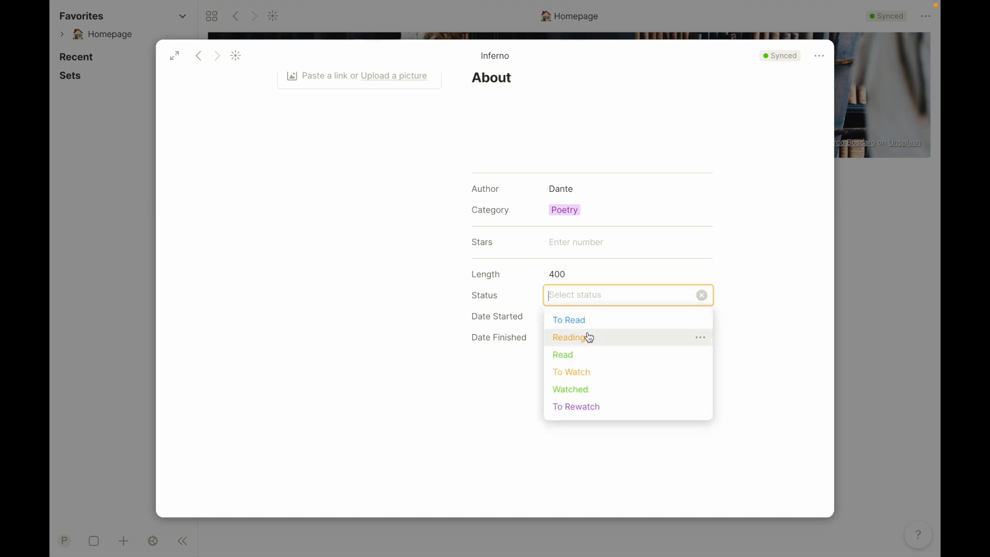
{"action": "left_click", "coordinate": [569, 337]}
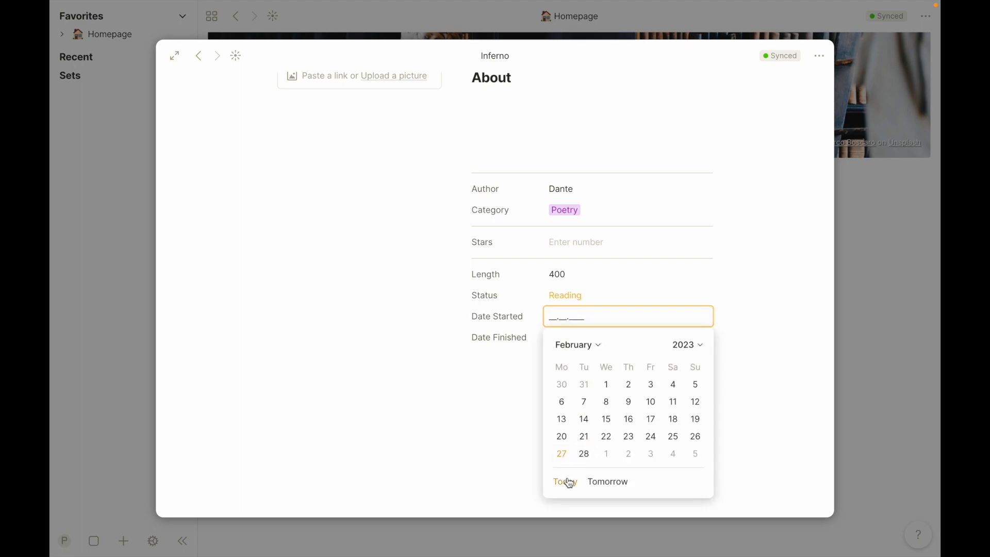
{"action": "left_click", "coordinate": [562, 482]}
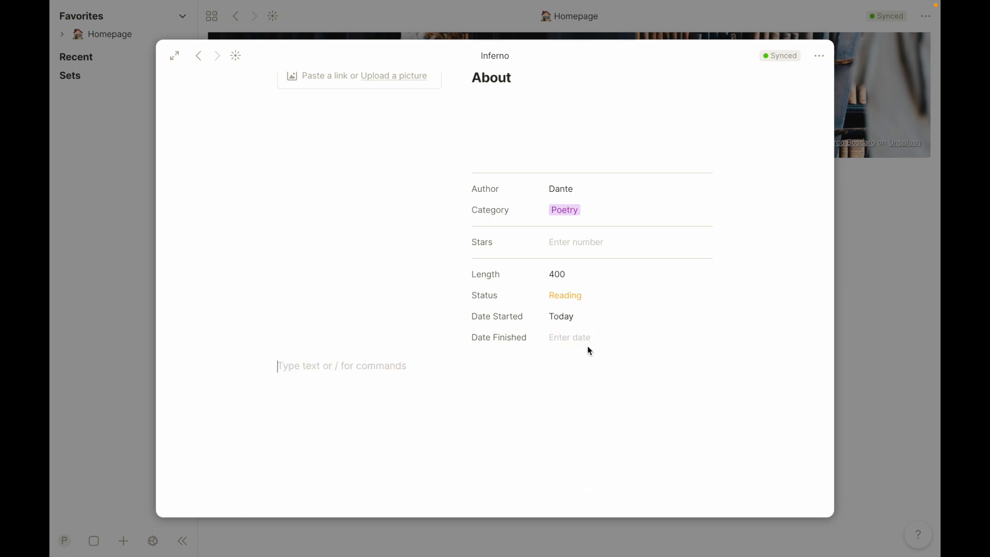
{"action": "scroll", "scroll_direction": "up", "scroll_amount": 3}
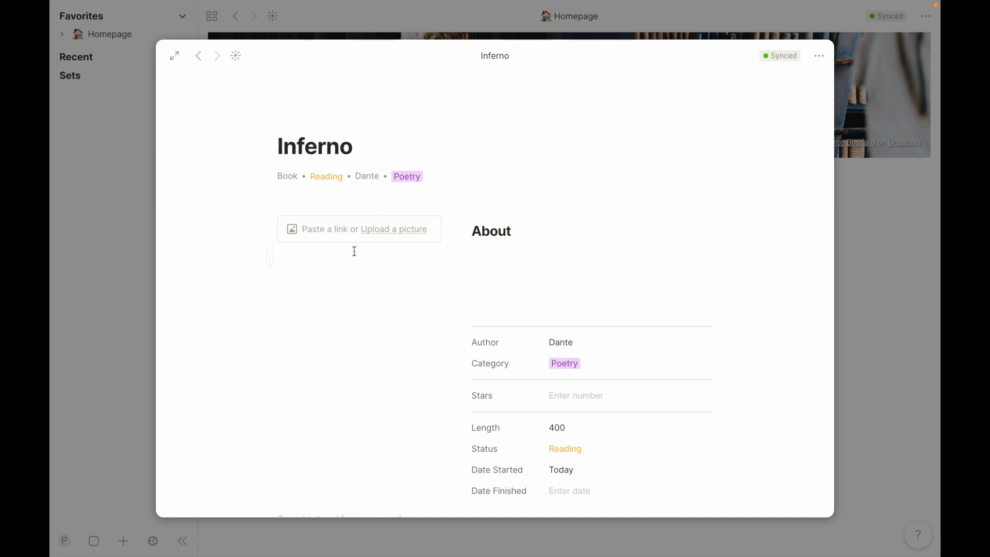
Attempt to upload a cover picture into Inferno's picture block (upload fails)
{"action": "left_click", "coordinate": [393, 229]}
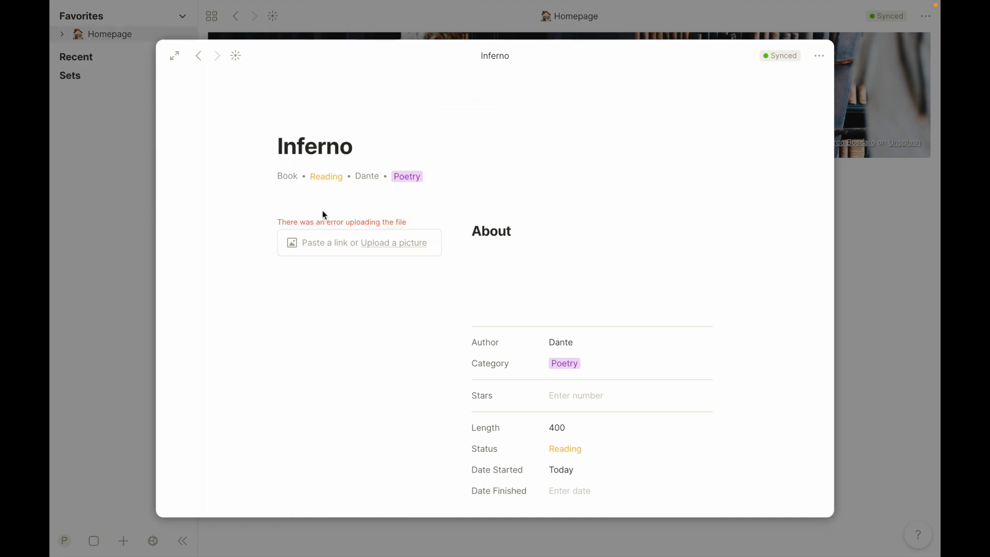
{"action": "mouse_move", "coordinate": [333, 232]}
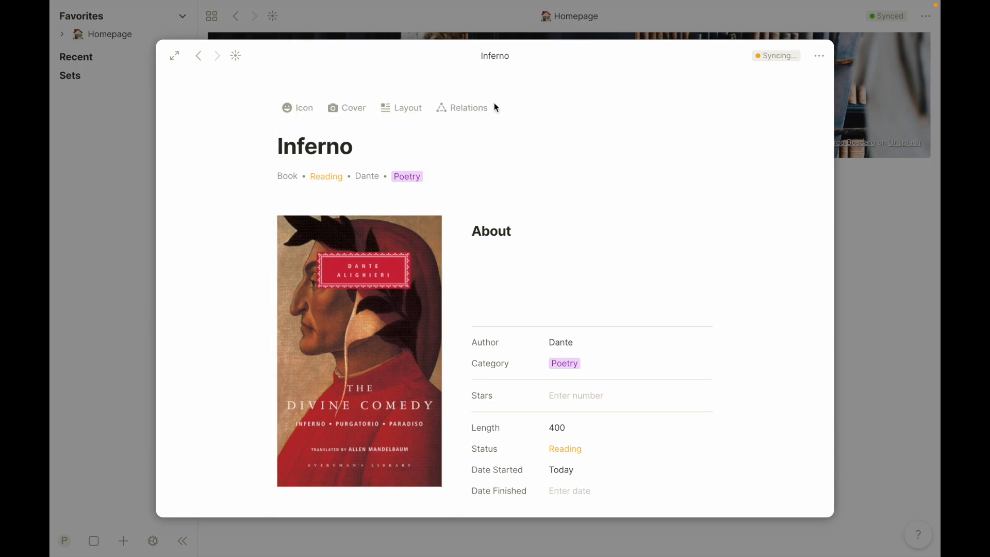
Search Unsplash for 'fire' and give Inferno a flame photo as its cover banner
{"action": "left_click", "coordinate": [346, 107]}
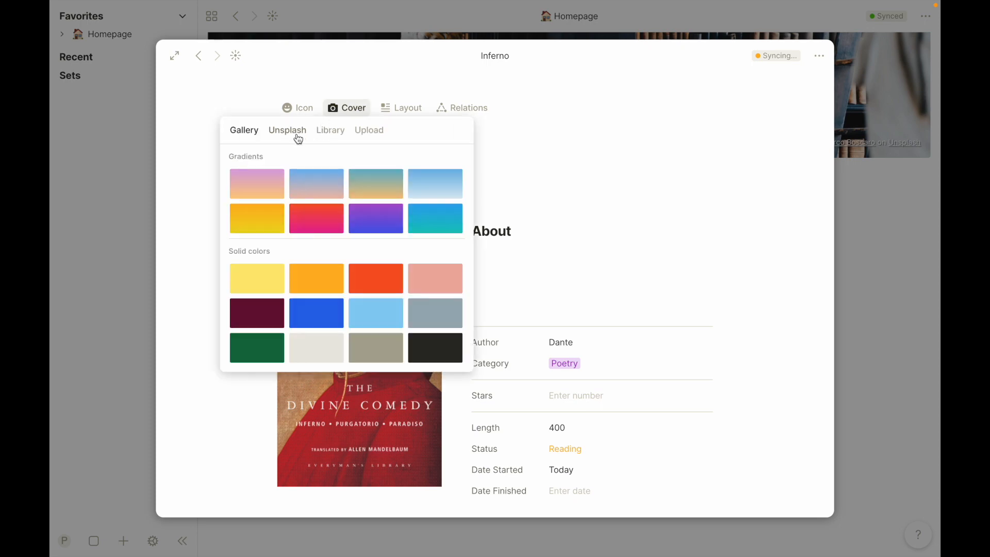
{"action": "mouse_move", "coordinate": [309, 161]}
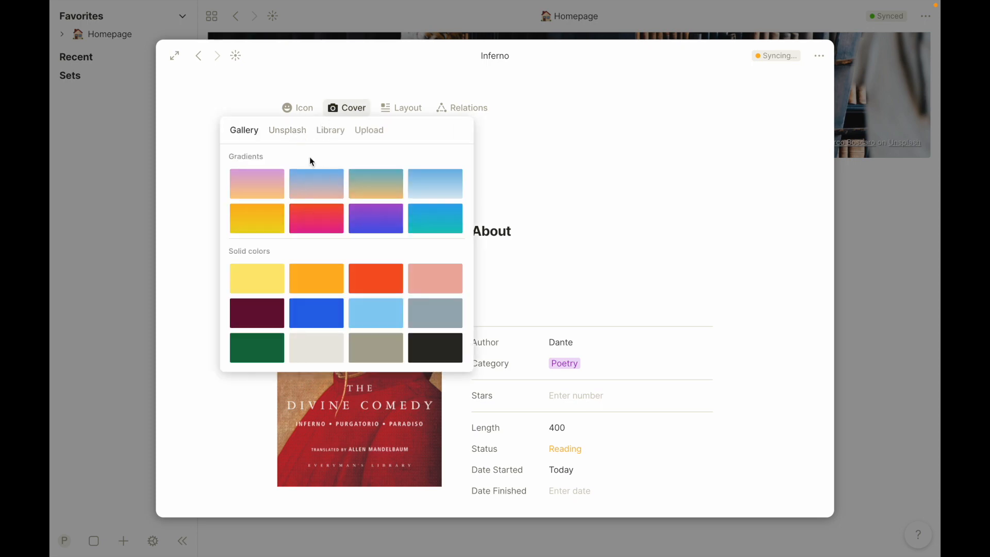
{"action": "left_click", "coordinate": [287, 130]}
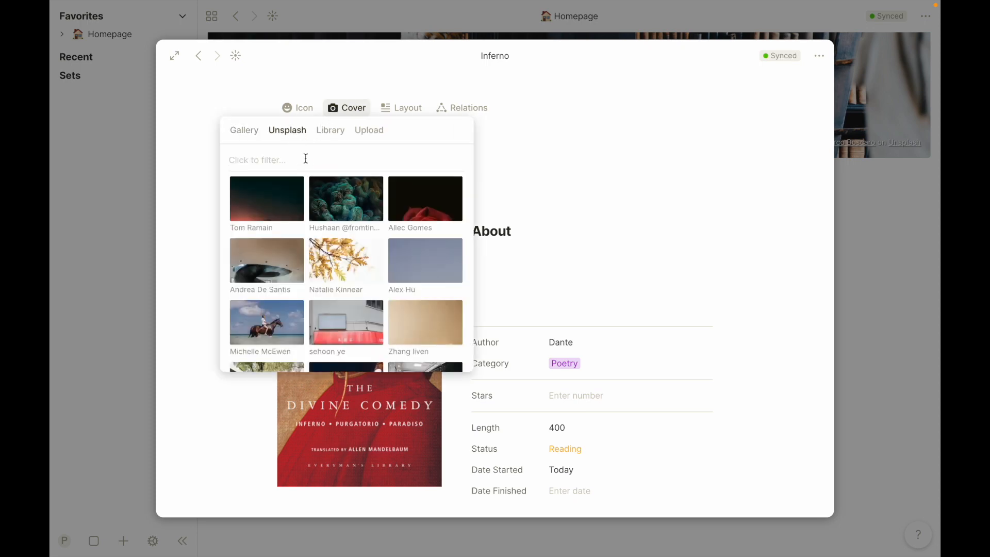
{"action": "type", "text": "fire"}
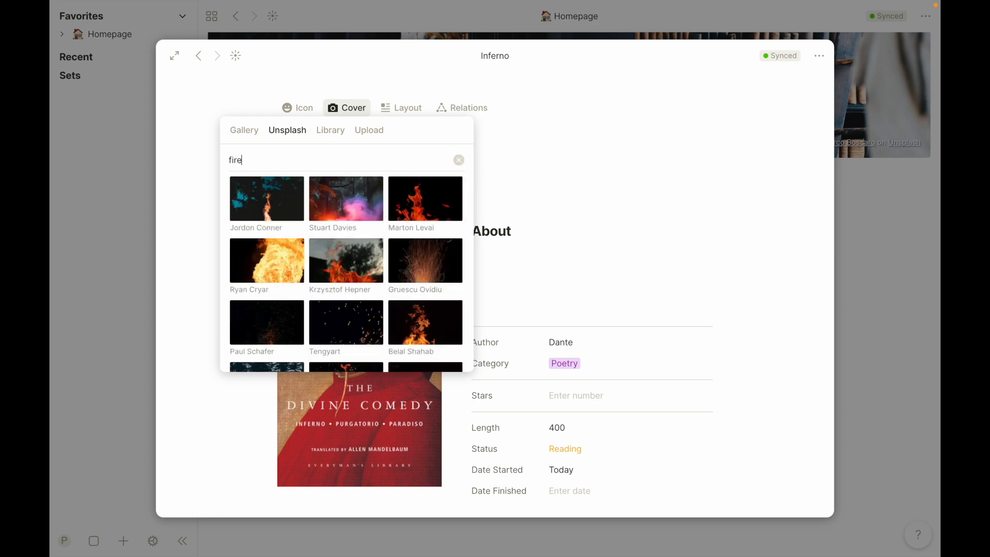
{"action": "scroll", "scroll_direction": "down", "scroll_amount": 3}
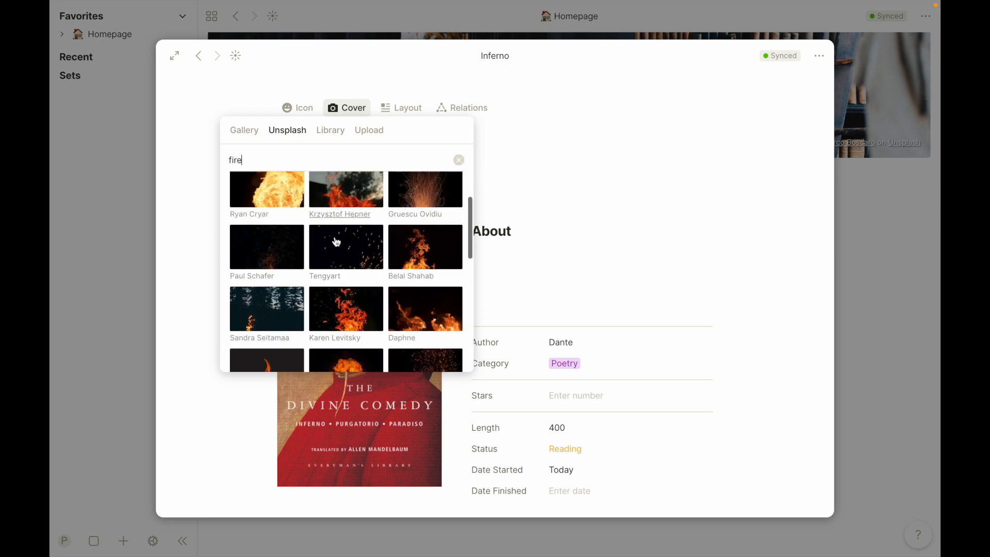
{"action": "scroll", "scroll_direction": "down", "scroll_amount": 3}
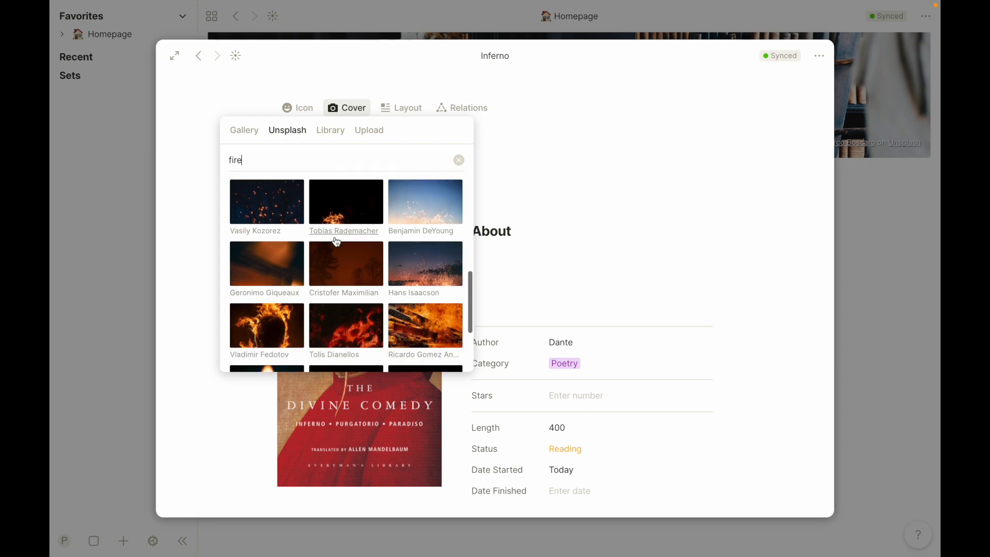
{"action": "scroll", "scroll_direction": "down", "scroll_amount": 3}
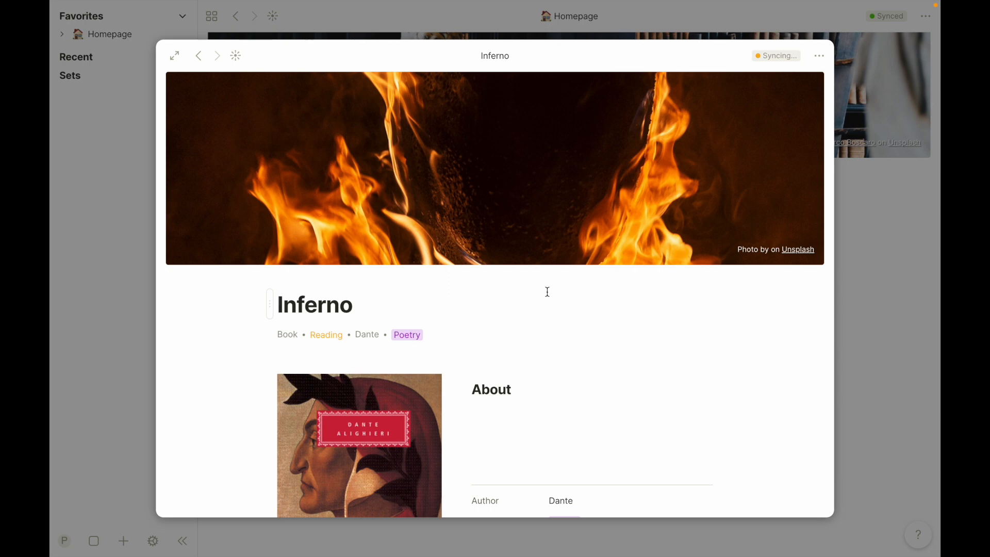
{"action": "mouse_move", "coordinate": [449, 331]}
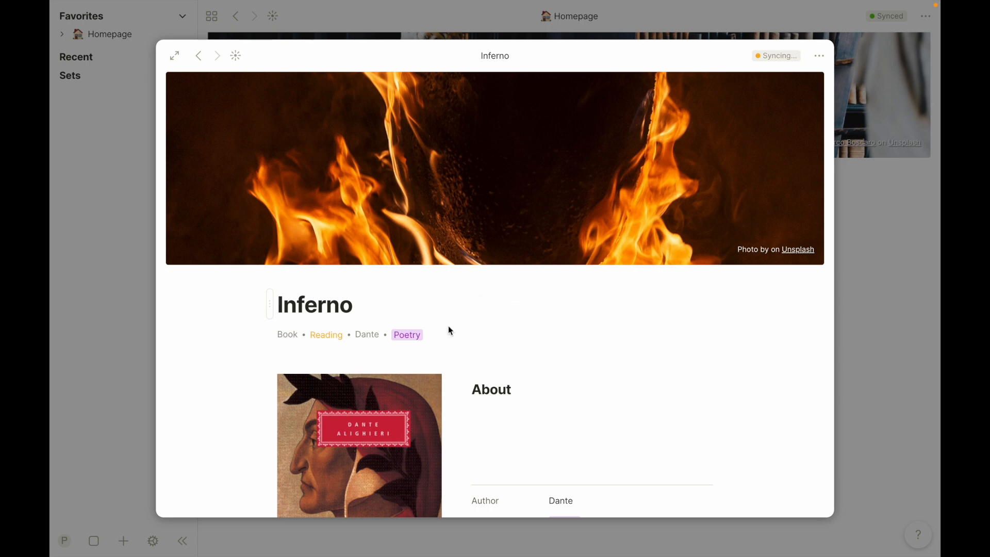
{"action": "scroll", "scroll_direction": "down", "scroll_amount": 3}
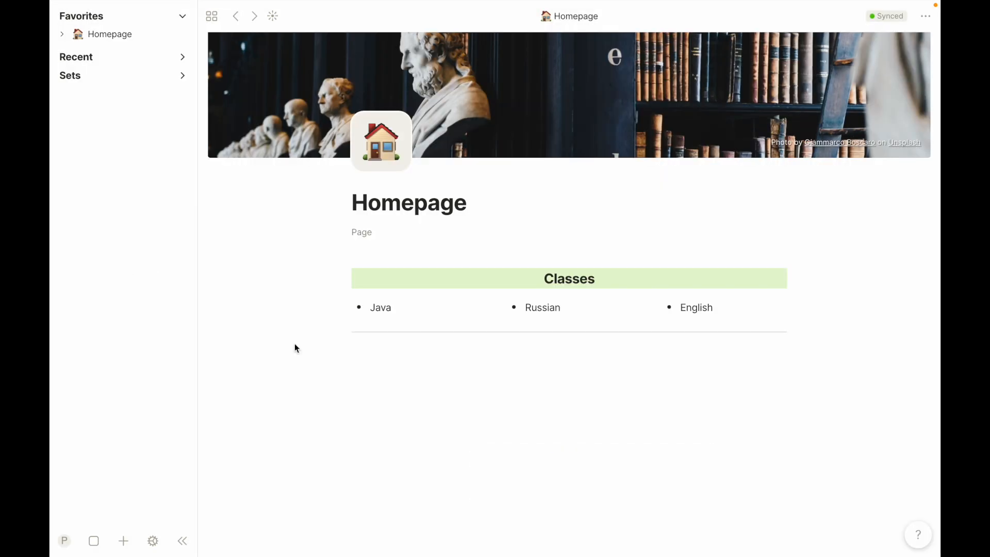
Insert an Inferno object link block below the Classes divider on the Homepage
{"action": "left_click", "coordinate": [416, 346]}
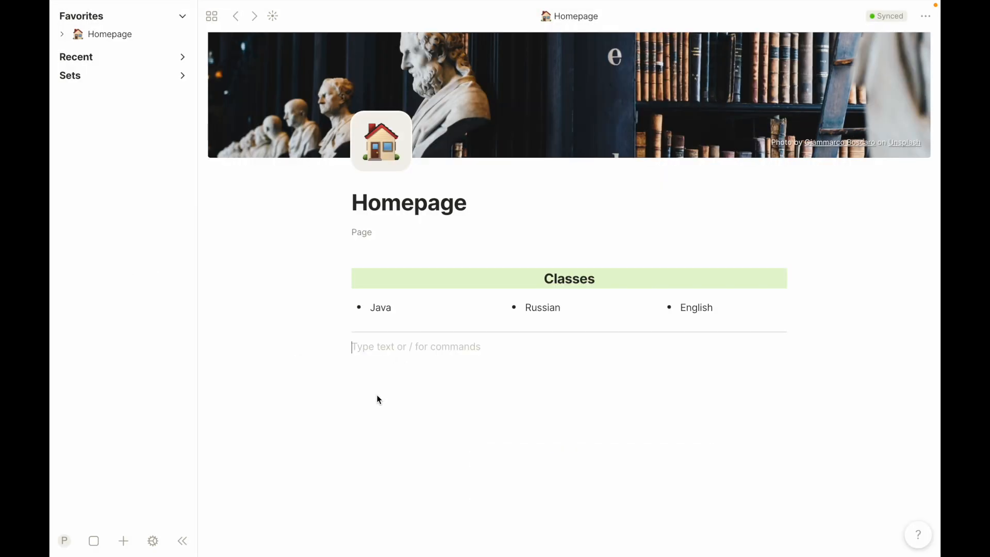
{"action": "type", "text": "/"}
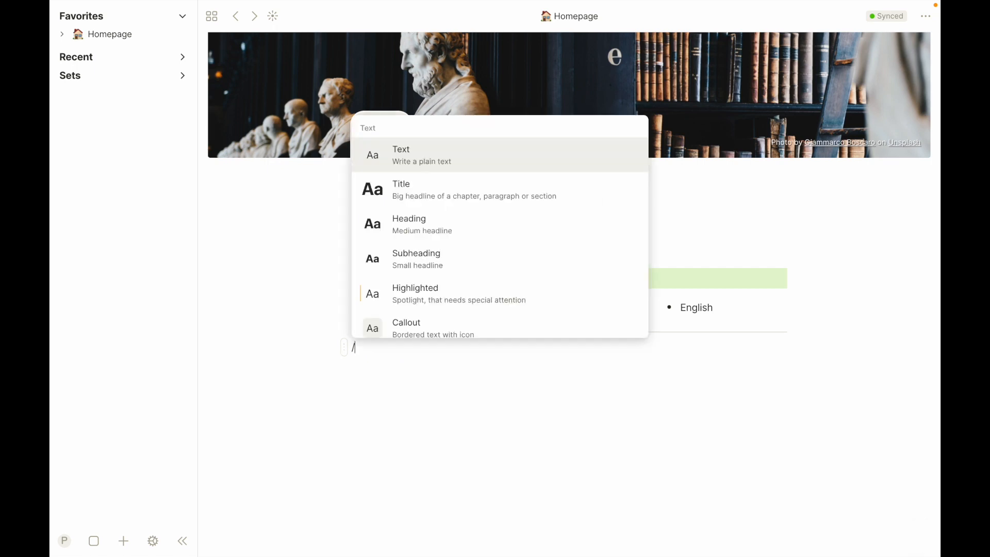
{"action": "scroll", "scroll_direction": "down", "scroll_amount": 3}
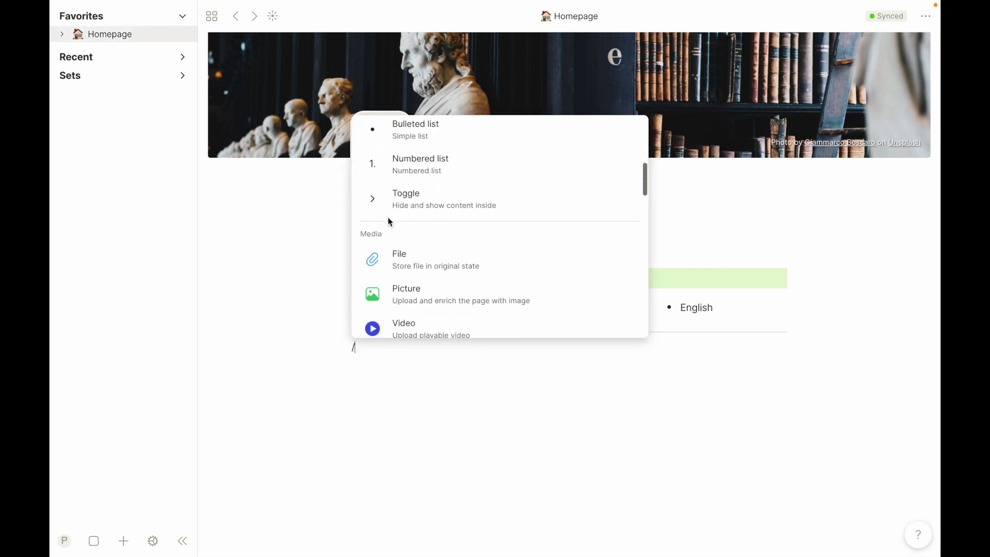
{"action": "scroll", "scroll_direction": "down", "scroll_amount": 3}
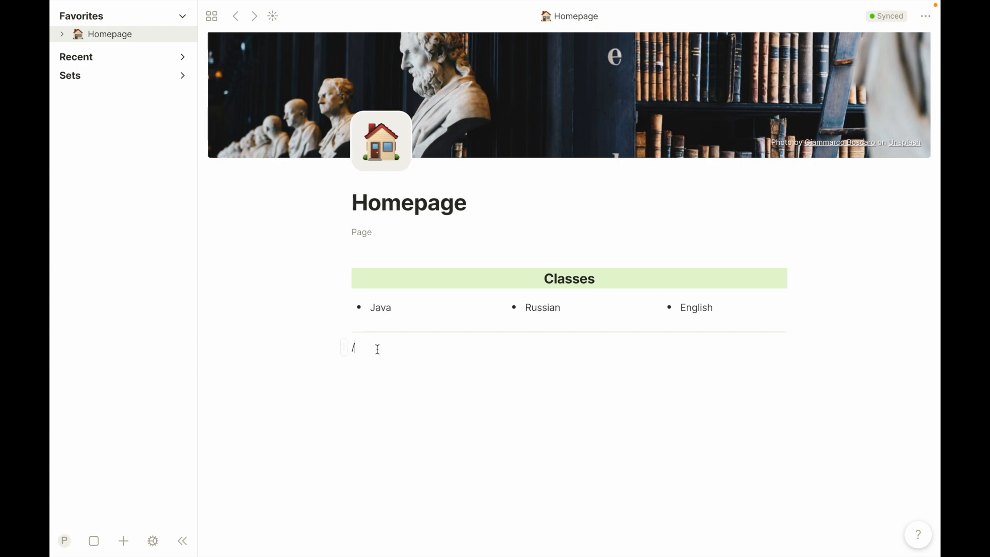
{"action": "type", "text": "object"}
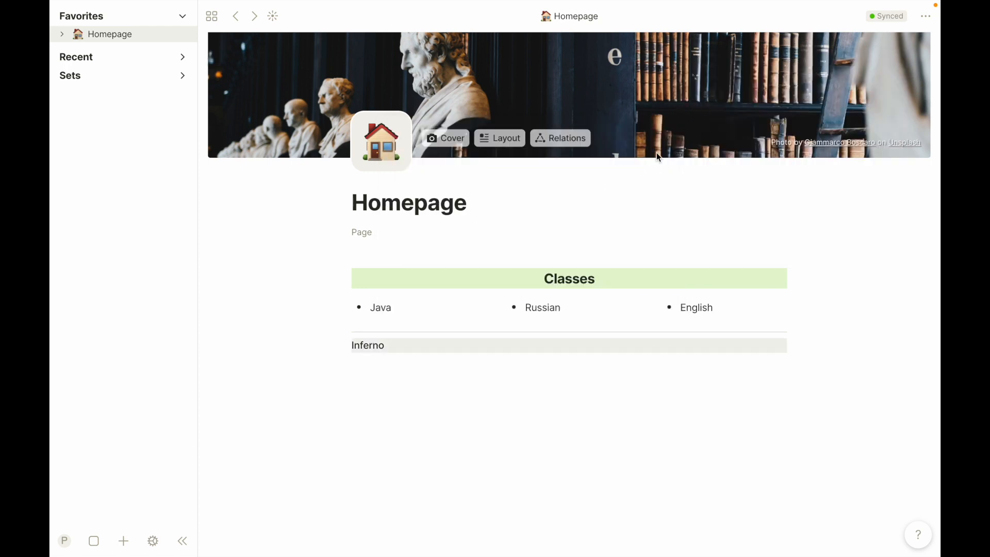
{"action": "left_click", "coordinate": [442, 363]}
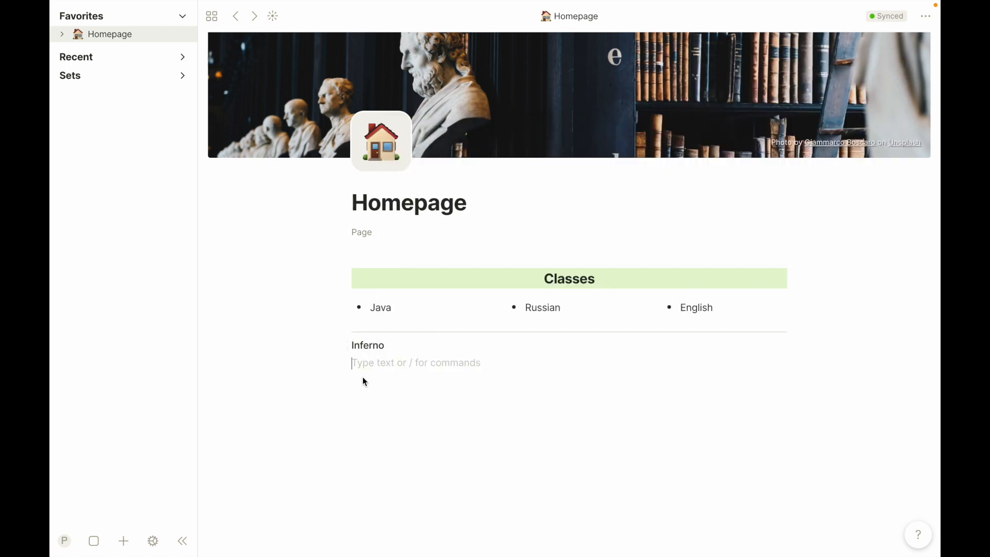
{"action": "mouse_move", "coordinate": [369, 432]}
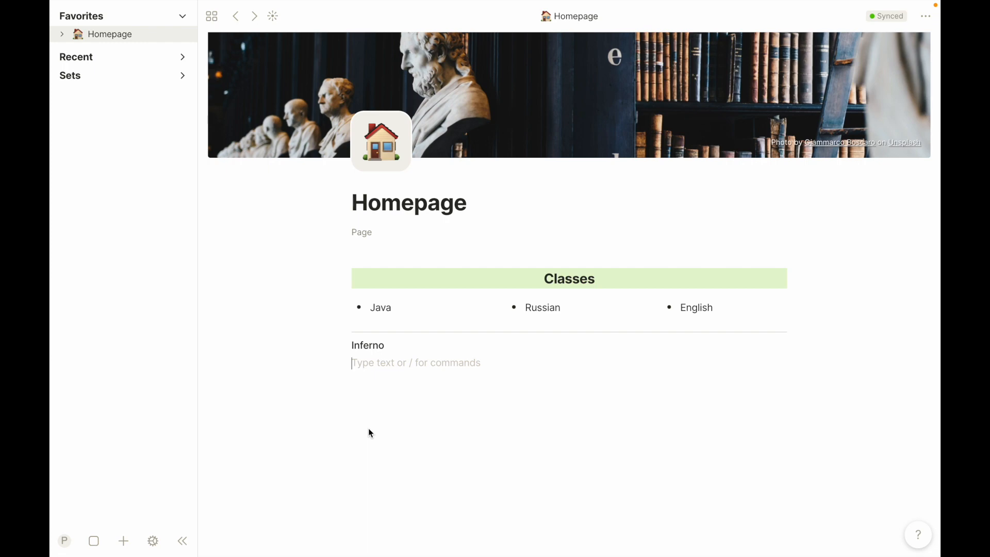
{"action": "mouse_move", "coordinate": [370, 423]}
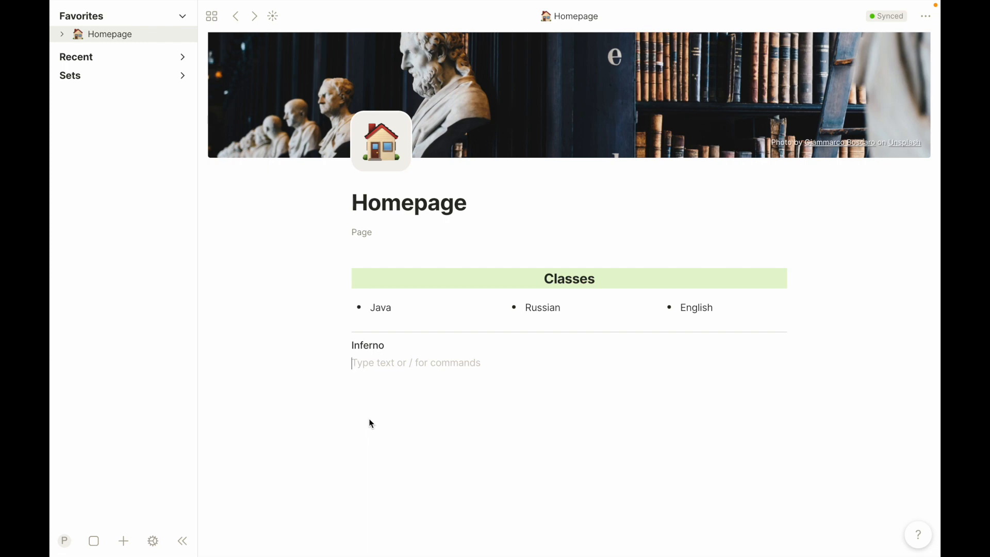
Switch the Inferno link's preview layout to Card so it shows the fire cover
{"action": "right_click", "coordinate": [367, 344]}
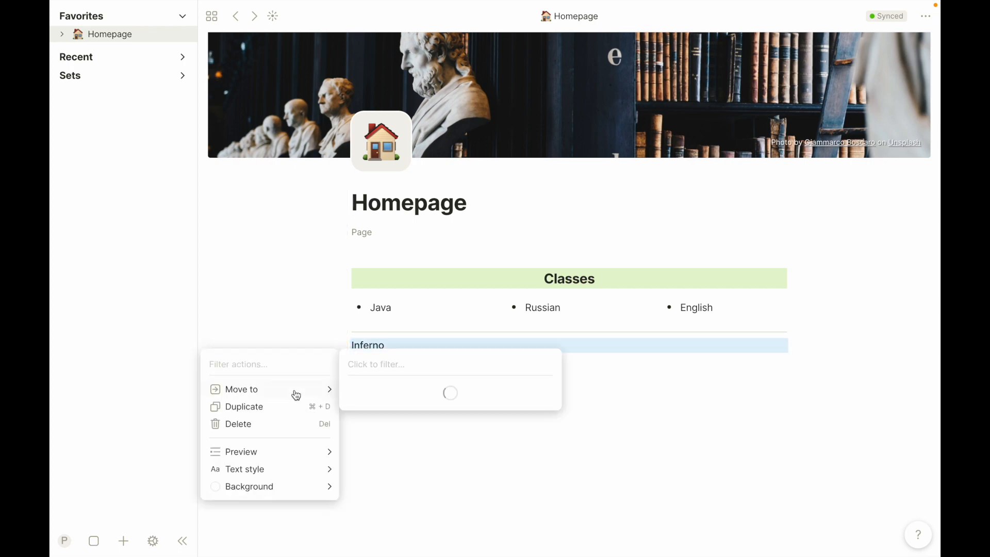
{"action": "left_click", "coordinate": [242, 452]}
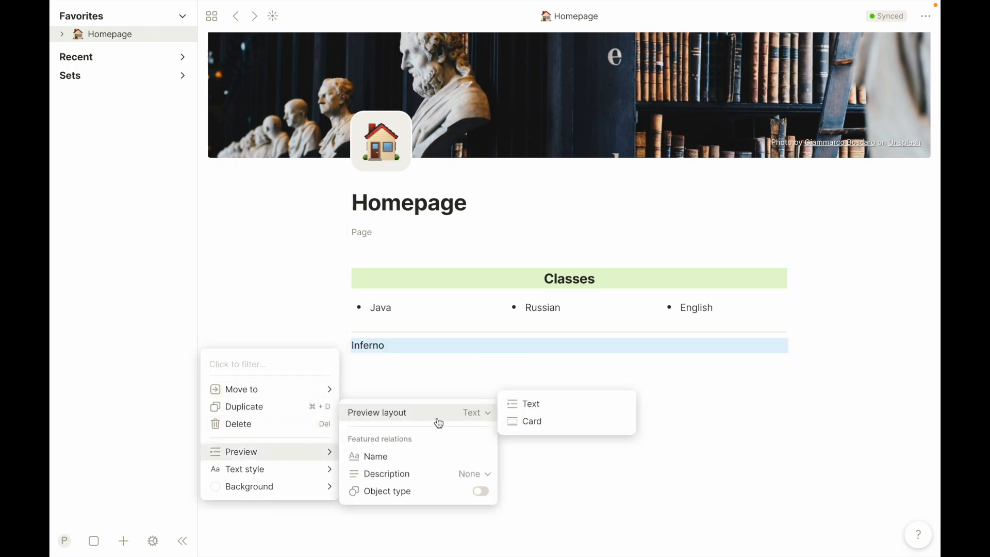
{"action": "left_click", "coordinate": [531, 421]}
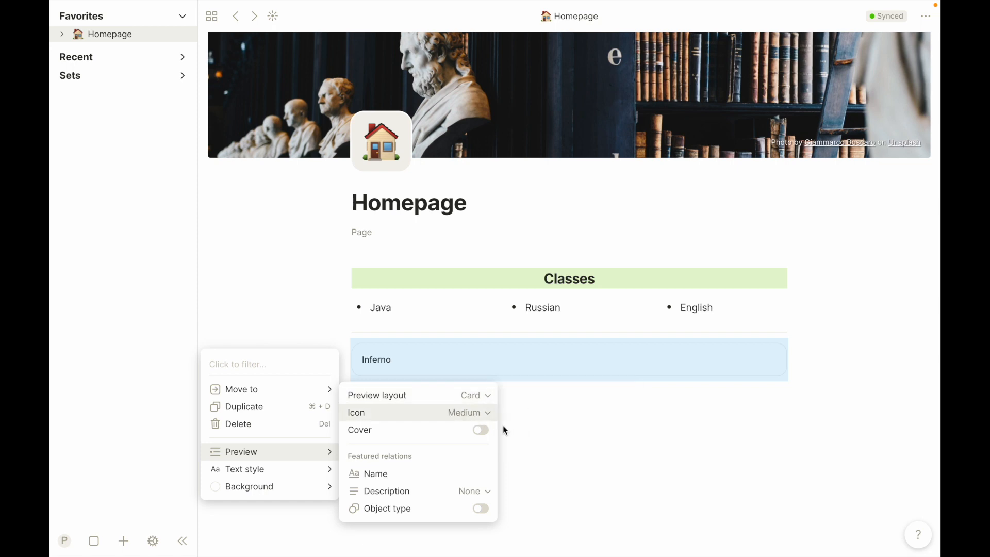
{"action": "left_click", "coordinate": [480, 430]}
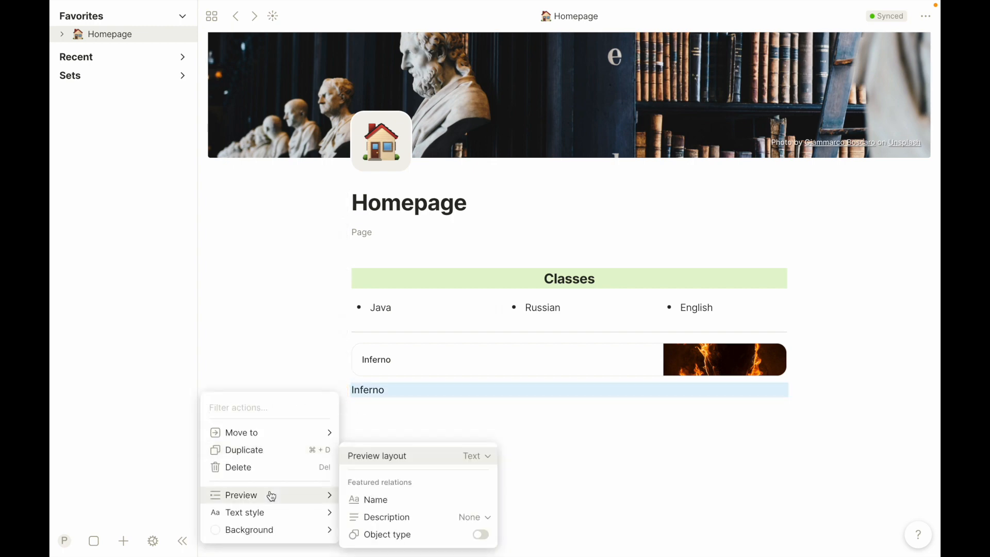
Show the second Inferno link as a card with its cover and a medium icon
{"action": "left_click", "coordinate": [473, 455]}
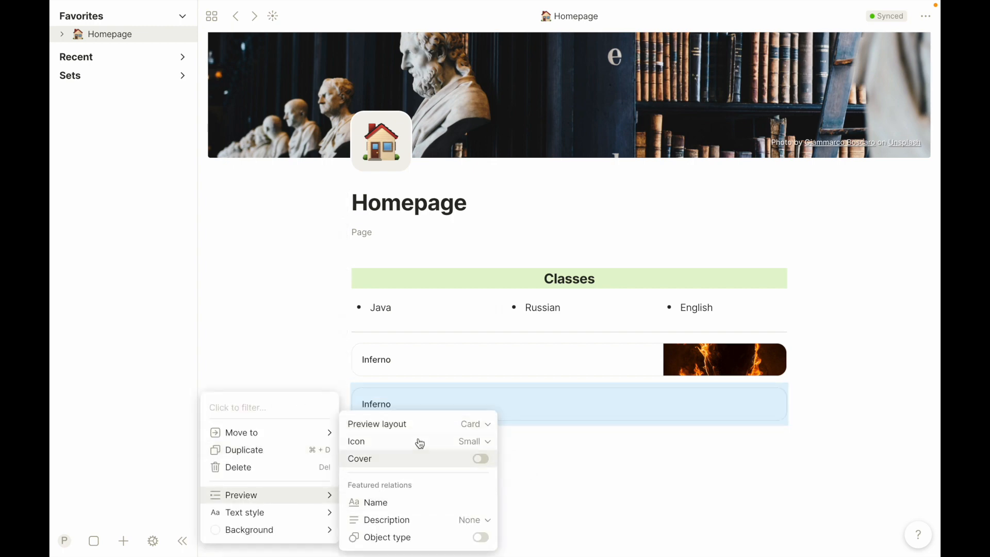
{"action": "left_click", "coordinate": [479, 457]}
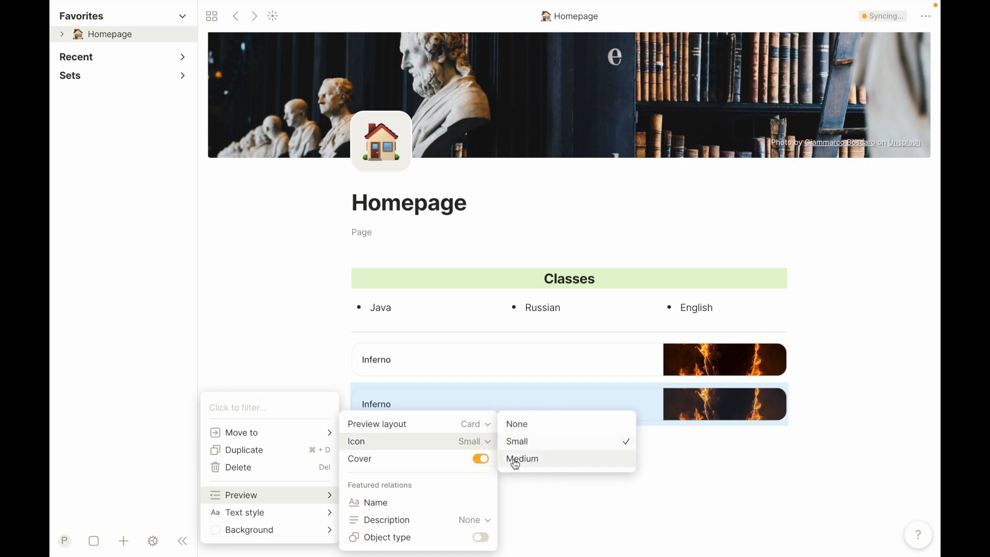
{"action": "left_click", "coordinate": [522, 458]}
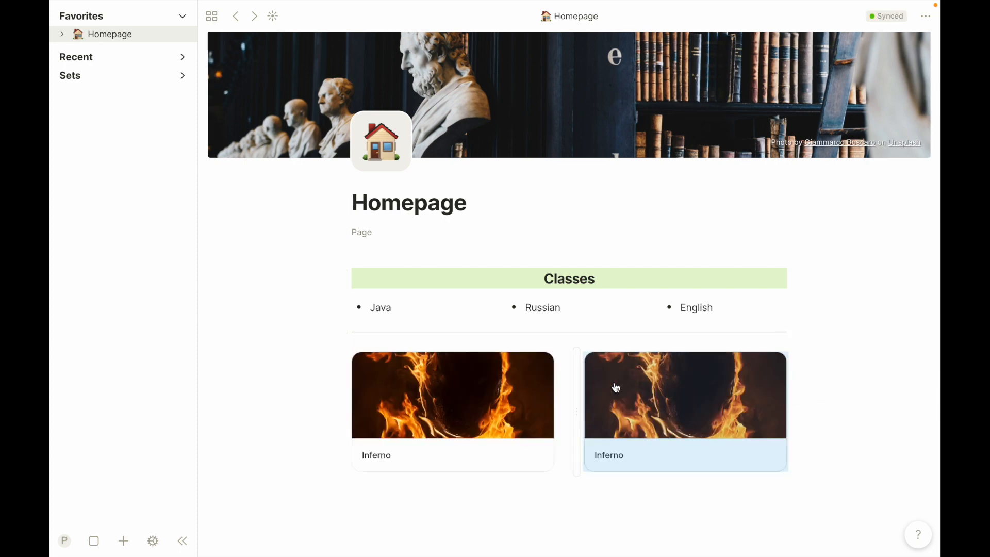
{"action": "mouse_move", "coordinate": [485, 412]}
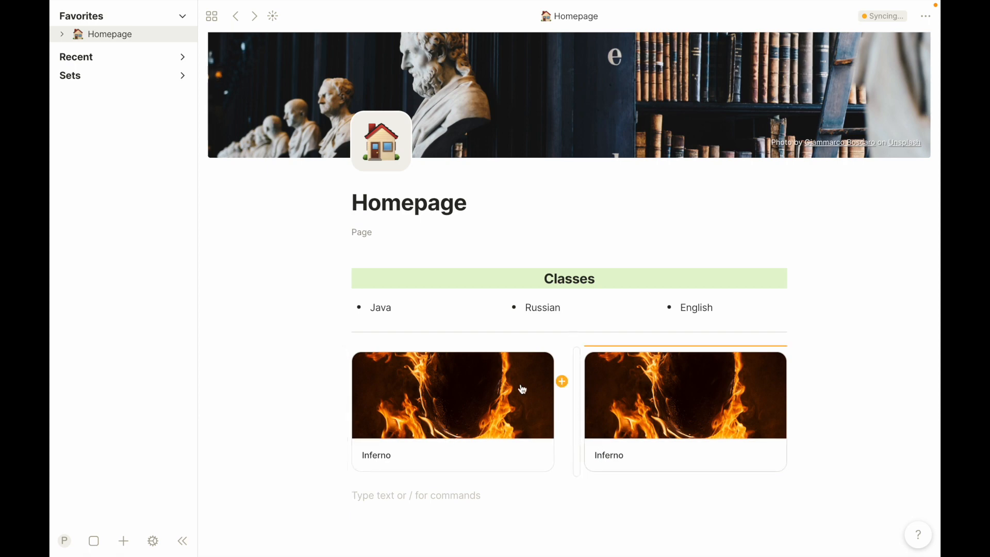
{"action": "mouse_move", "coordinate": [577, 383]}
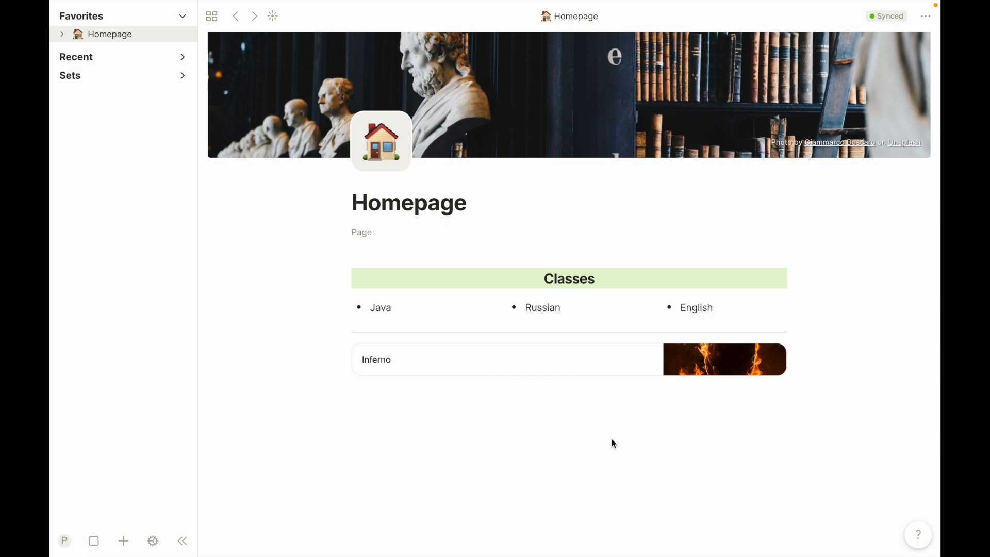
{"action": "mouse_move", "coordinate": [601, 409]}
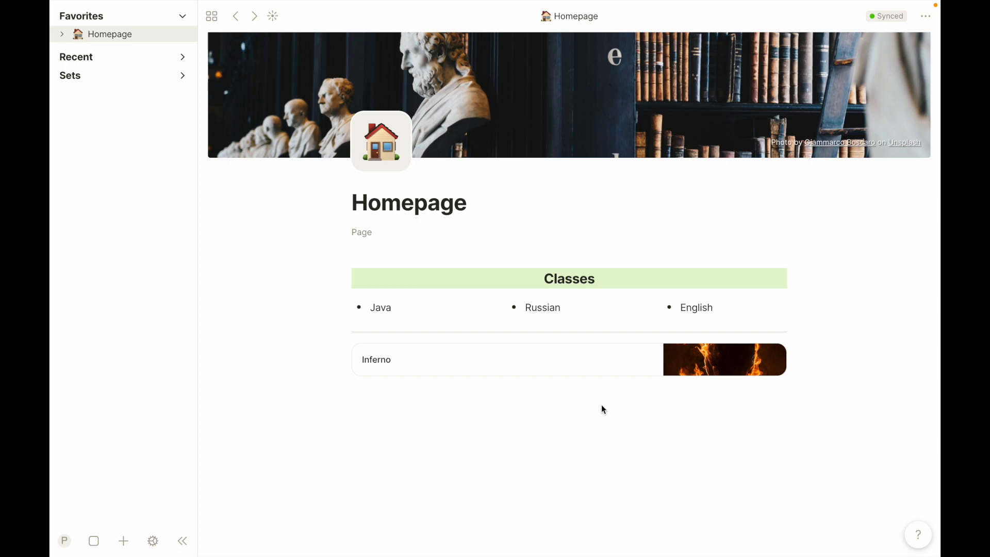